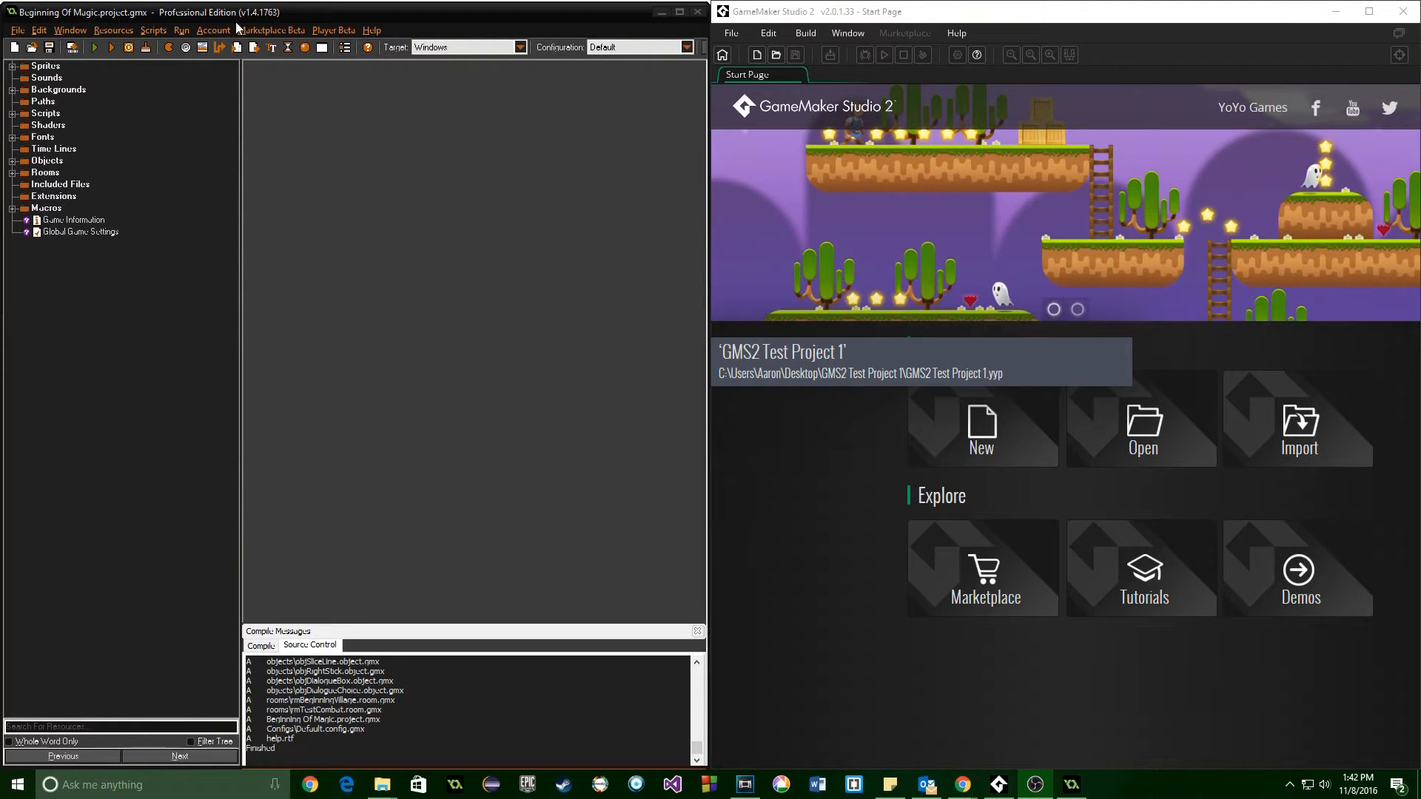
- Expand Objects > Parents in the GMS 1.4 project, then start a new GMS2 project
{"action": "left_click", "coordinate": [42, 65]}
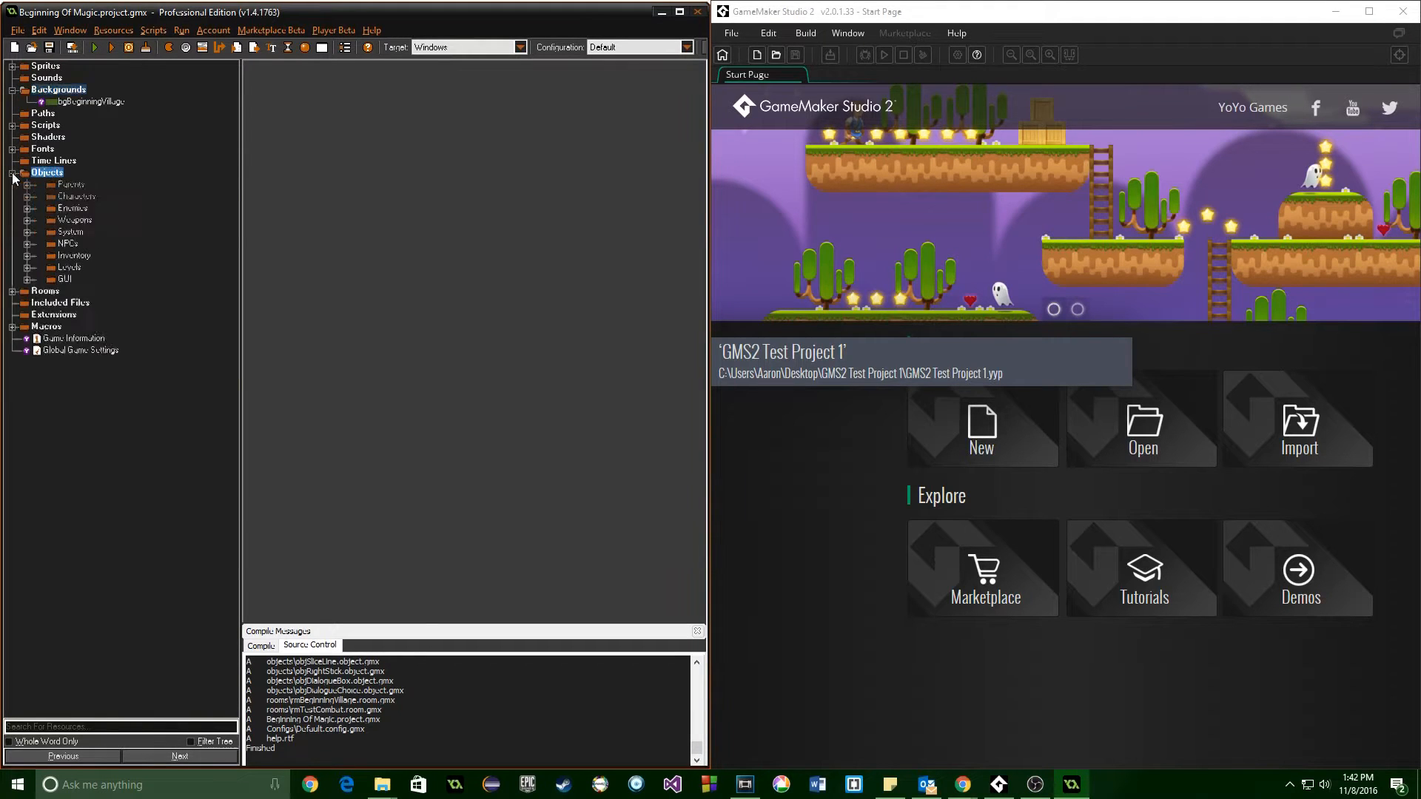
{"action": "left_click", "coordinate": [46, 183]}
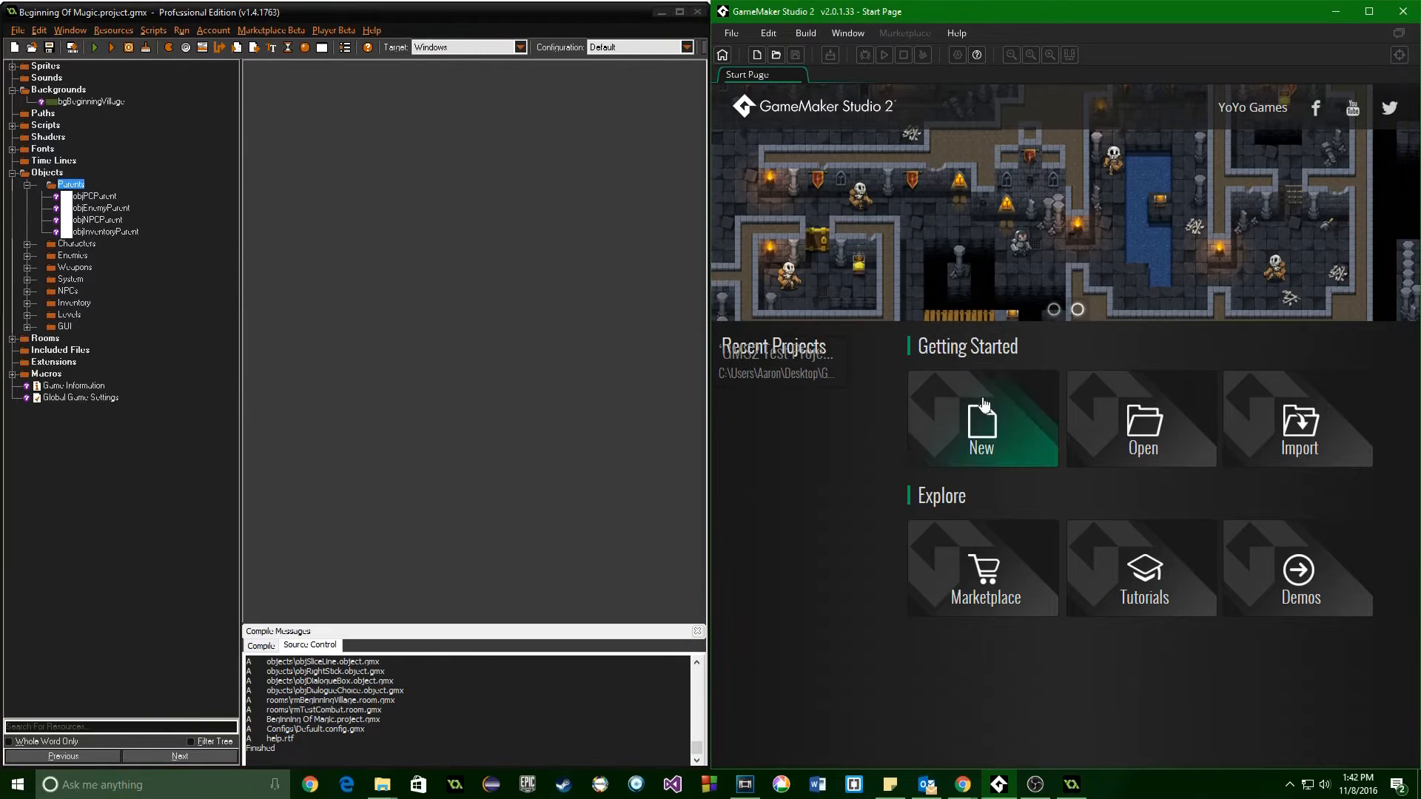
{"action": "left_click", "coordinate": [981, 420]}
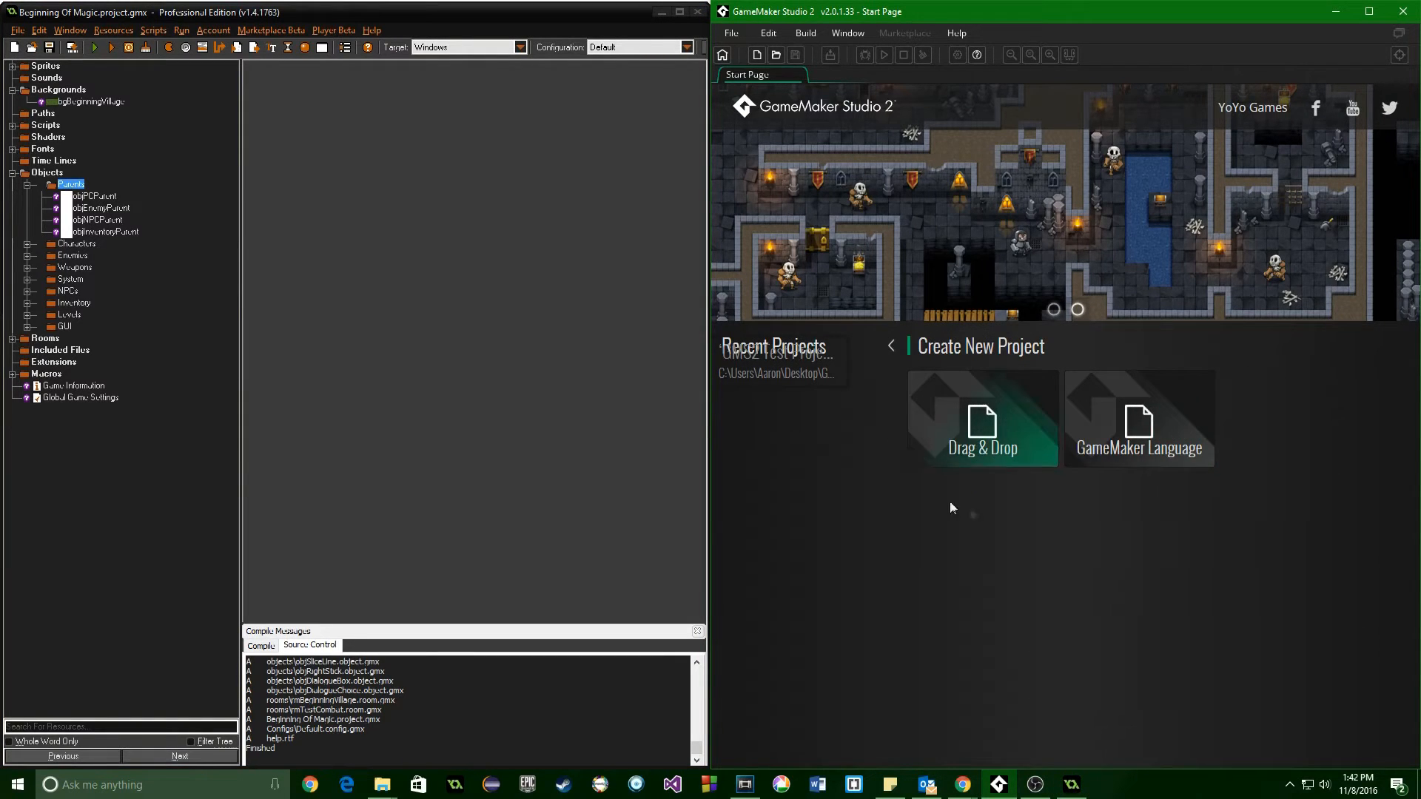
{"action": "mouse_move", "coordinate": [1116, 423]}
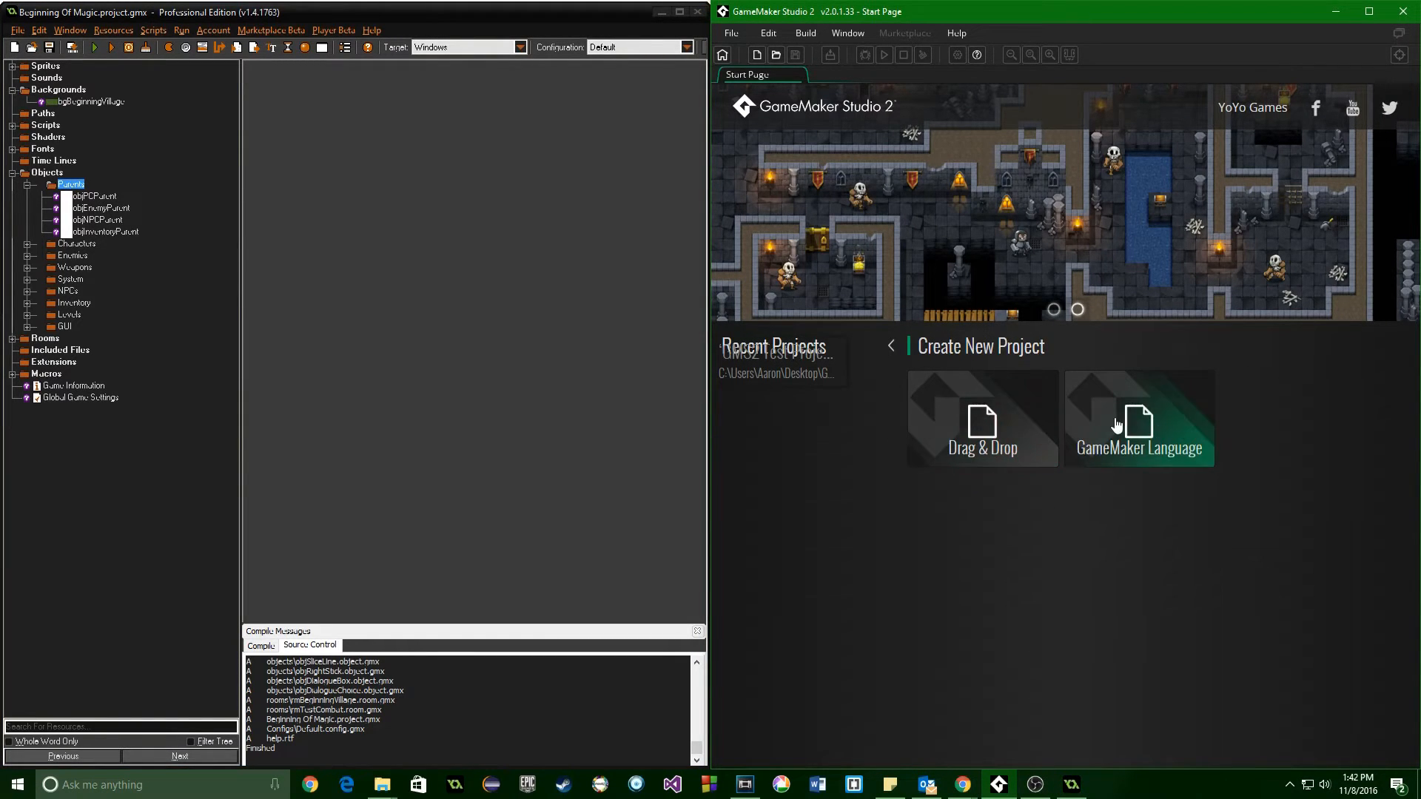
- Create a GameMaker Language project saved as Test Project and bring GMS2 to the front
{"action": "left_click", "coordinate": [1139, 420]}
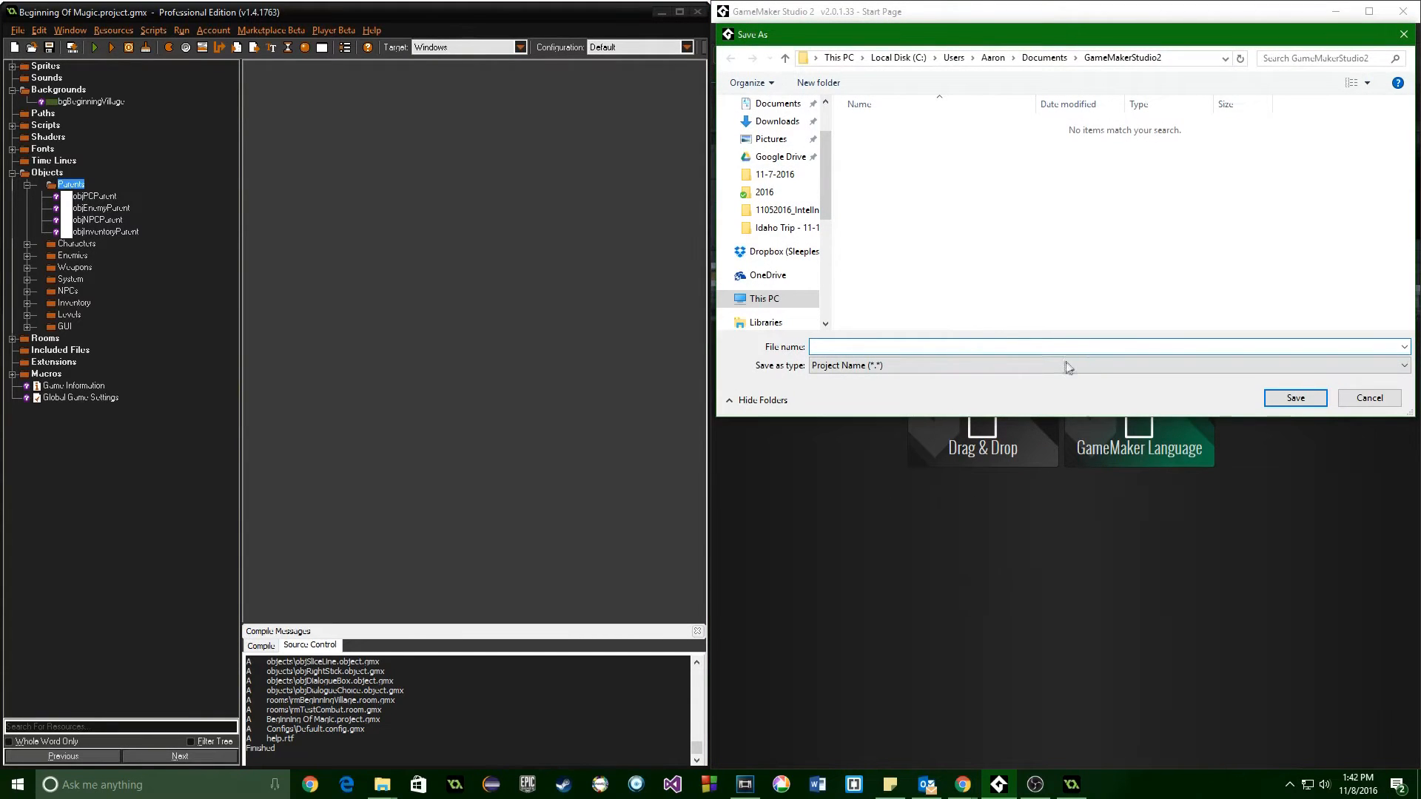
{"action": "type", "text": "Test Project"}
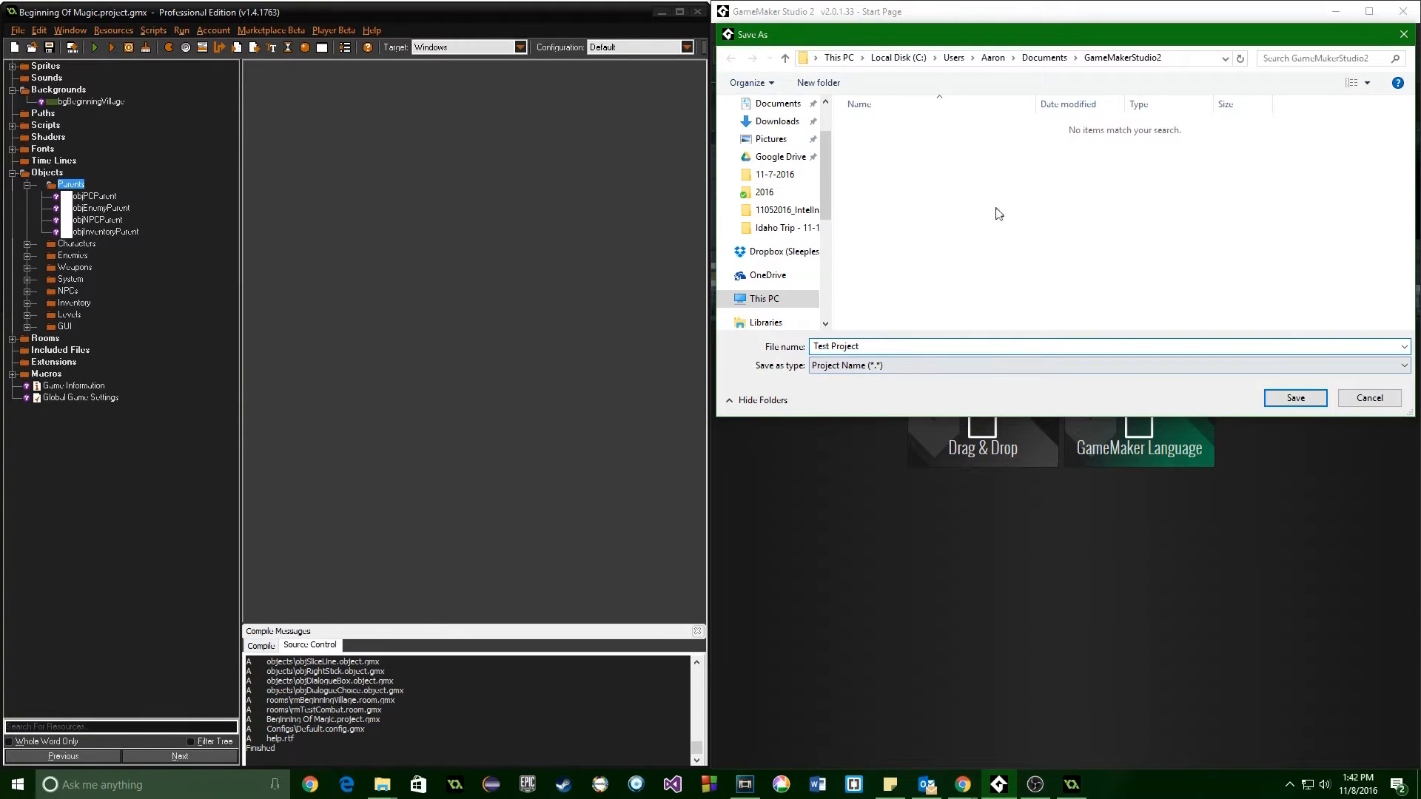
{"action": "left_click", "coordinate": [1295, 397]}
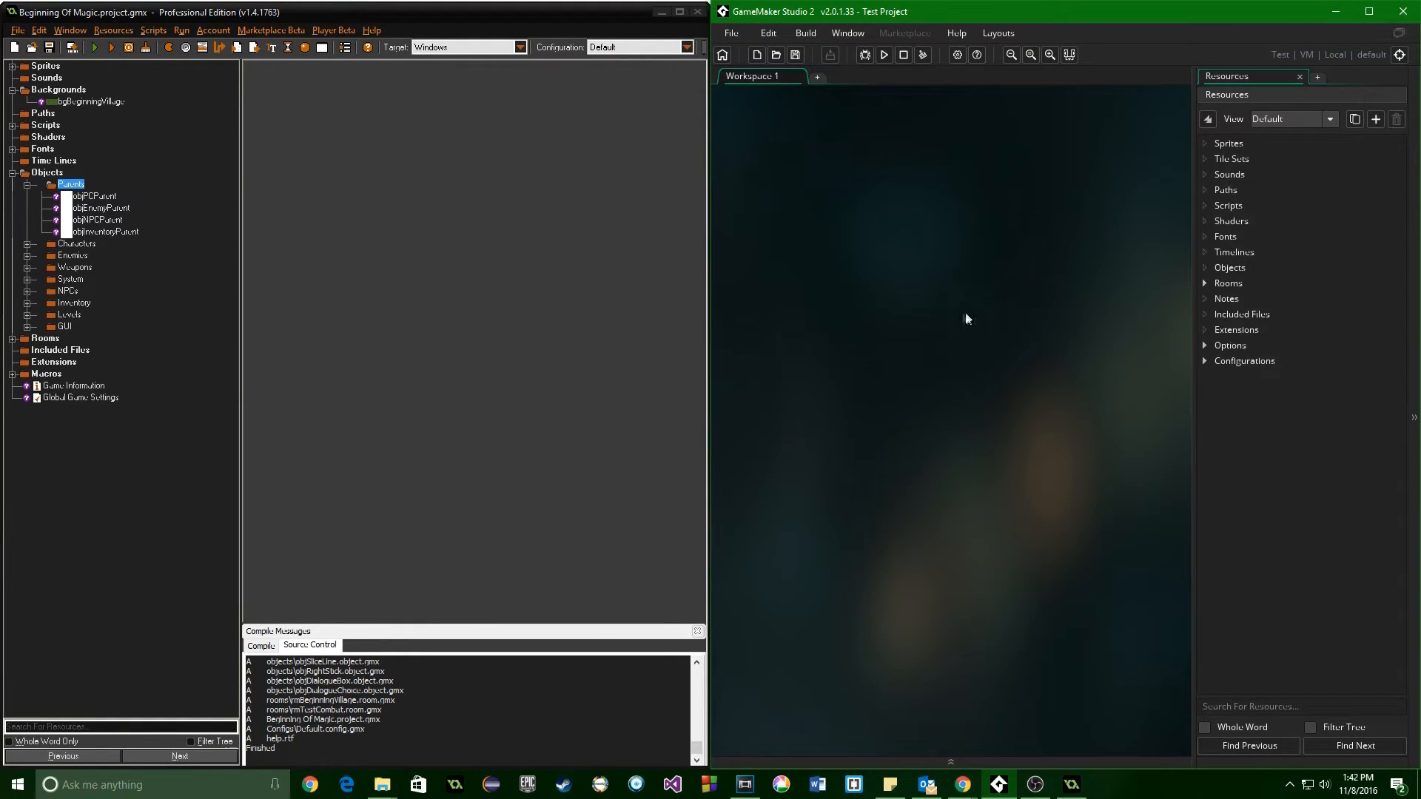
{"action": "mouse_move", "coordinate": [867, 321]}
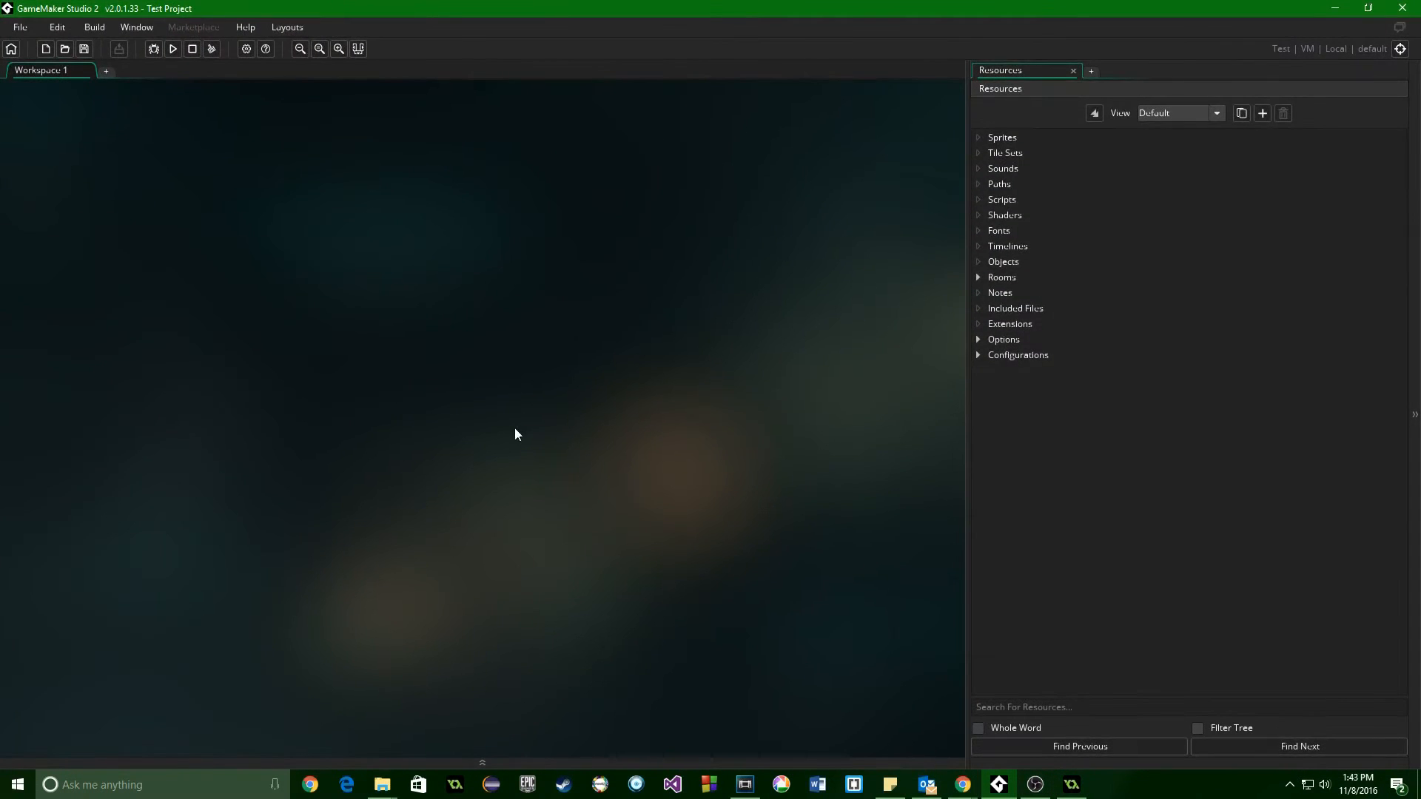
{"action": "mouse_move", "coordinate": [1057, 223]}
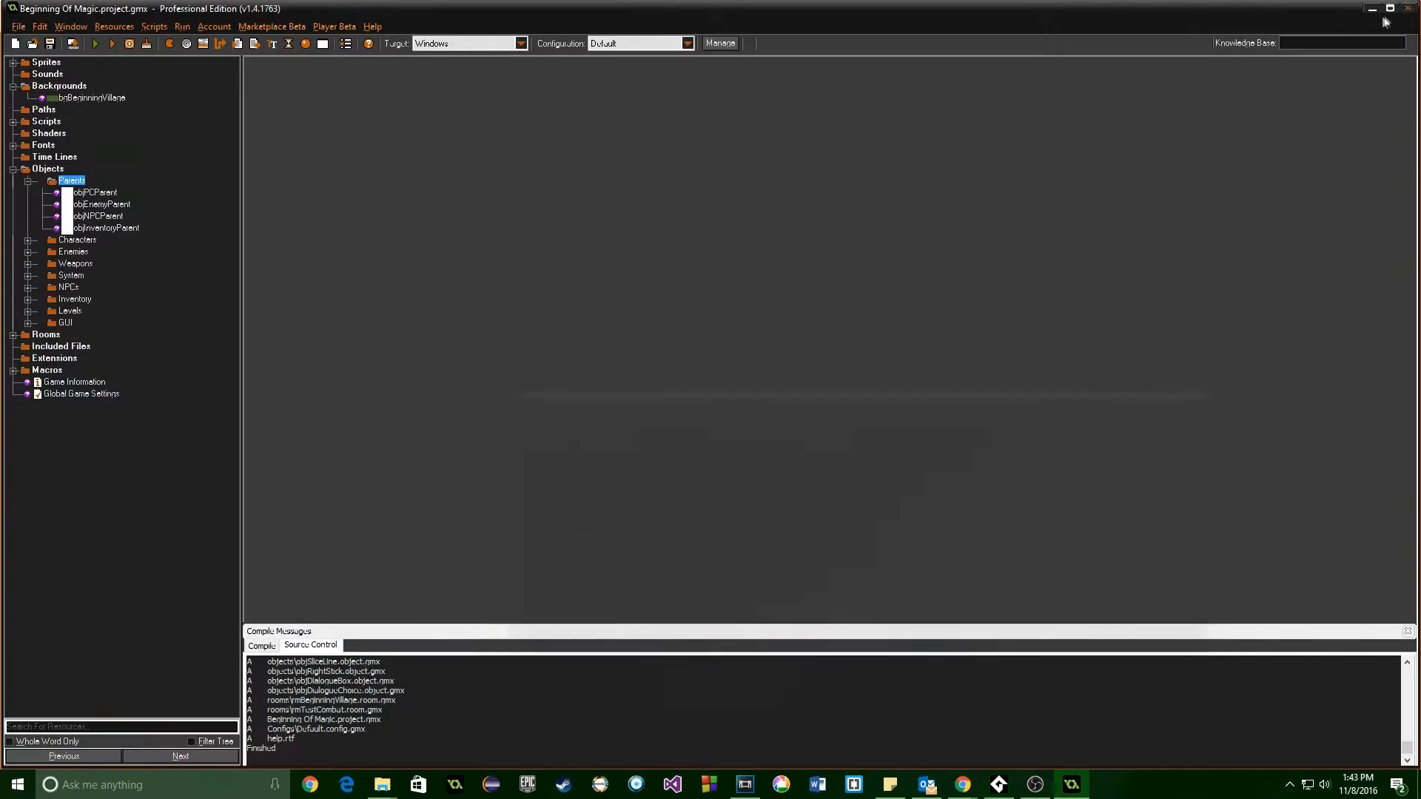
{"action": "left_click", "coordinate": [1071, 784]}
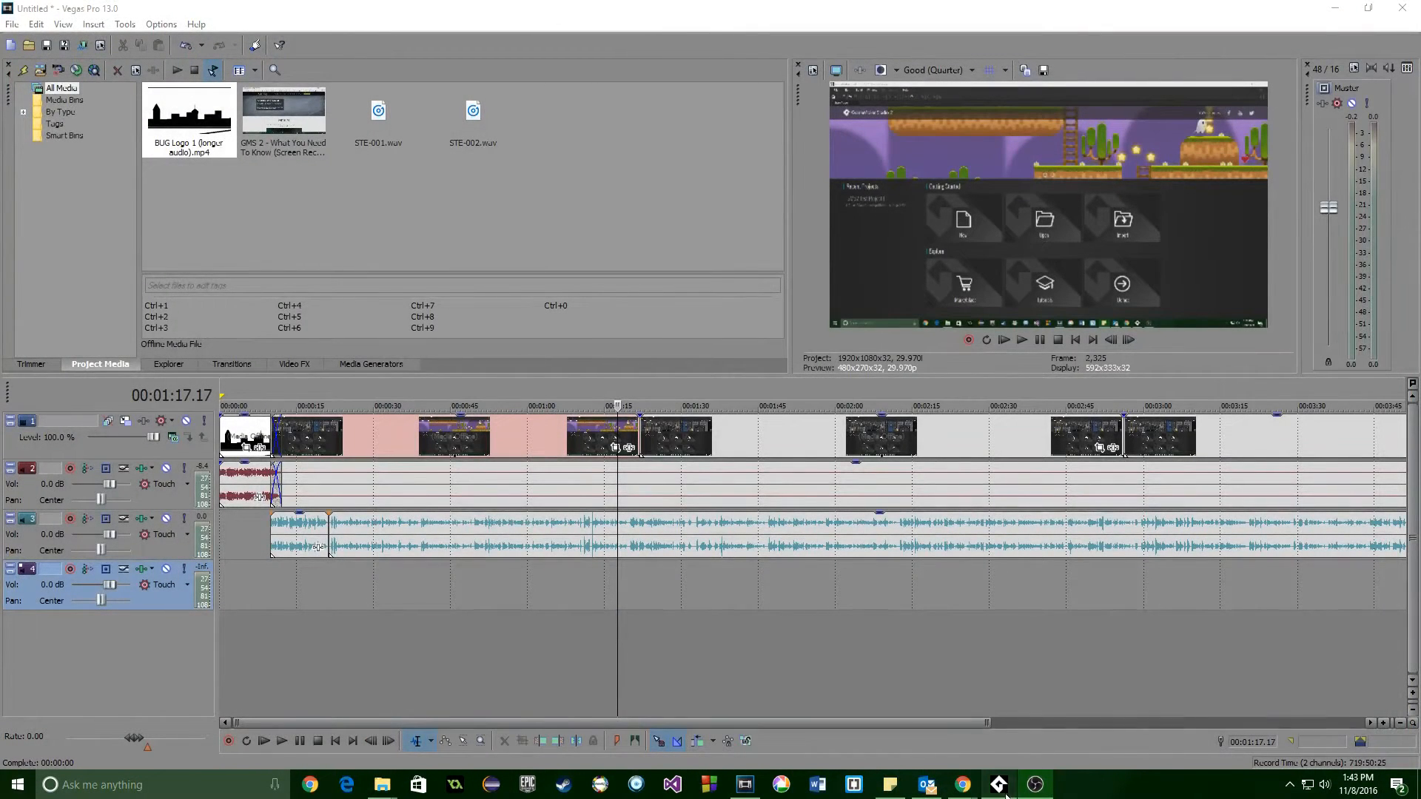
{"action": "left_click", "coordinate": [21, 27]}
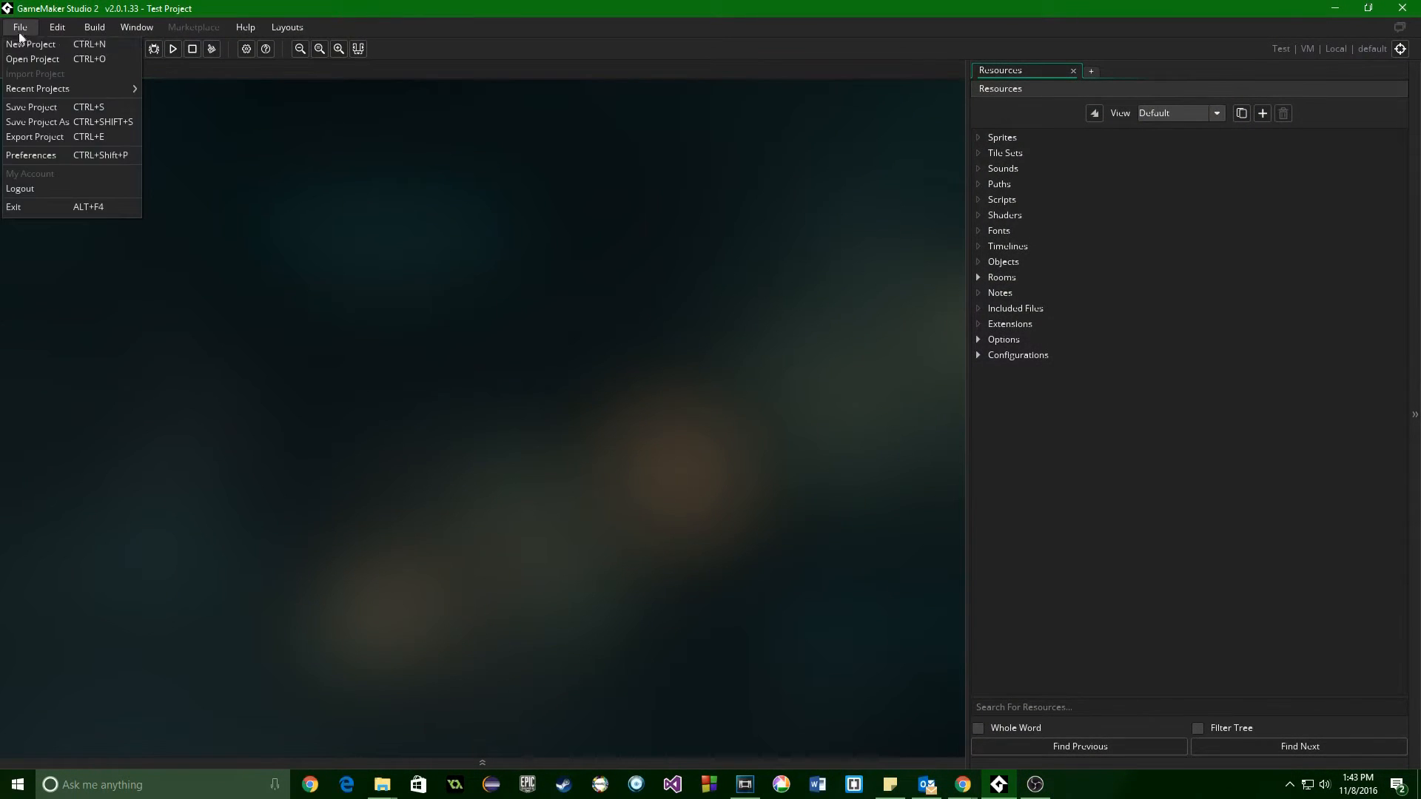
- Return to the Start Page, cancel the open-project dialog and show the official tutorials
{"action": "left_click", "coordinate": [25, 45]}
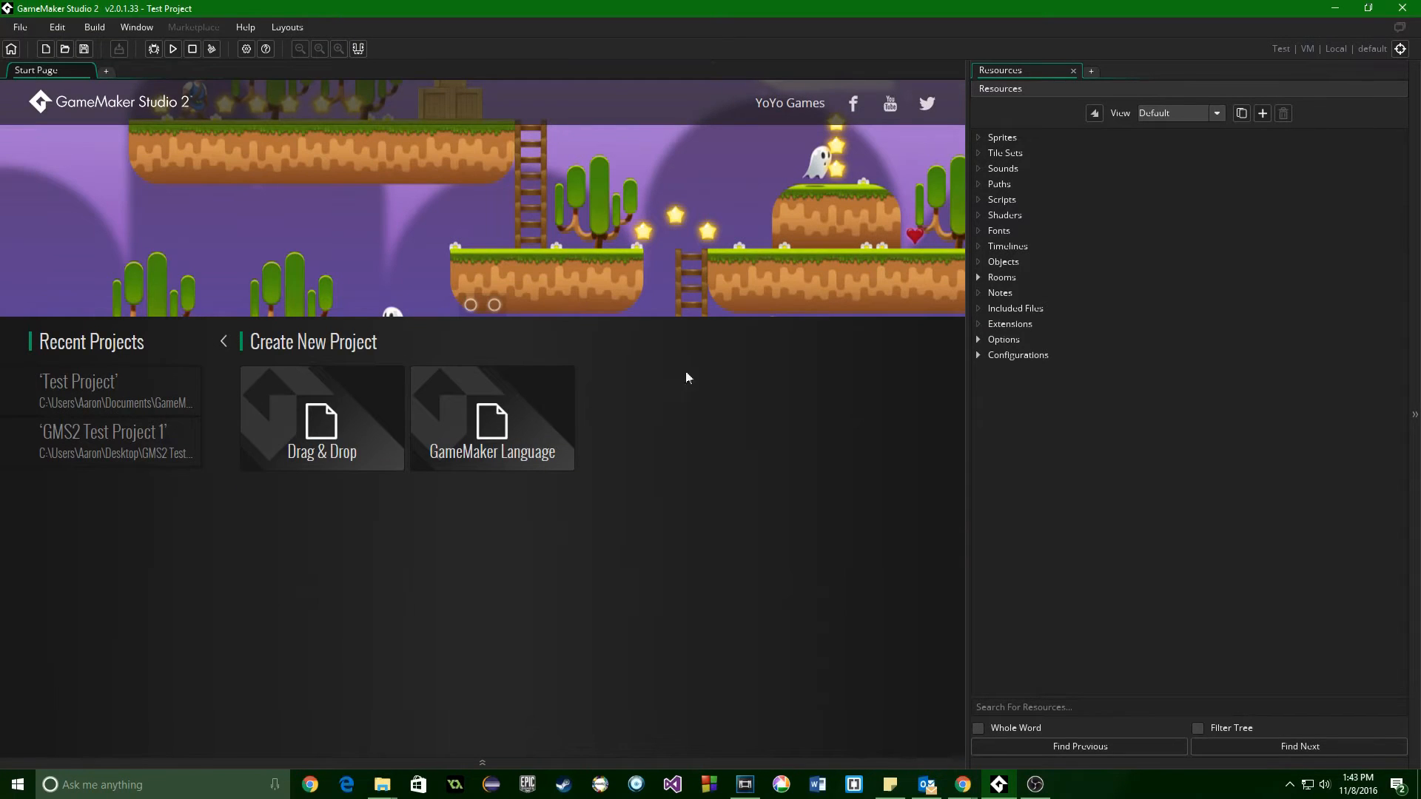
{"action": "mouse_move", "coordinate": [1073, 77]}
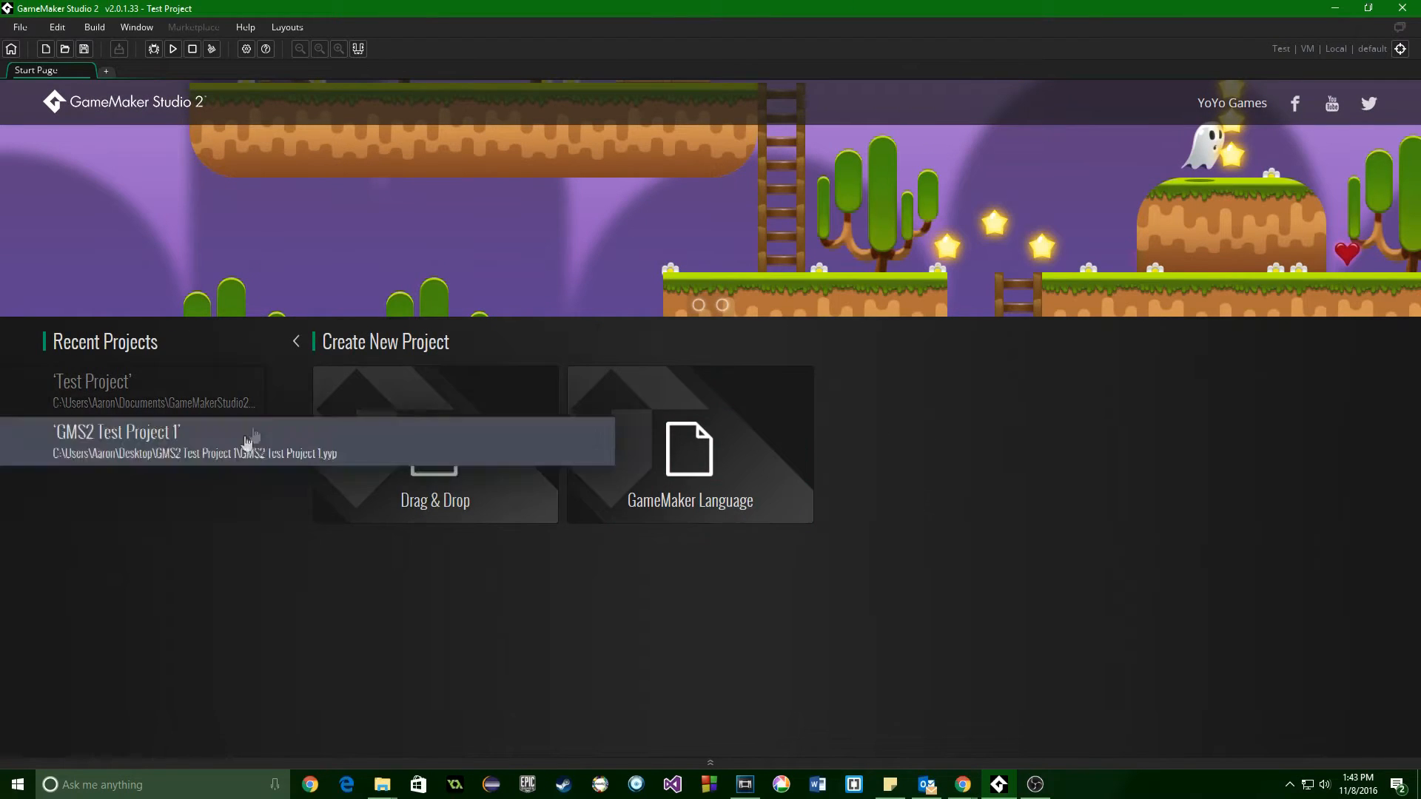
{"action": "left_click", "coordinate": [296, 340]}
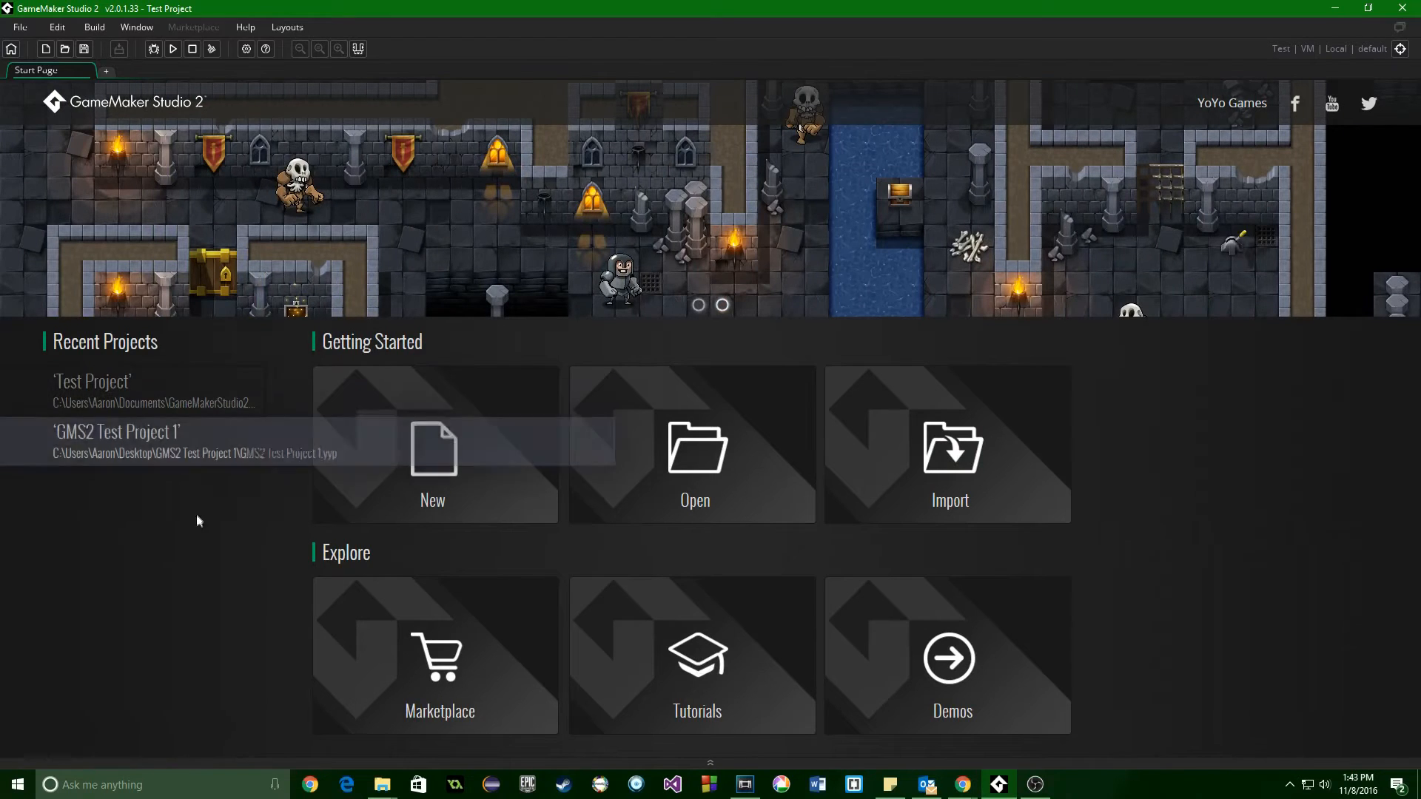
{"action": "mouse_move", "coordinate": [707, 454]}
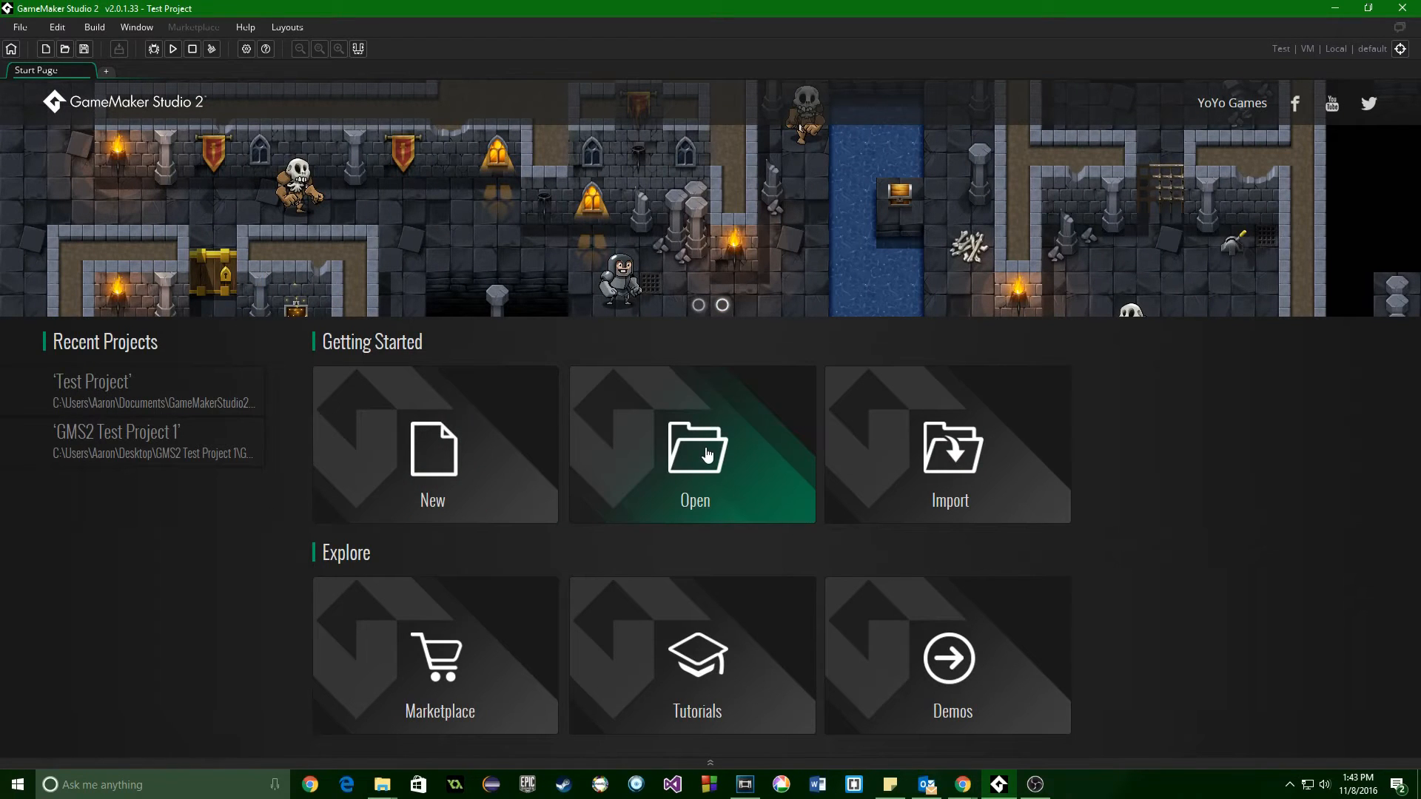
{"action": "left_click", "coordinate": [695, 453]}
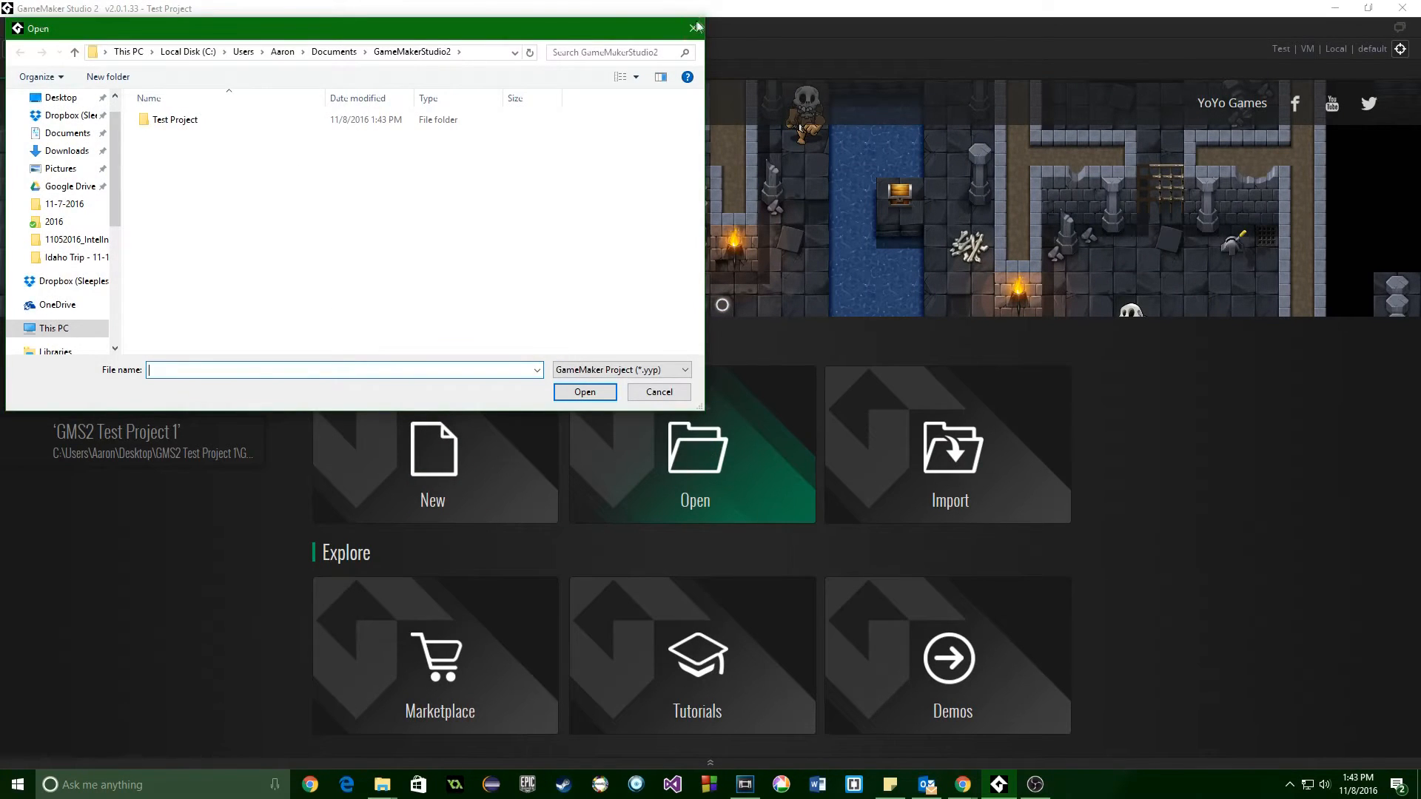
{"action": "left_click", "coordinate": [659, 391]}
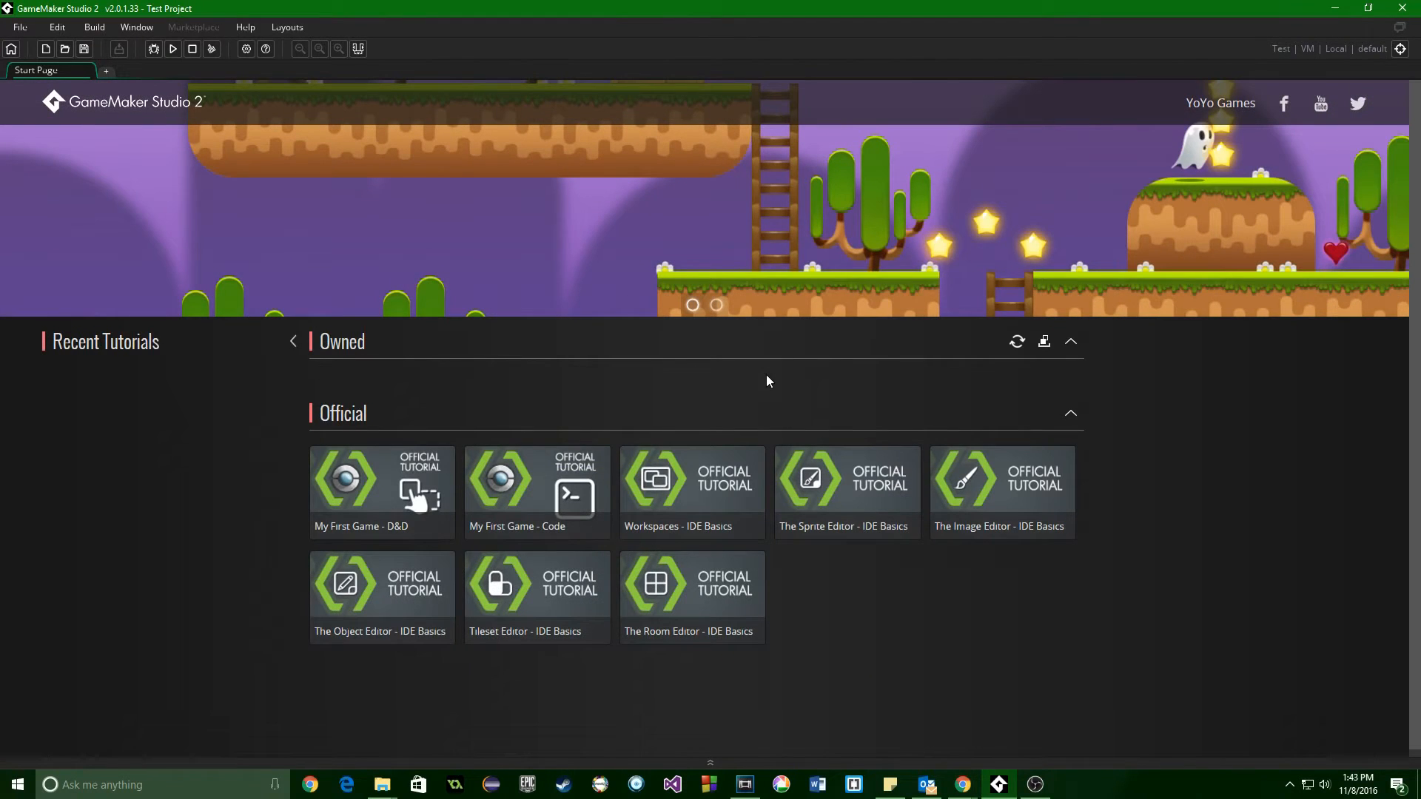
{"action": "mouse_move", "coordinate": [693, 596]}
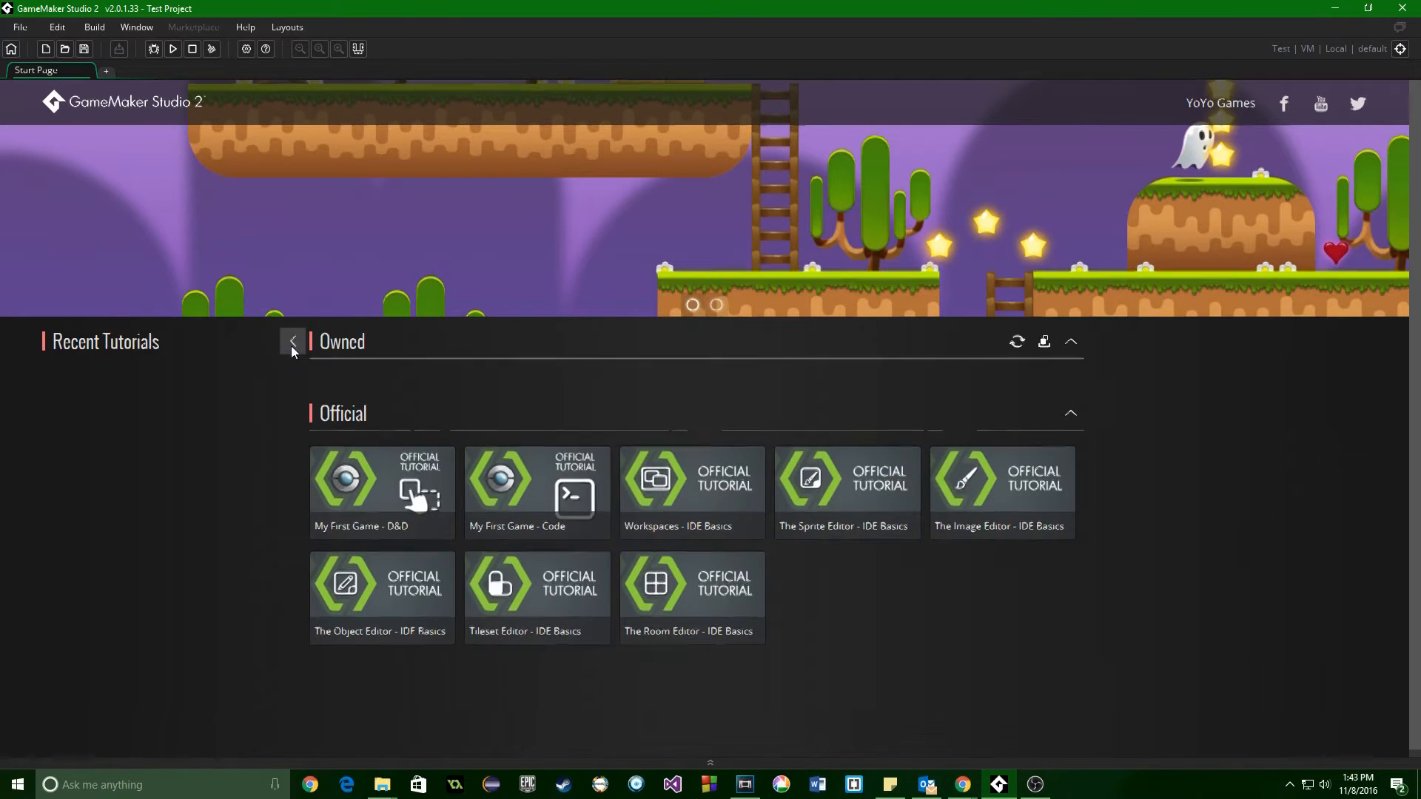
- Go back from the tutorials list and begin a new project from the Start Page
{"action": "left_click", "coordinate": [293, 342]}
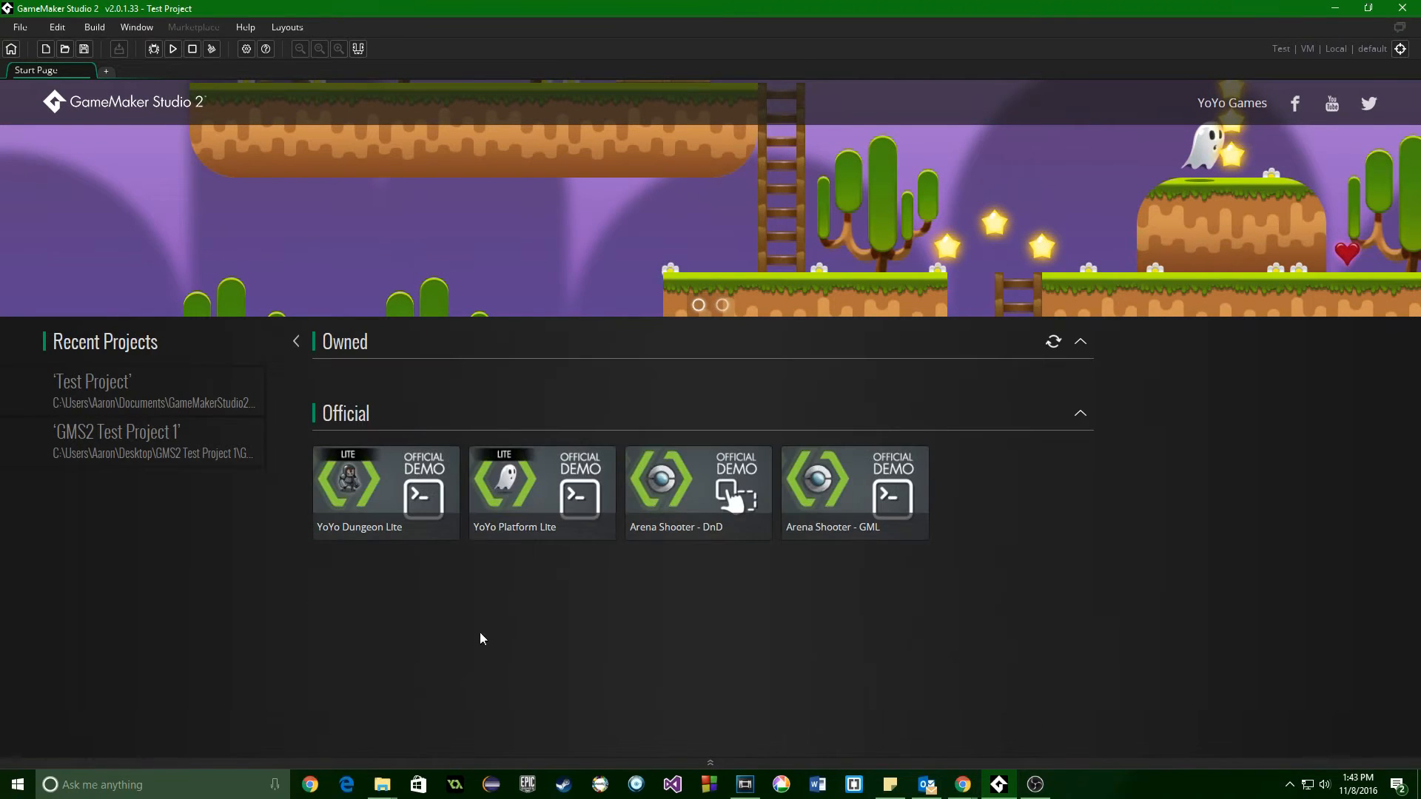
{"action": "mouse_move", "coordinate": [385, 493]}
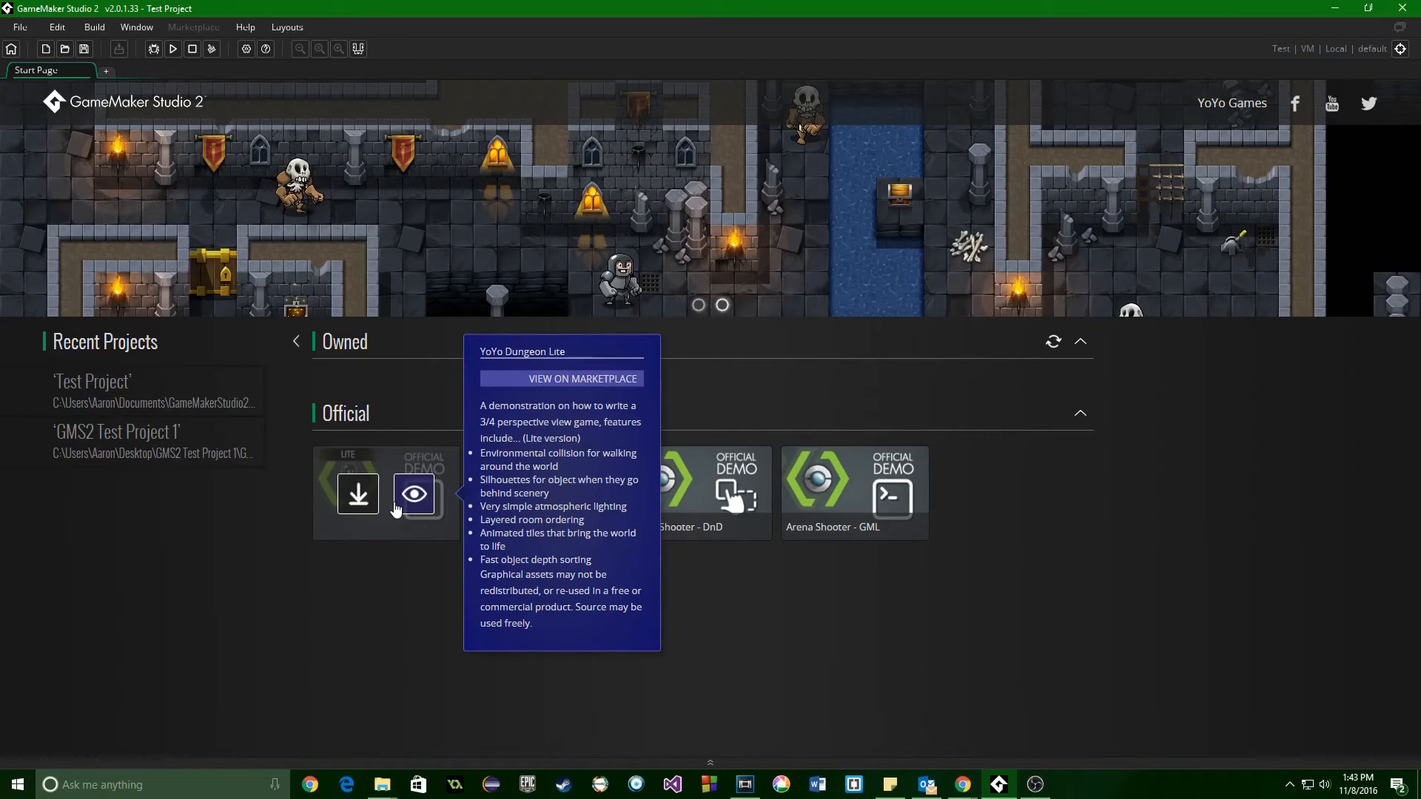
{"action": "mouse_move", "coordinate": [418, 596]}
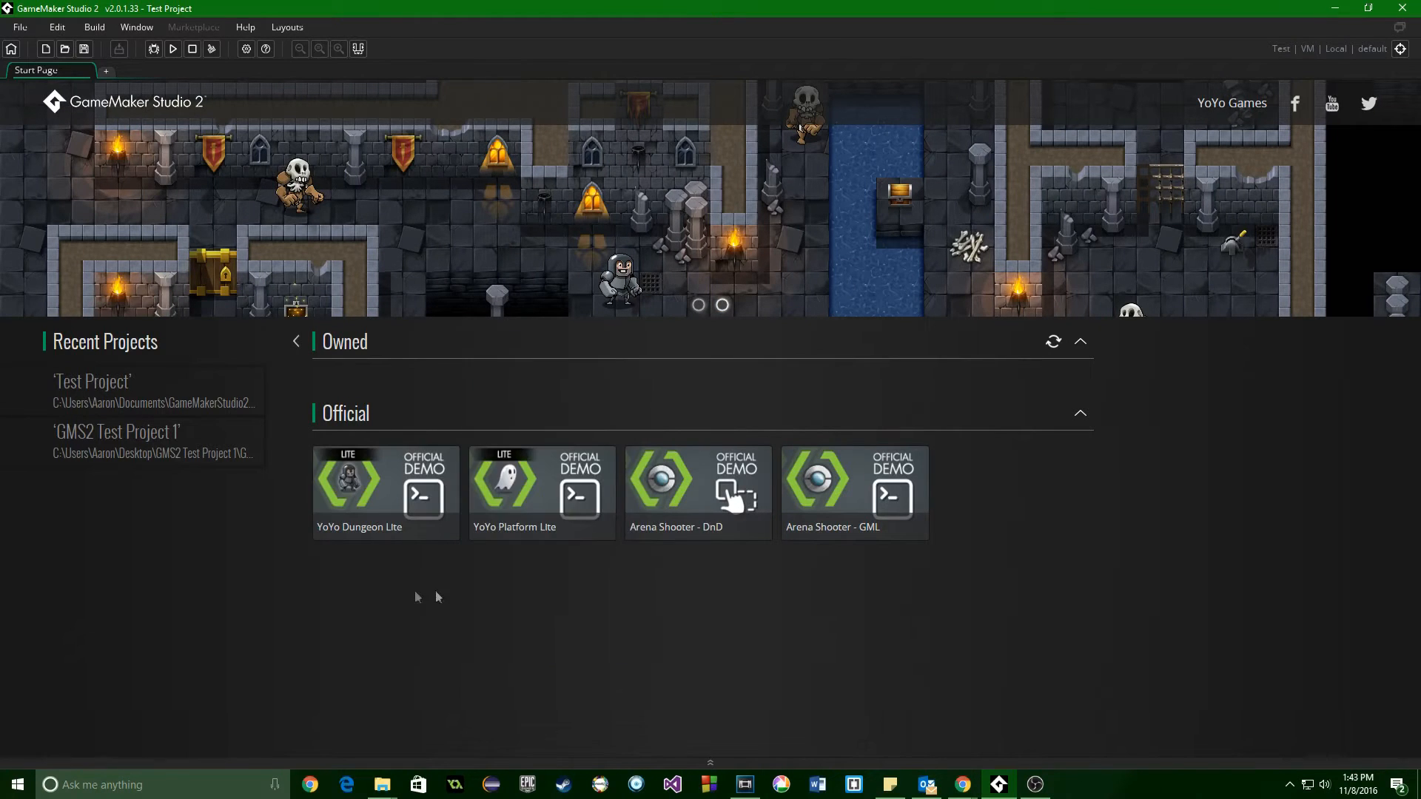
{"action": "mouse_move", "coordinate": [702, 604]}
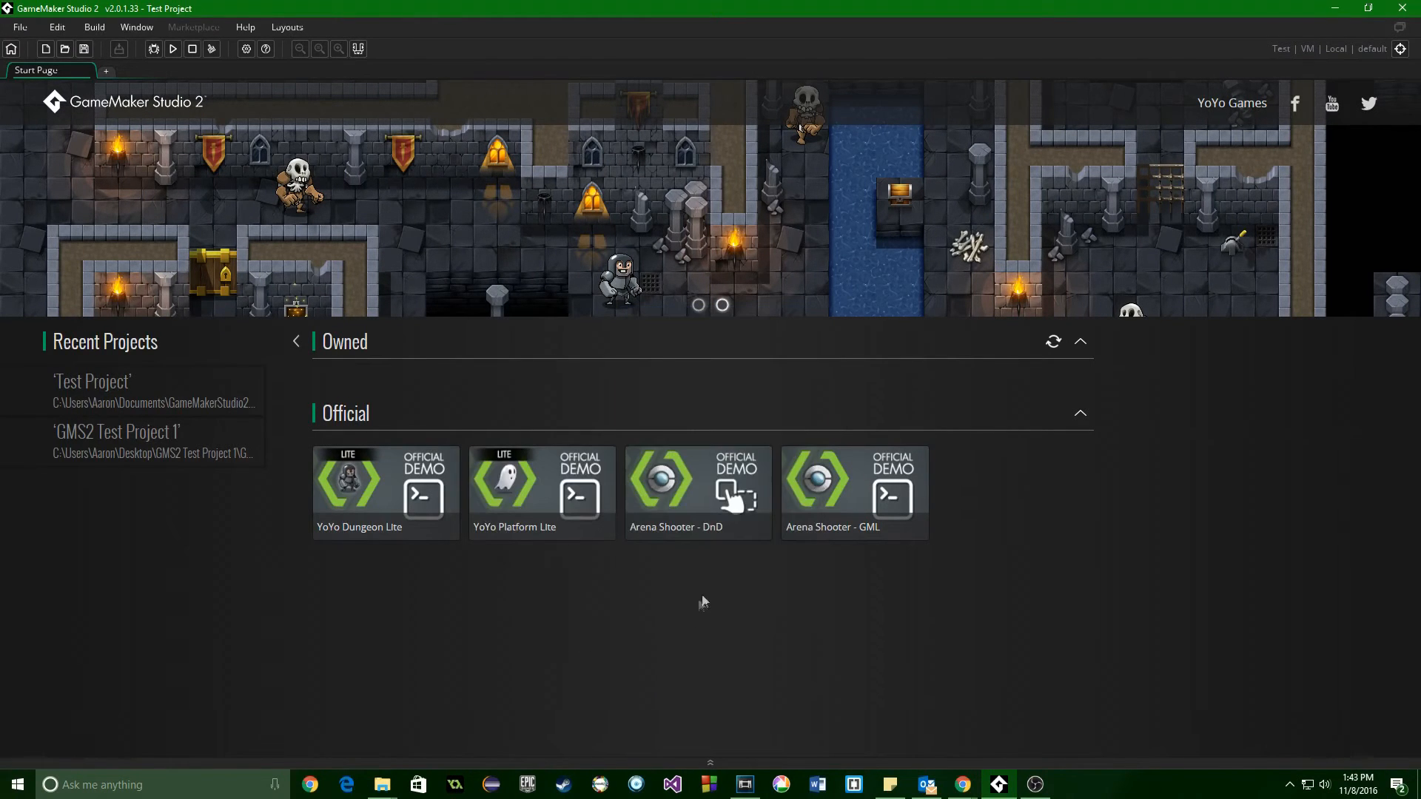
{"action": "mouse_move", "coordinate": [1088, 432]}
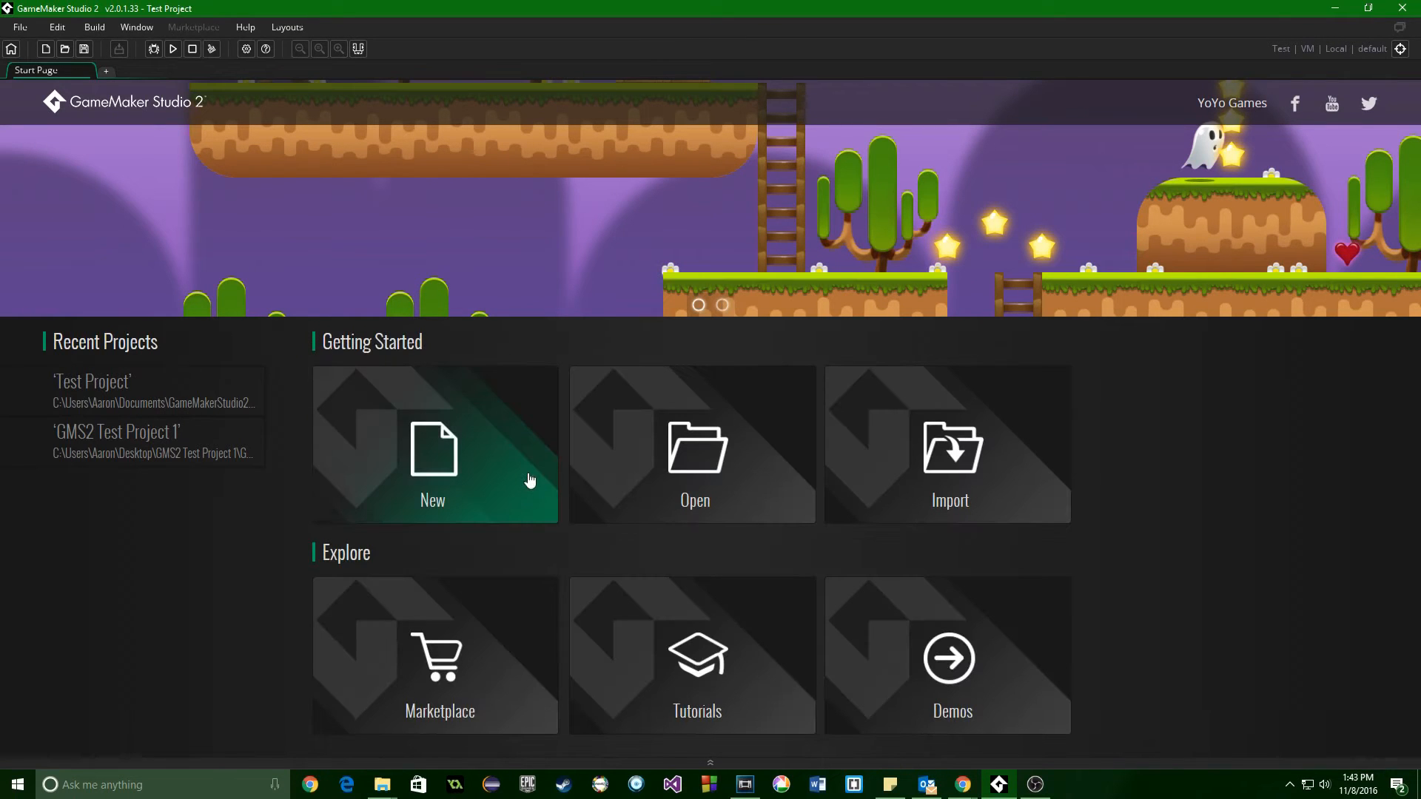
{"action": "left_click", "coordinate": [434, 451]}
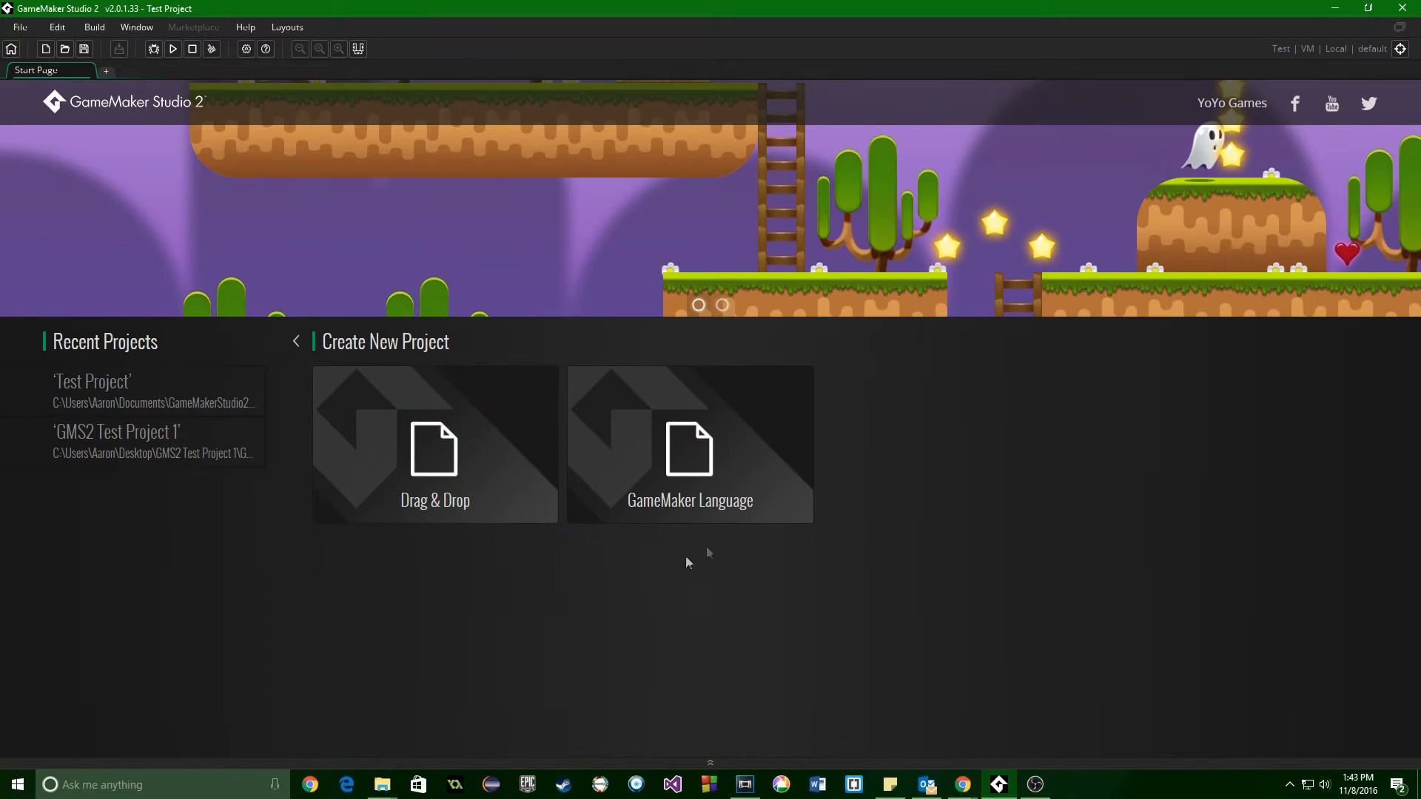
{"action": "mouse_move", "coordinate": [677, 484]}
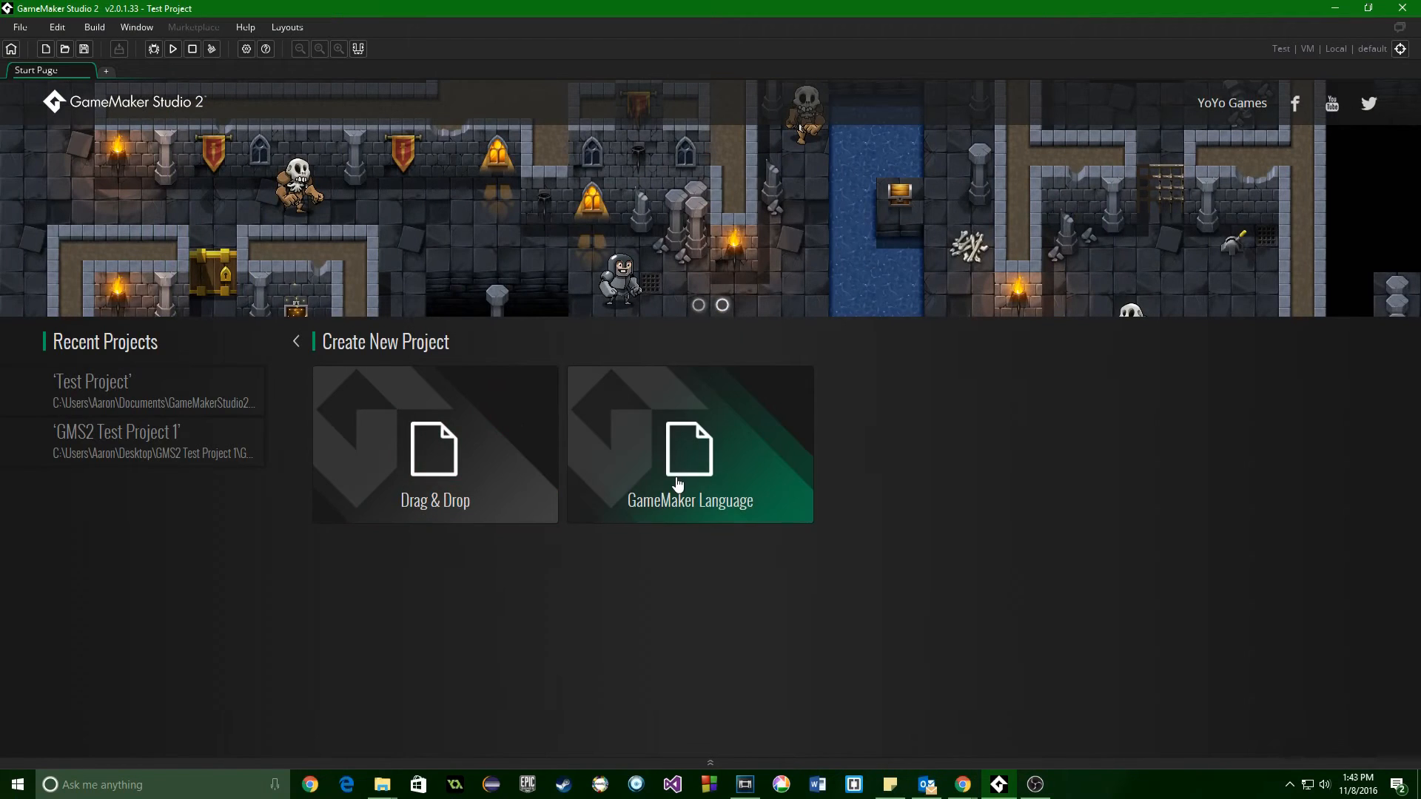
{"action": "mouse_move", "coordinate": [474, 479]}
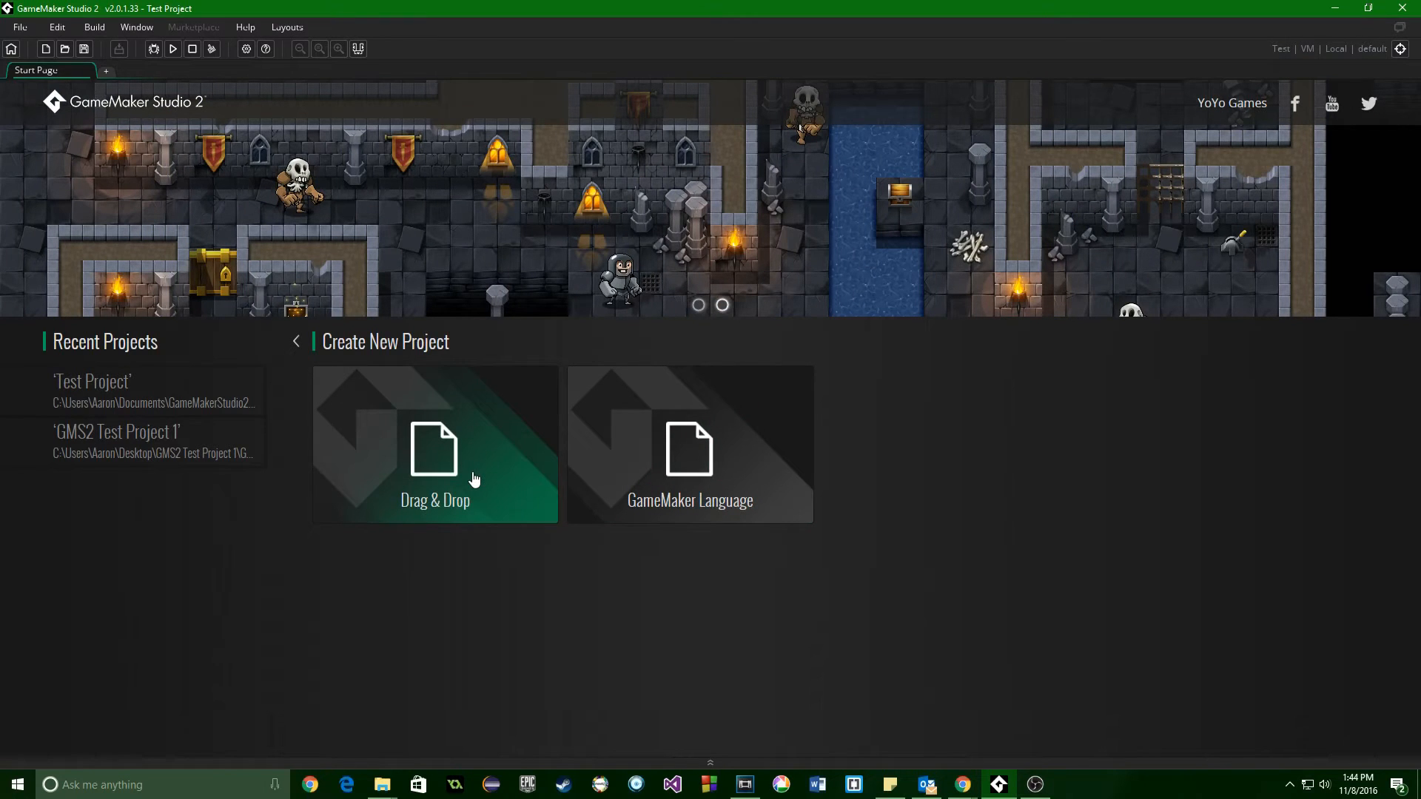
{"action": "mouse_move", "coordinate": [195, 450]}
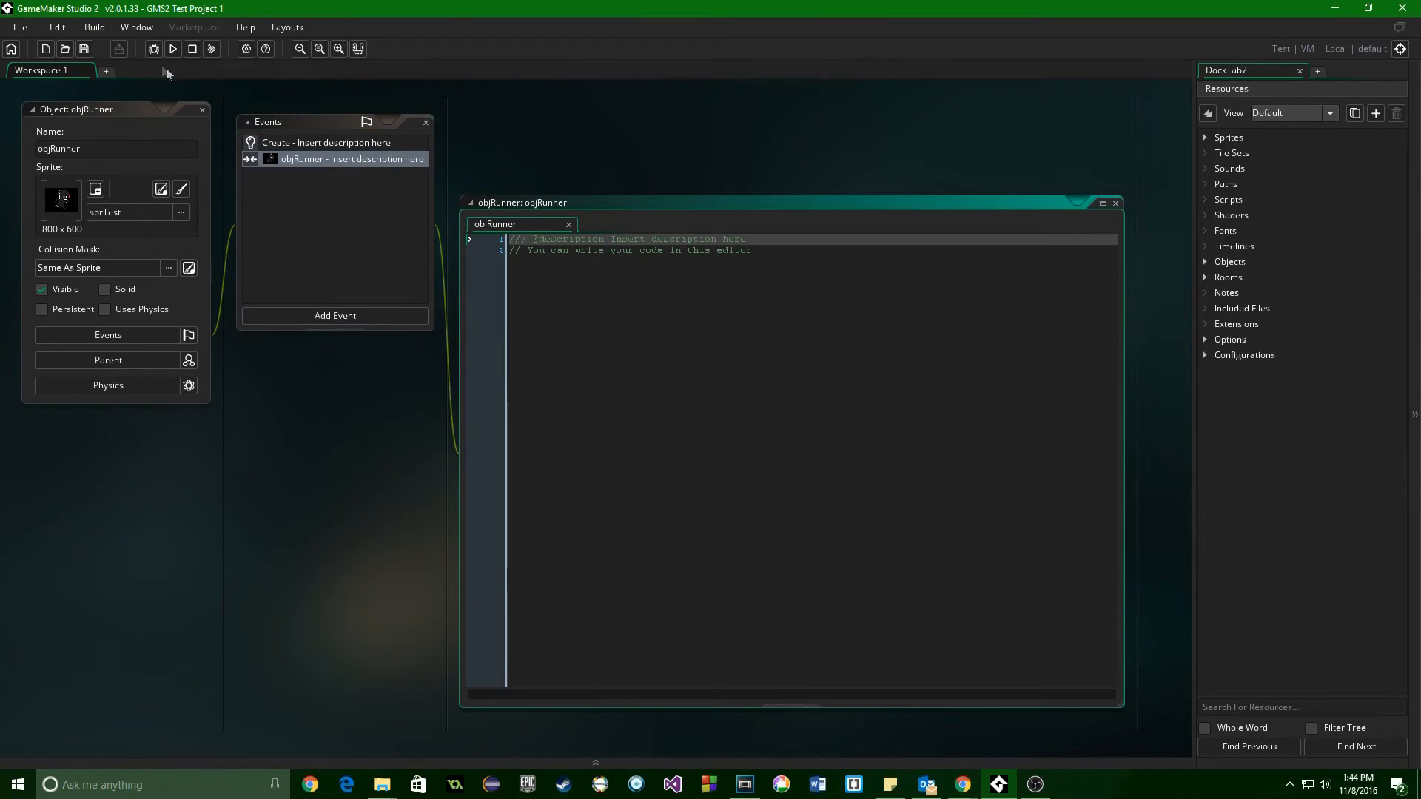
- Expand the Resources tree, open room0 in the room editor and select sprTest
{"action": "left_click", "coordinate": [1205, 137]}
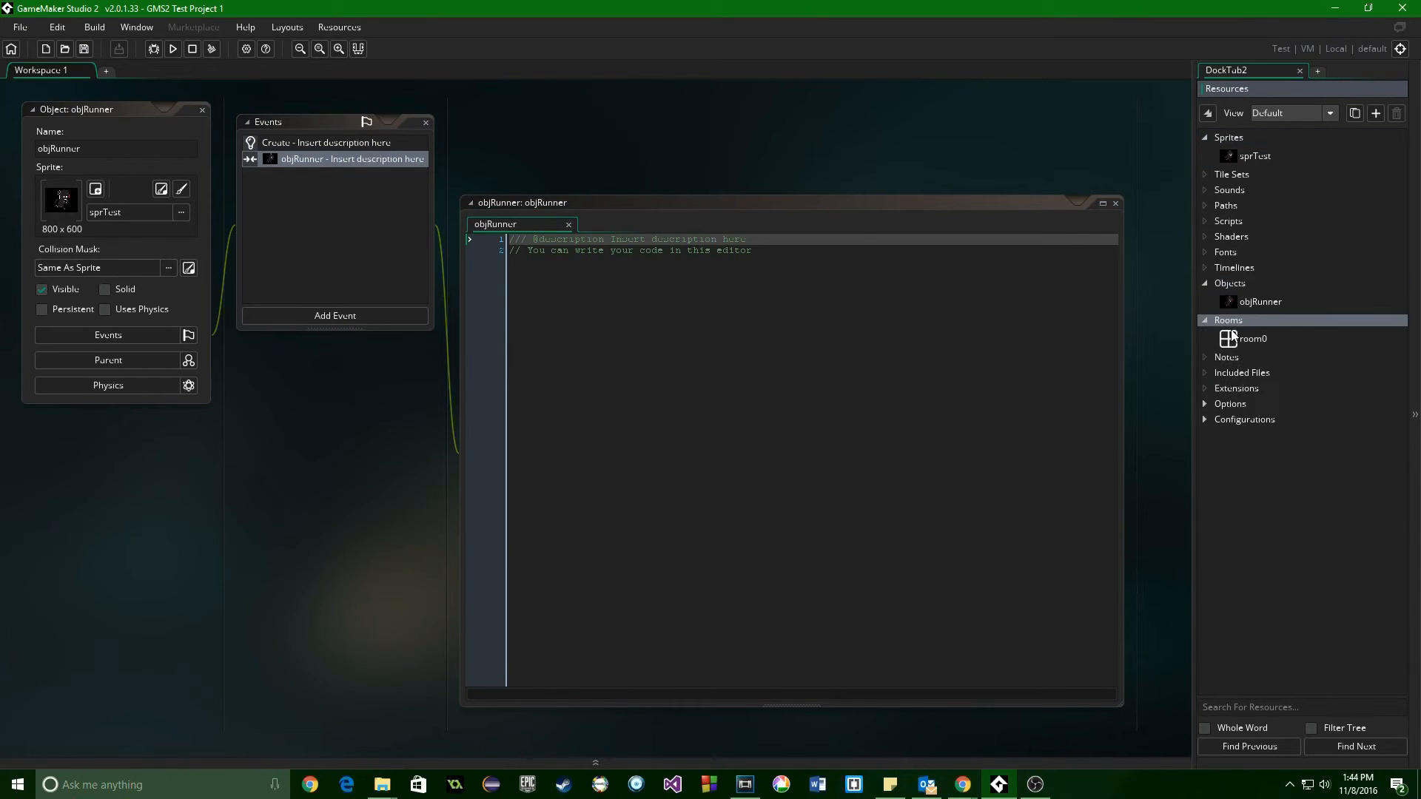
{"action": "double_click", "coordinate": [1252, 337]}
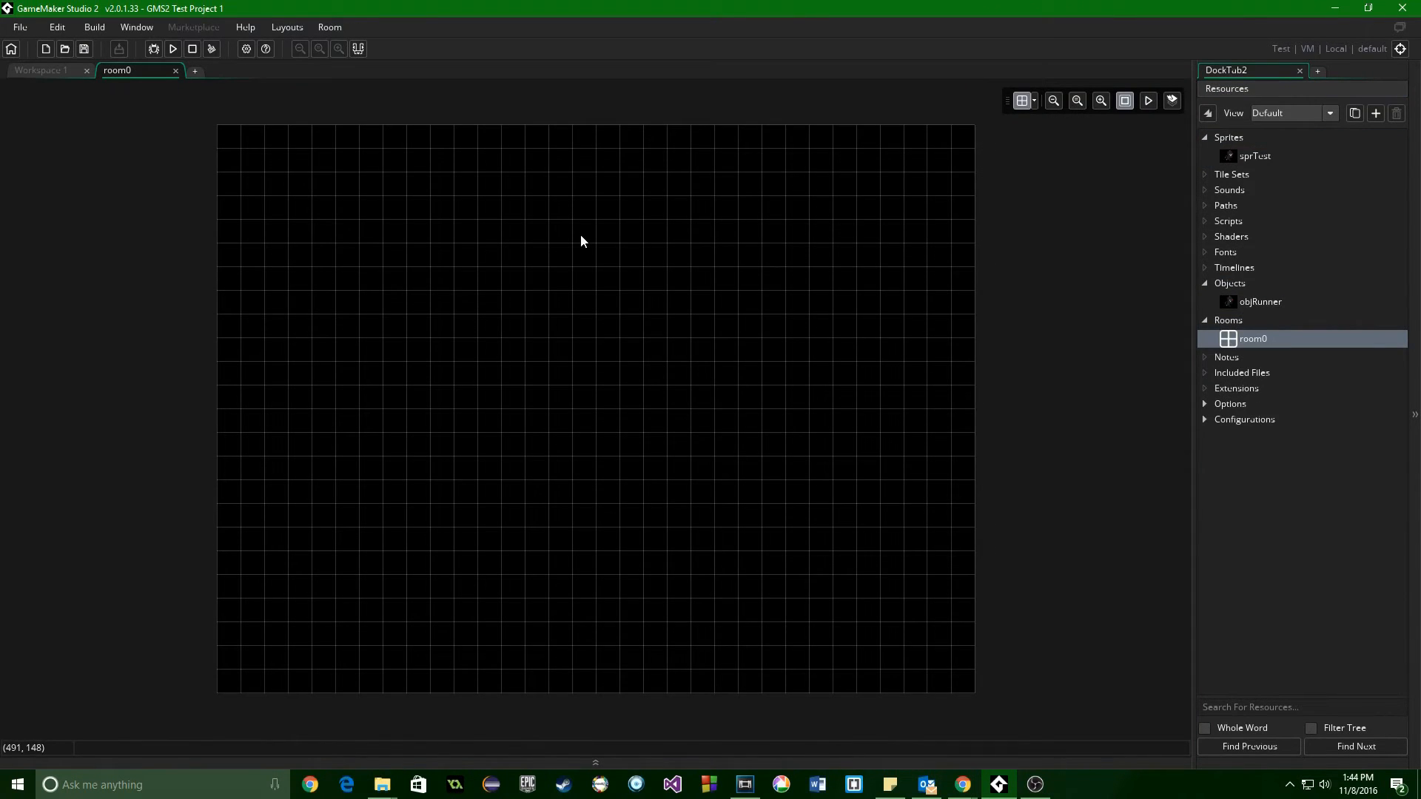
{"action": "mouse_move", "coordinate": [57, 80]}
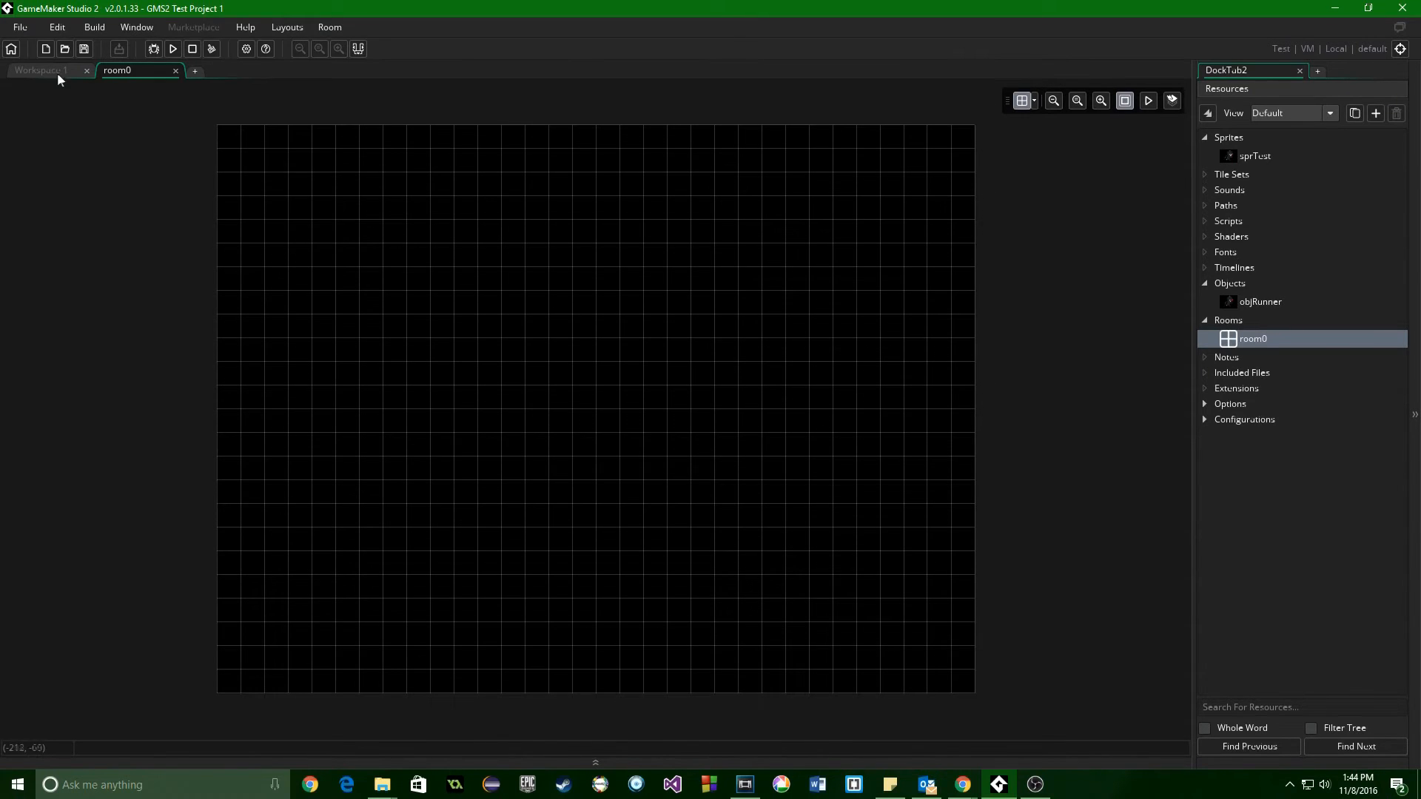
{"action": "left_click", "coordinate": [1255, 155]}
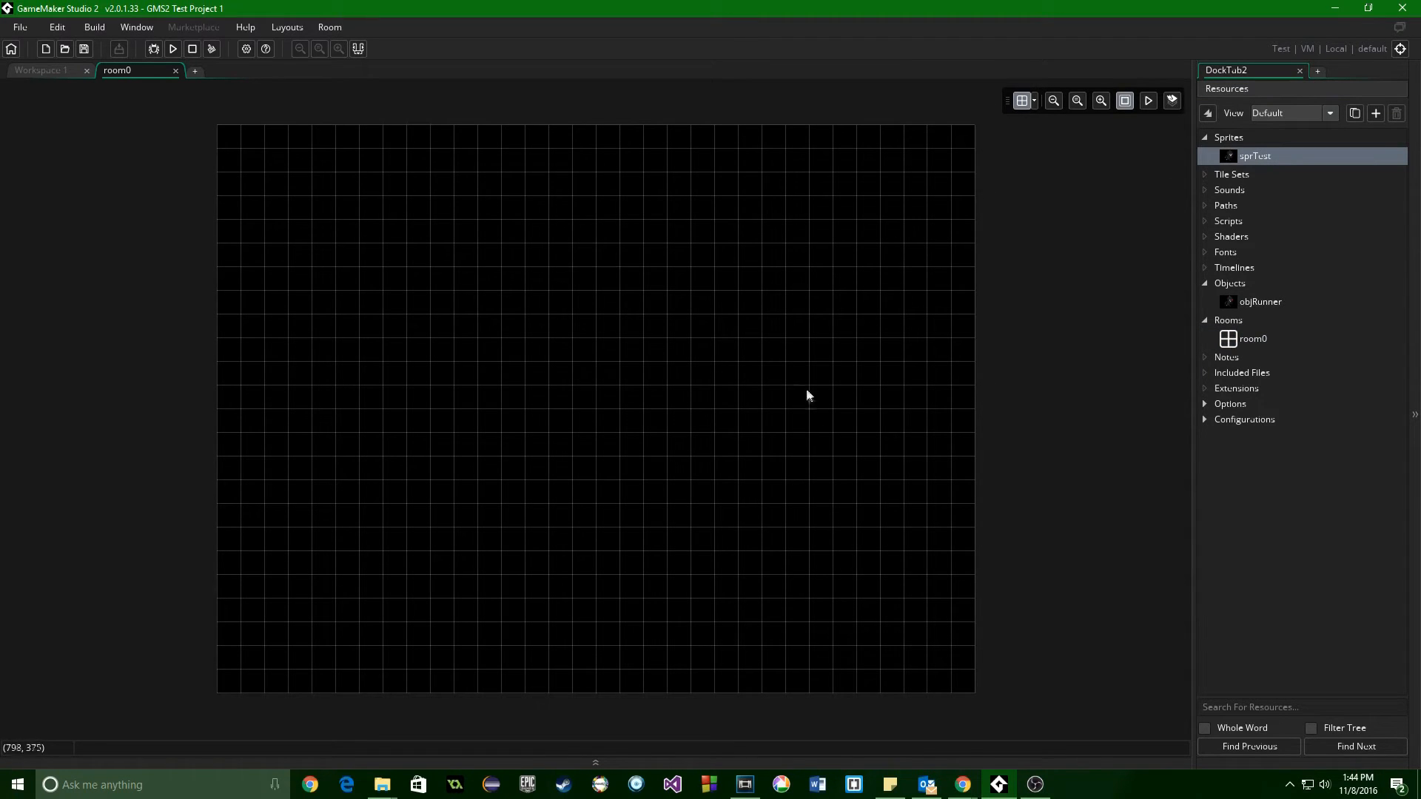
- Switch between workspaces, then open the new 64x64 sprite_1 in the sprite editor
{"action": "left_click", "coordinate": [191, 69]}
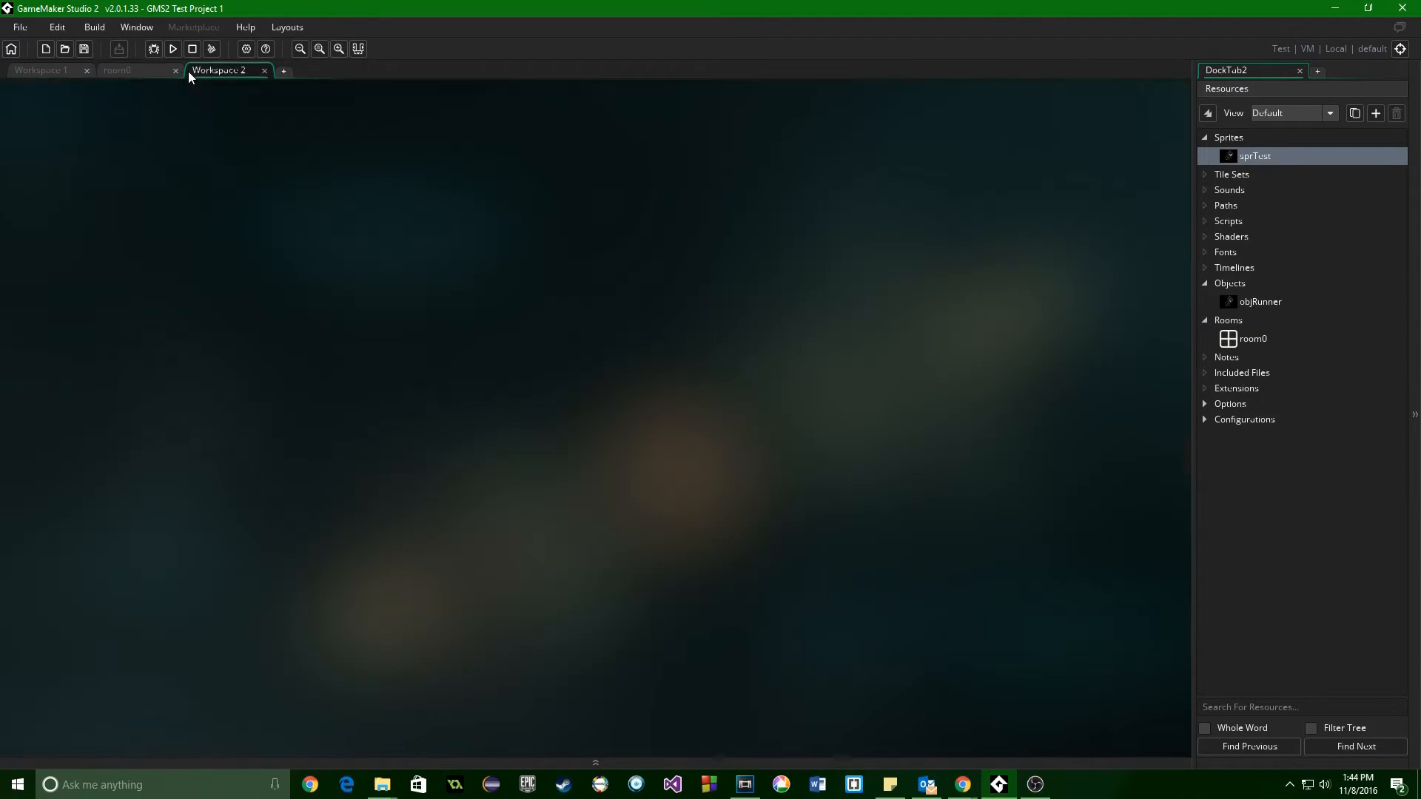
{"action": "left_click", "coordinate": [126, 70]}
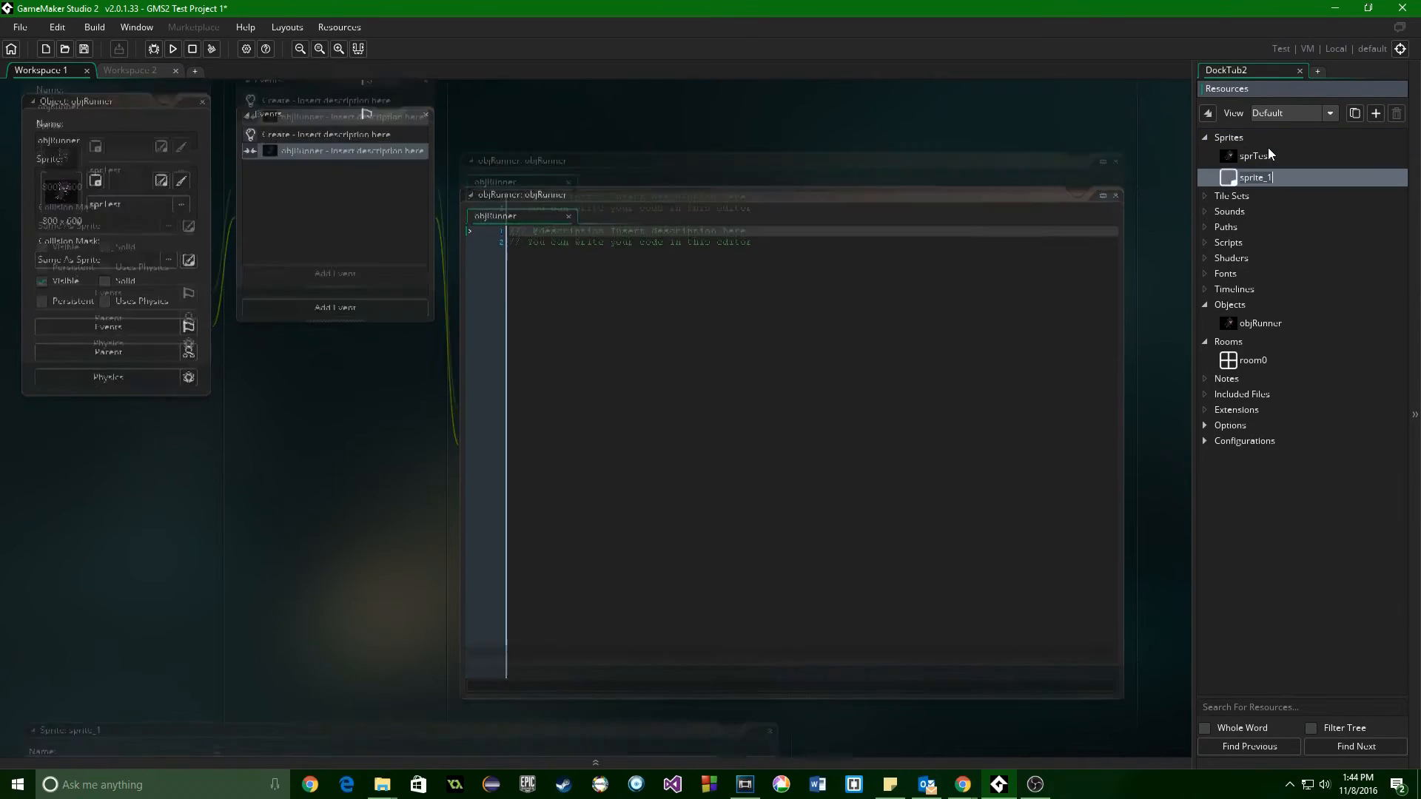
{"action": "double_click", "coordinate": [1255, 178]}
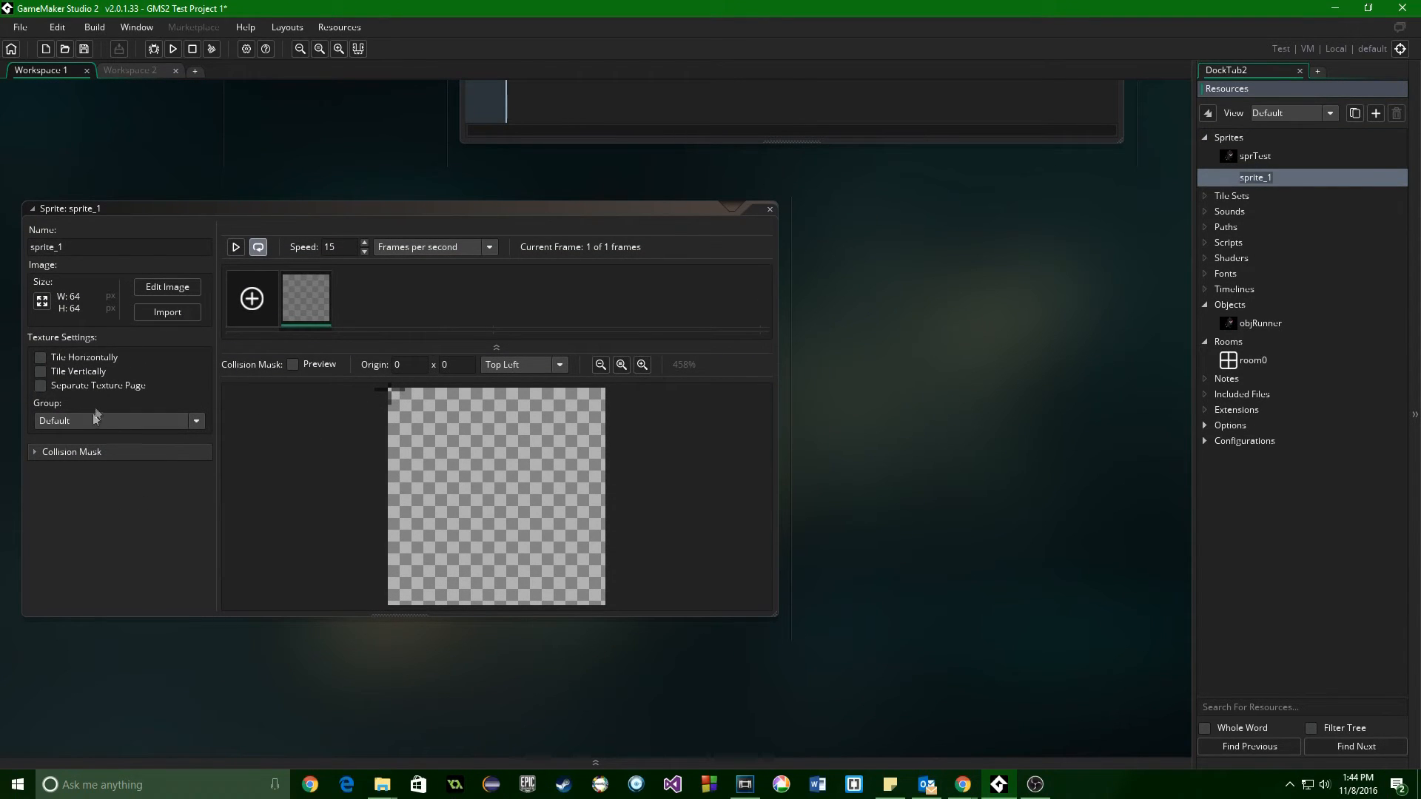
- Edit sprite_1's image and fill its whole 64x64 canvas solid red
{"action": "left_click", "coordinate": [485, 473]}
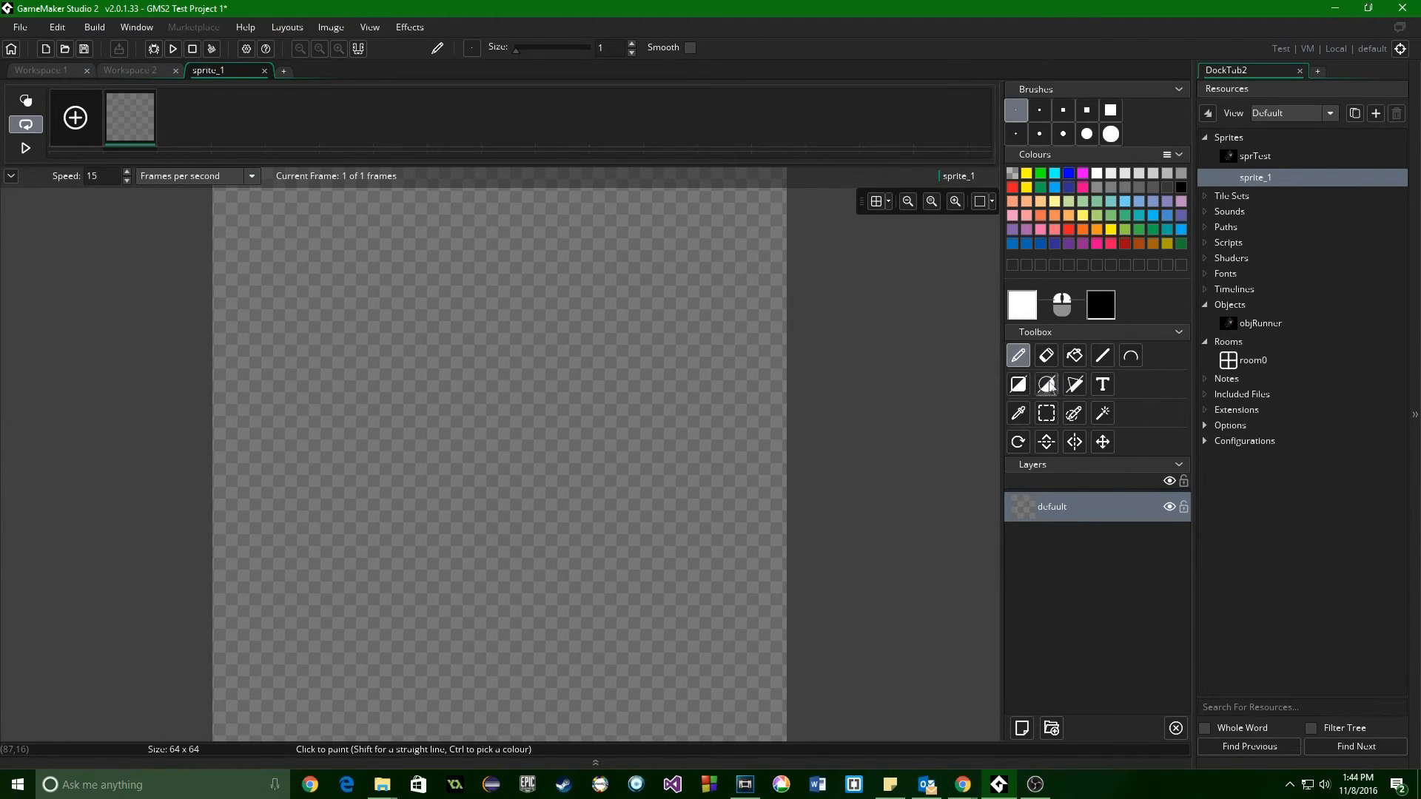
{"action": "left_click", "coordinate": [1075, 355]}
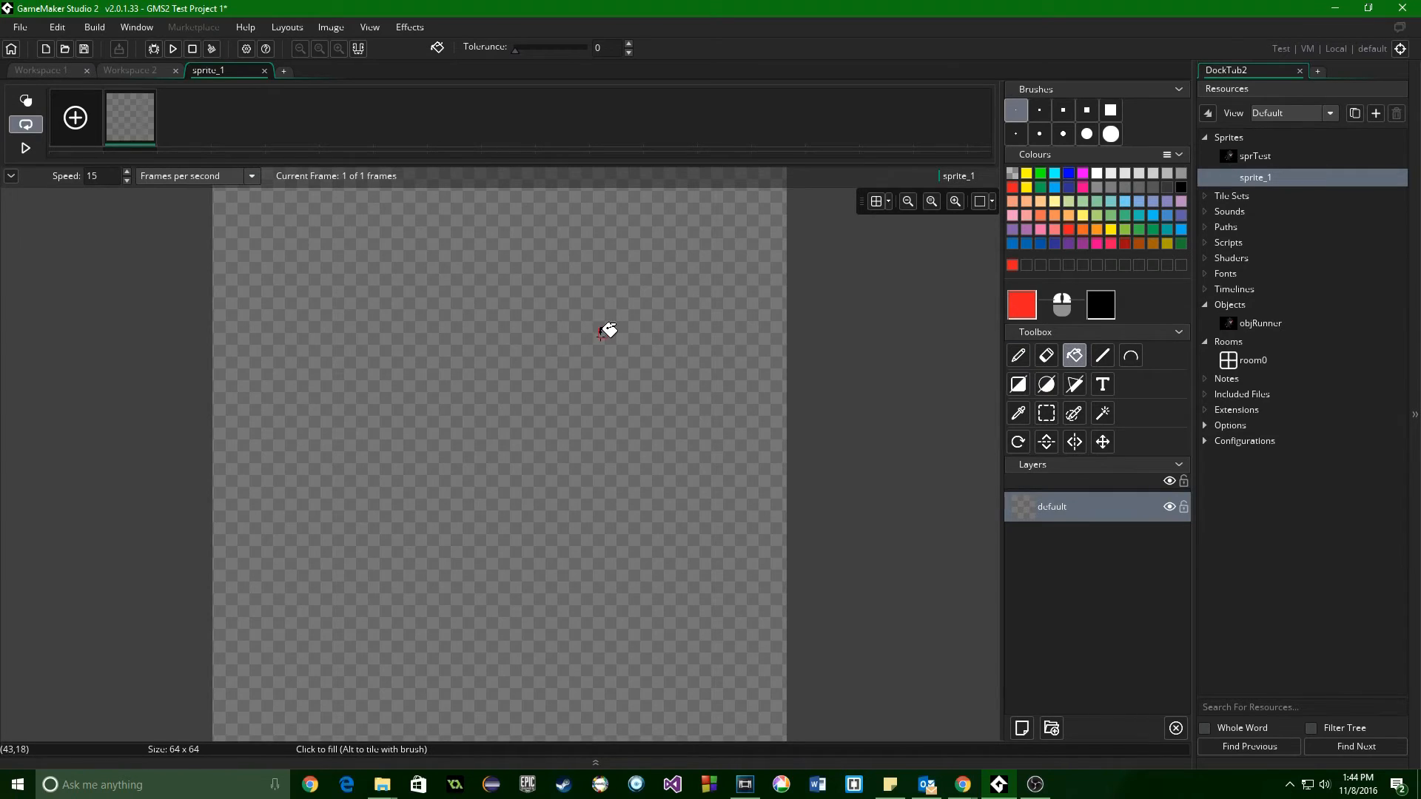
{"action": "left_click", "coordinate": [600, 332]}
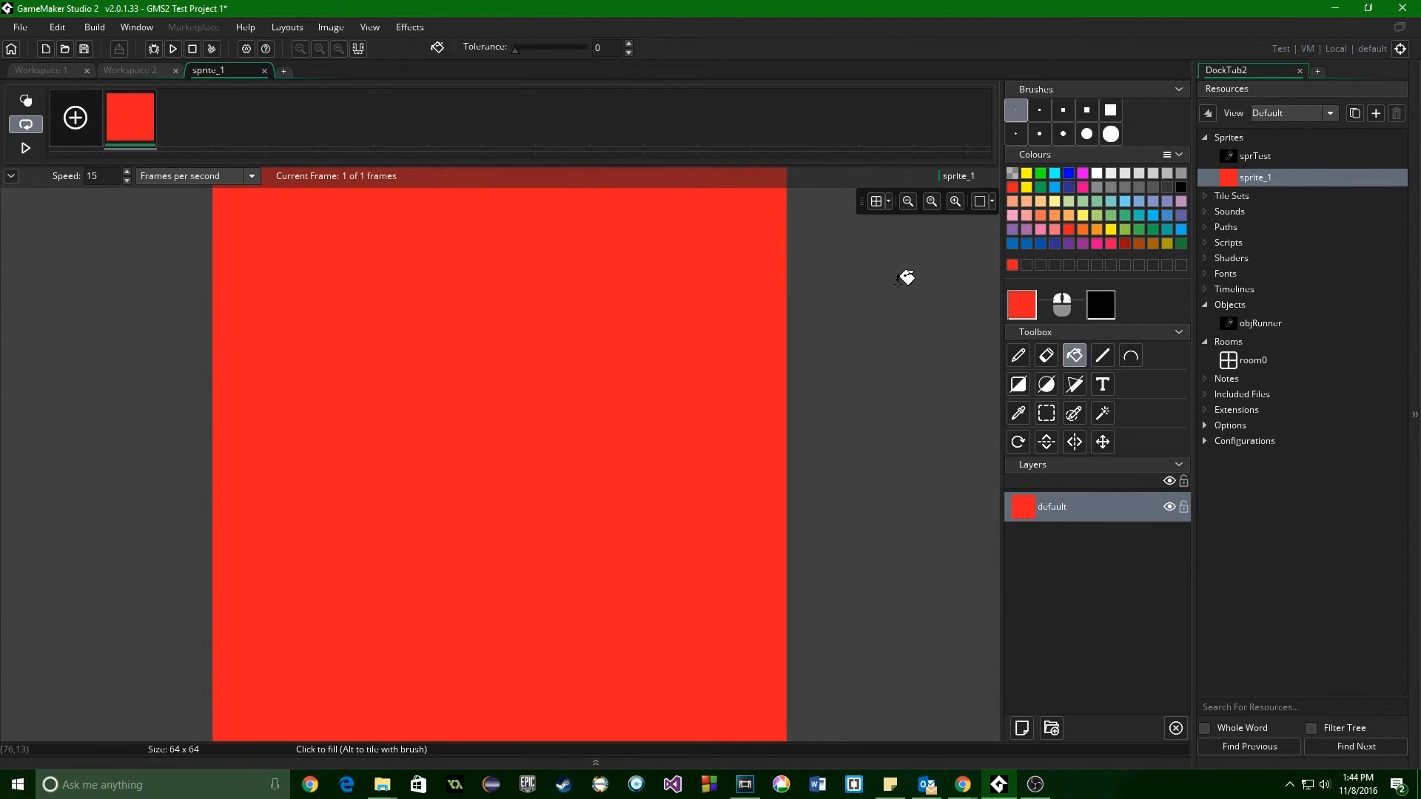
{"action": "mouse_move", "coordinate": [1021, 728]}
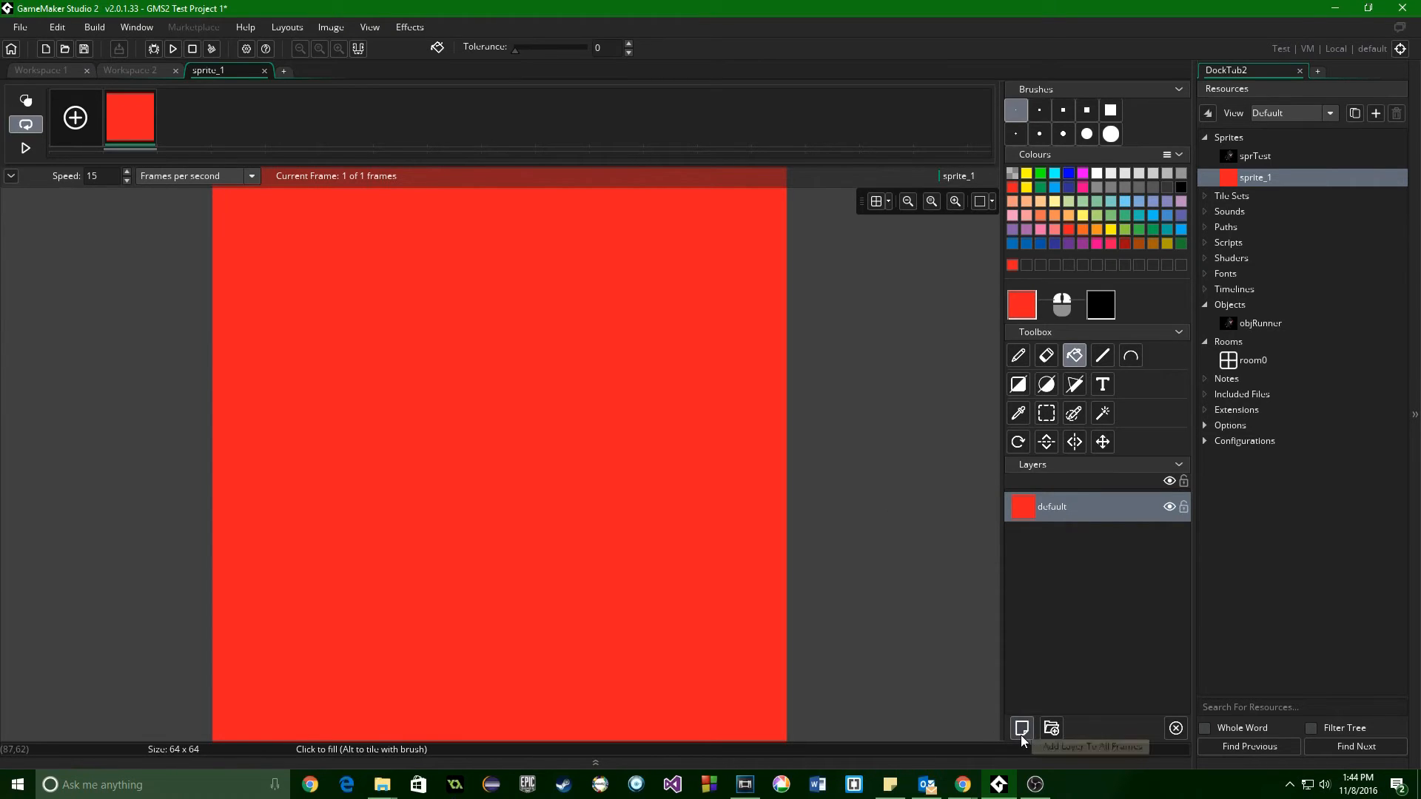
{"action": "mouse_move", "coordinate": [1175, 726]}
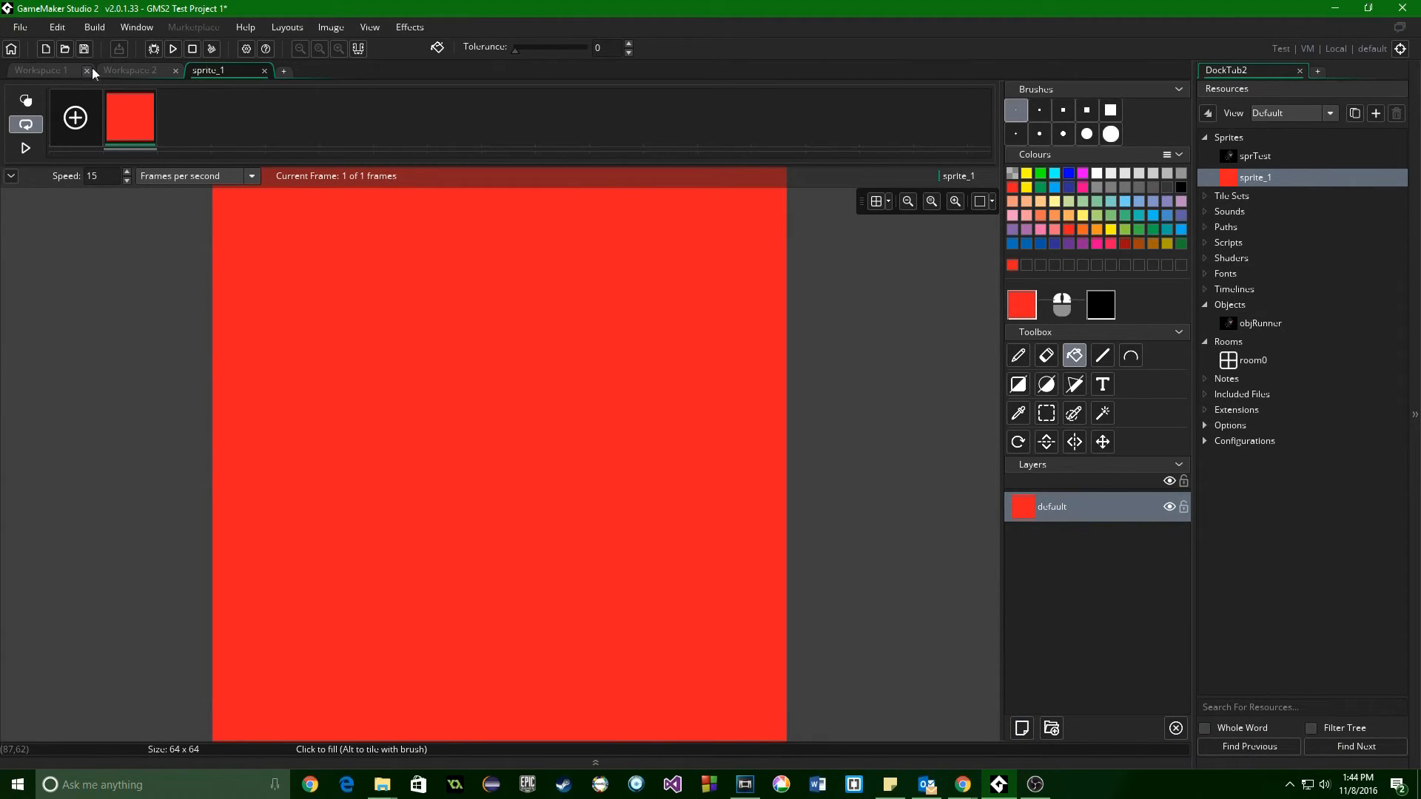
{"action": "mouse_move", "coordinate": [358, 114]}
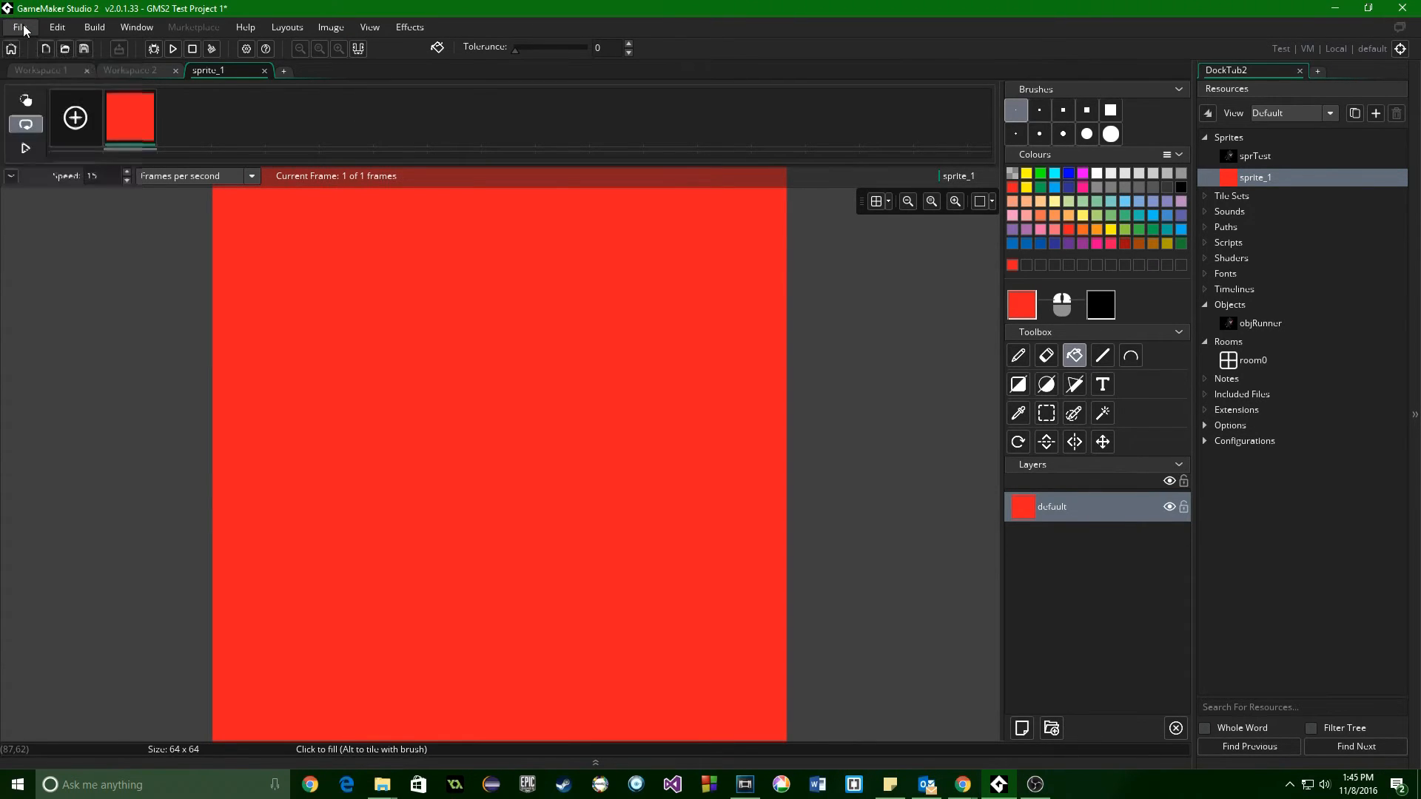
{"action": "mouse_move", "coordinate": [559, 194]}
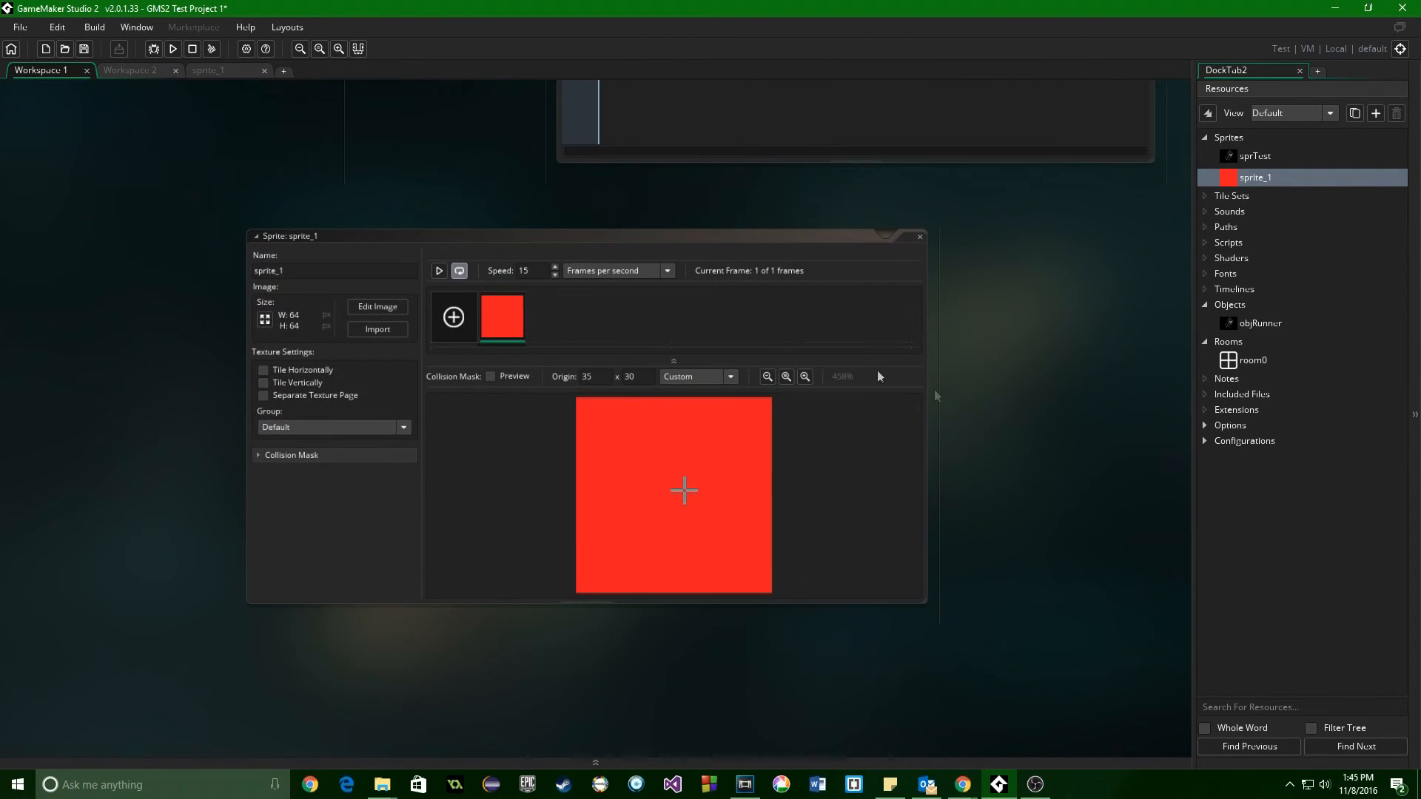
- Close sprite_1's image editor and open room0 in the room editor
{"action": "left_click", "coordinate": [378, 306]}
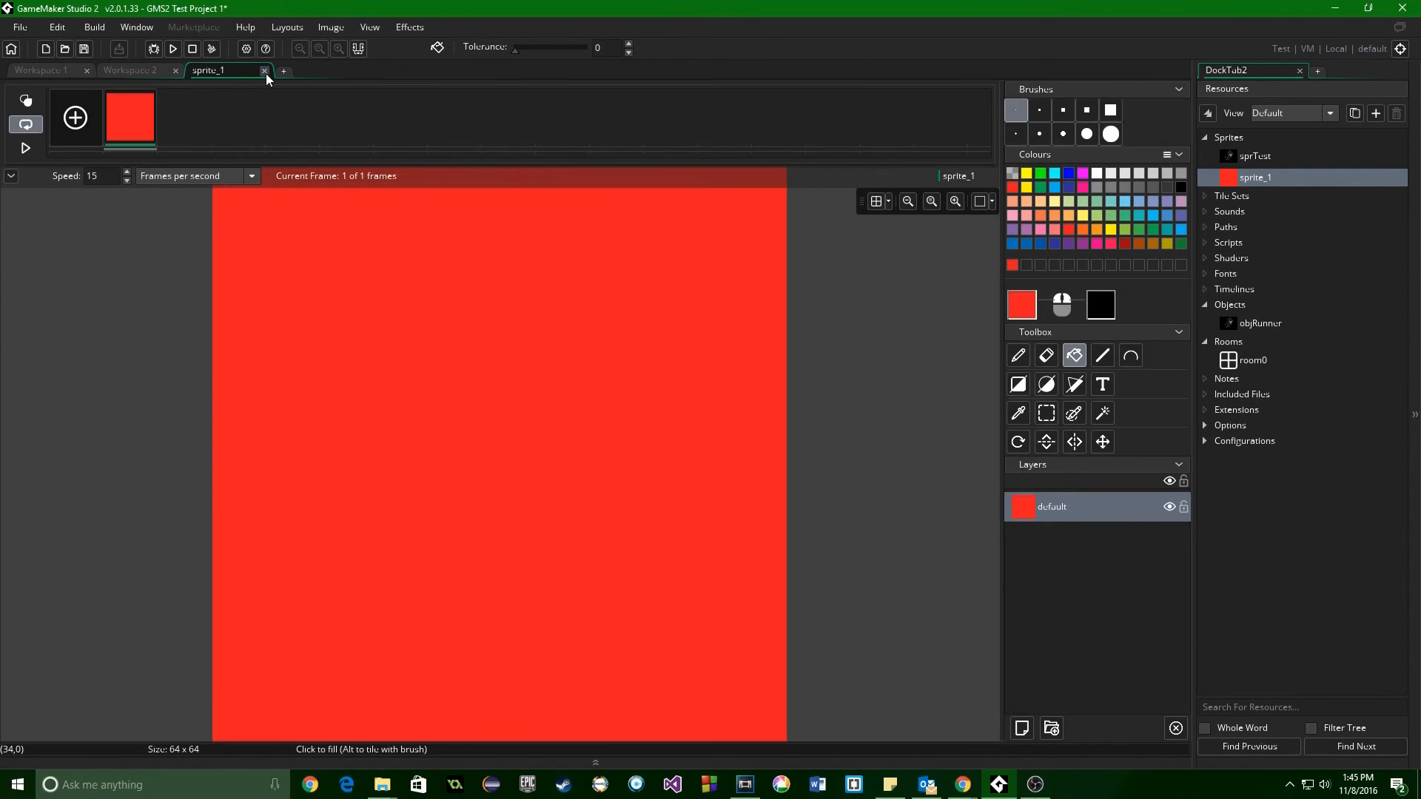
{"action": "left_click", "coordinate": [263, 70]}
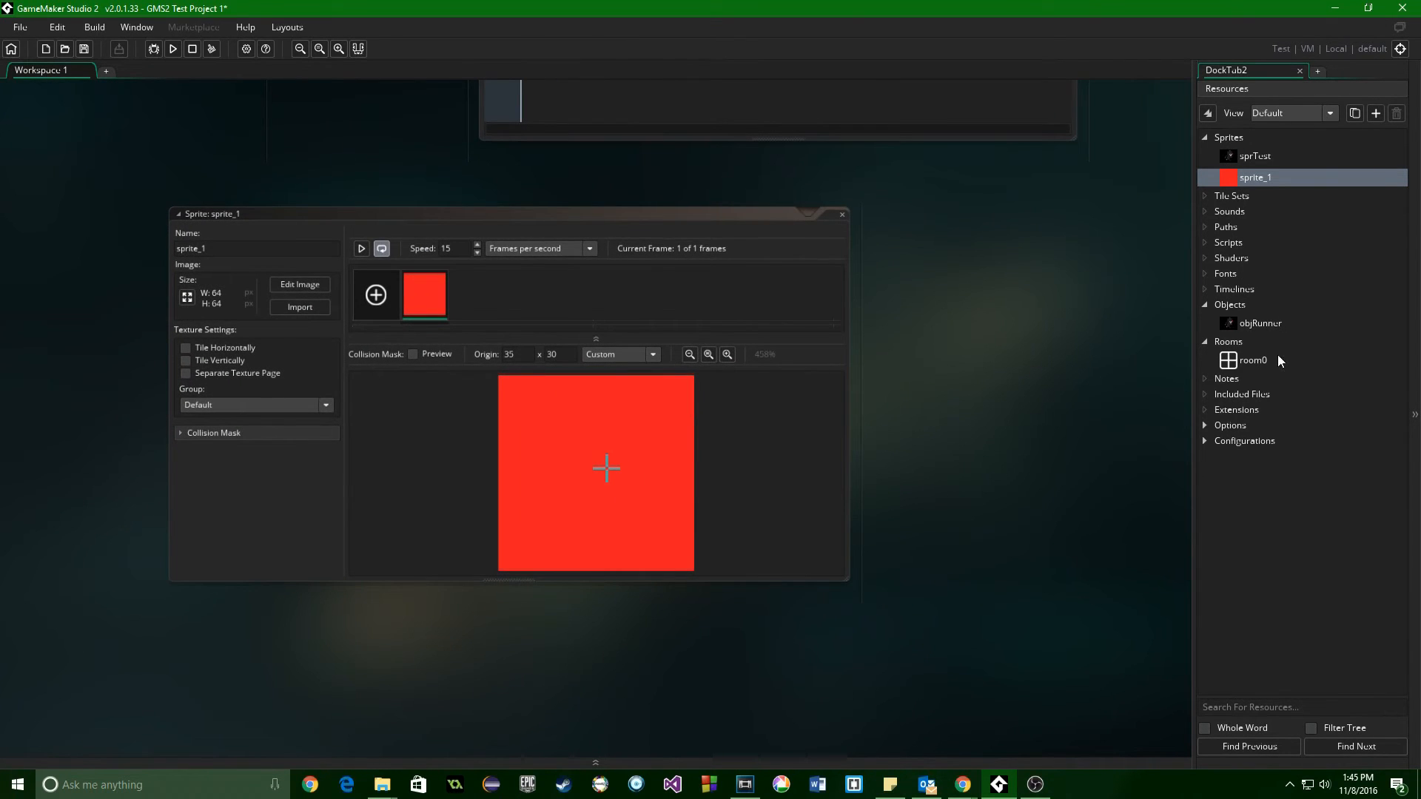
{"action": "double_click", "coordinate": [1252, 359]}
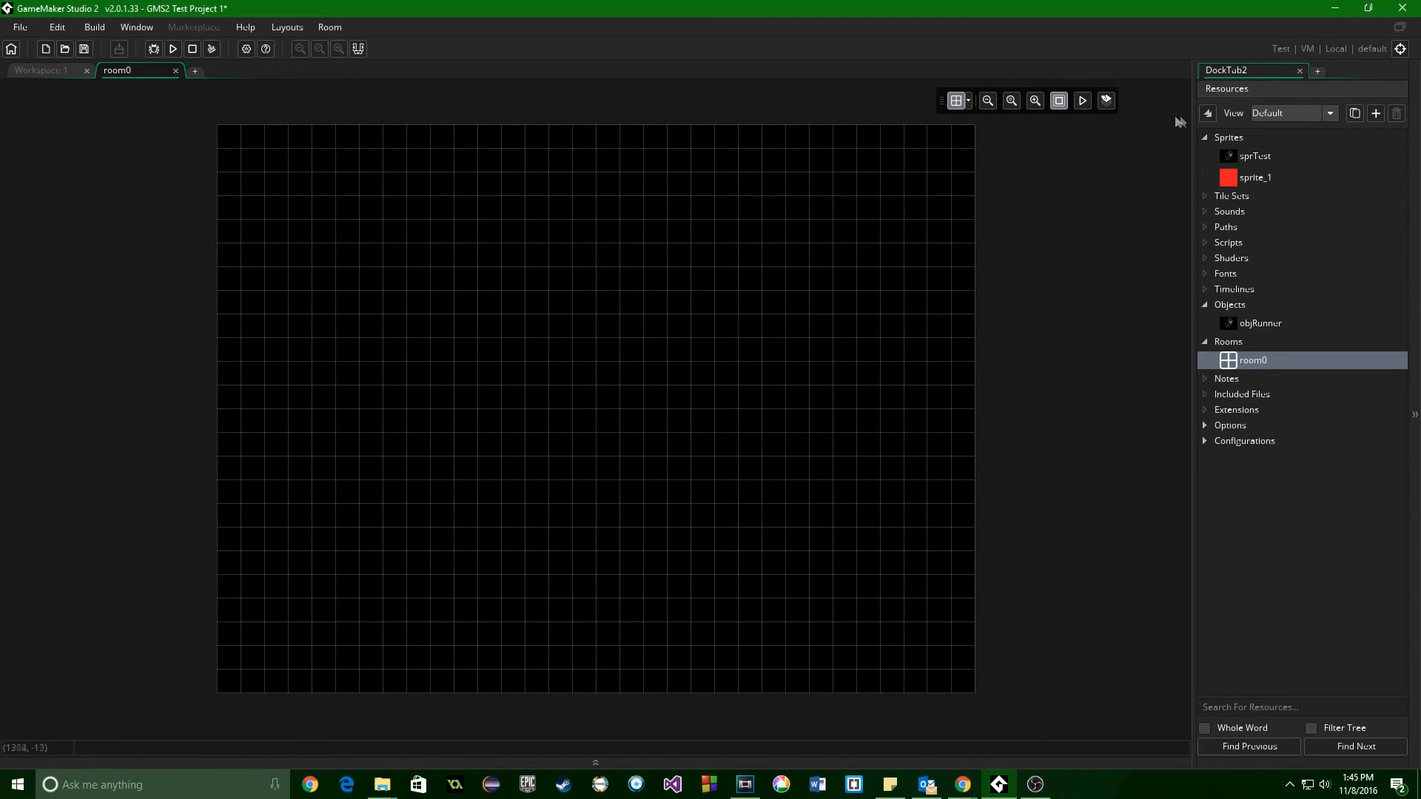
{"action": "mouse_move", "coordinate": [935, 745]}
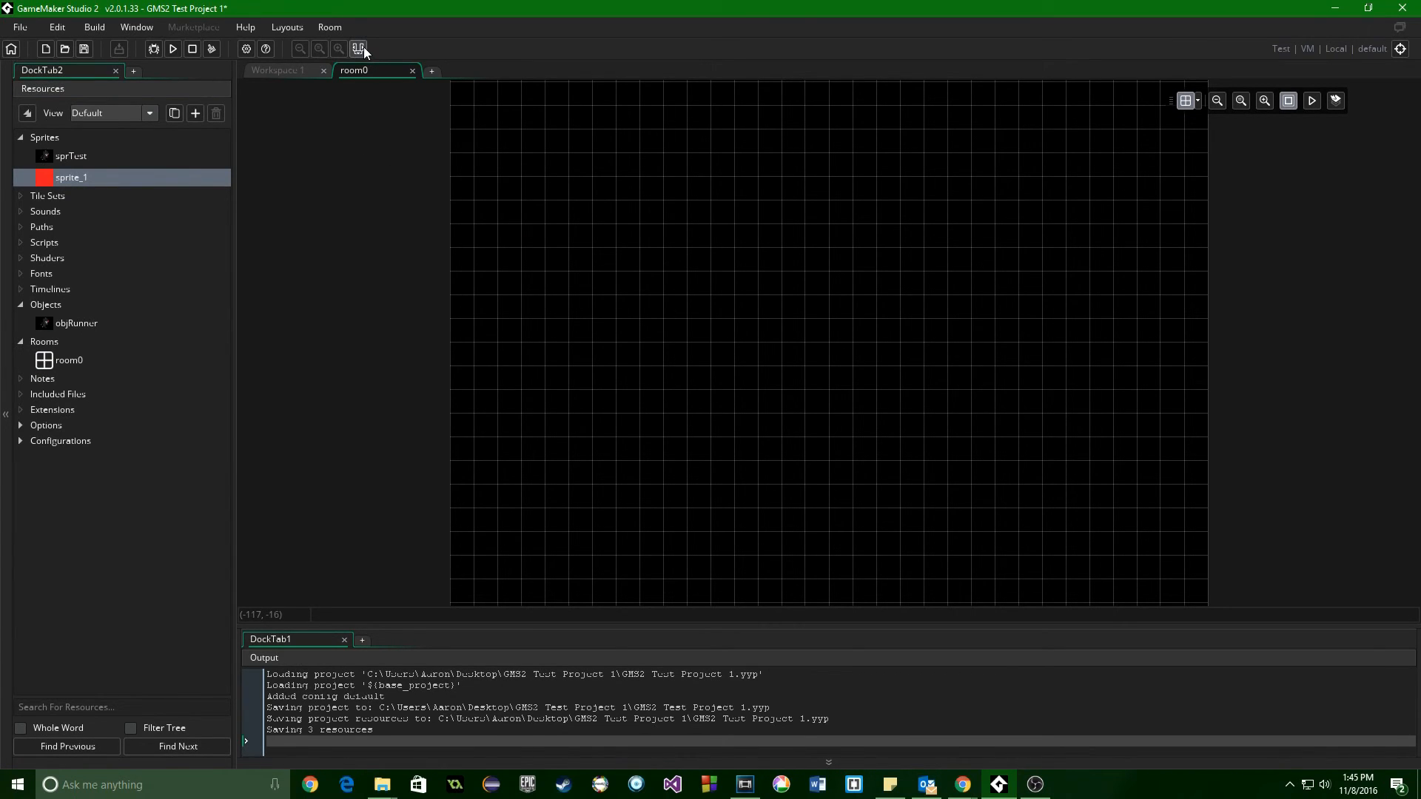
- Show room0's layers and properties panels, then reset windows on the current desktop
{"action": "left_click", "coordinate": [287, 27]}
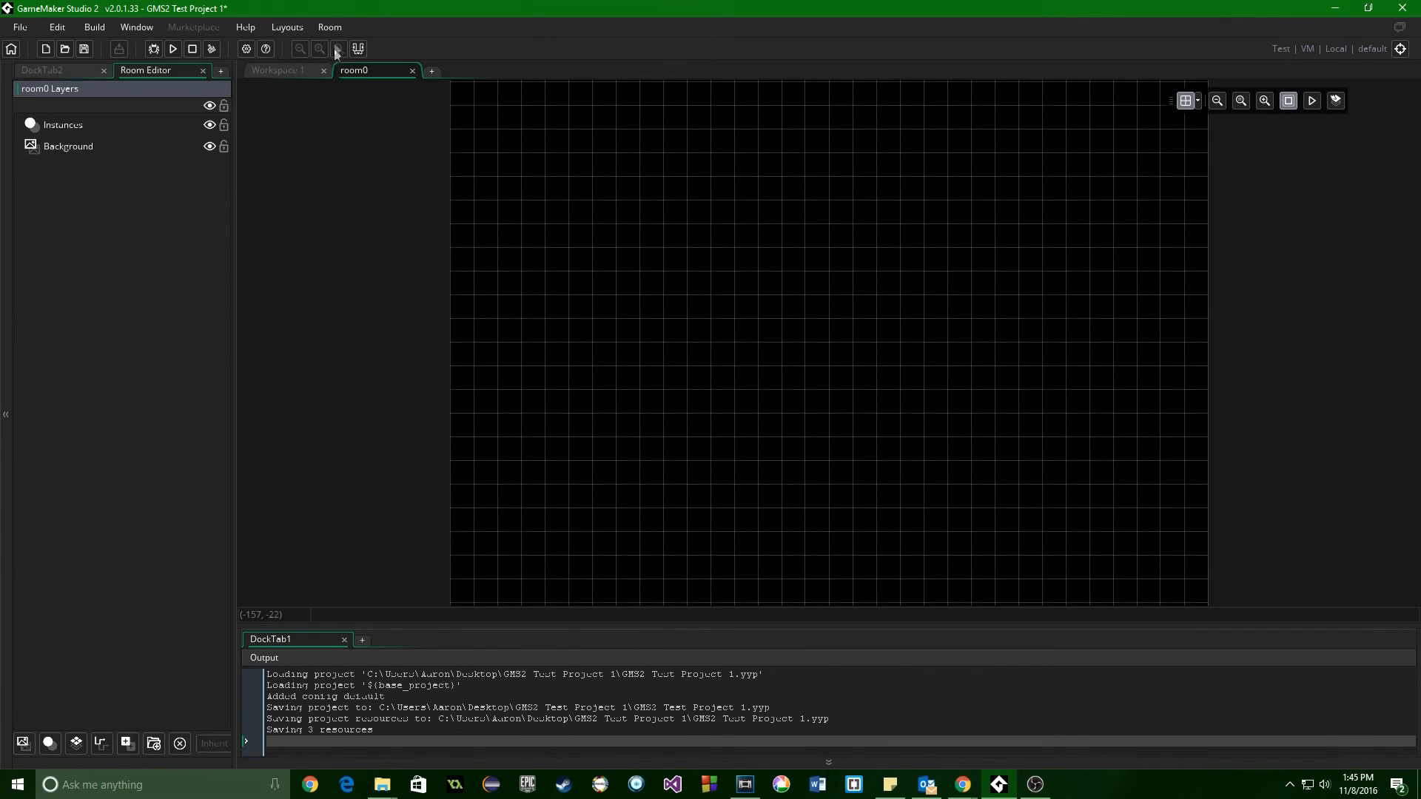
{"action": "left_click", "coordinate": [329, 27]}
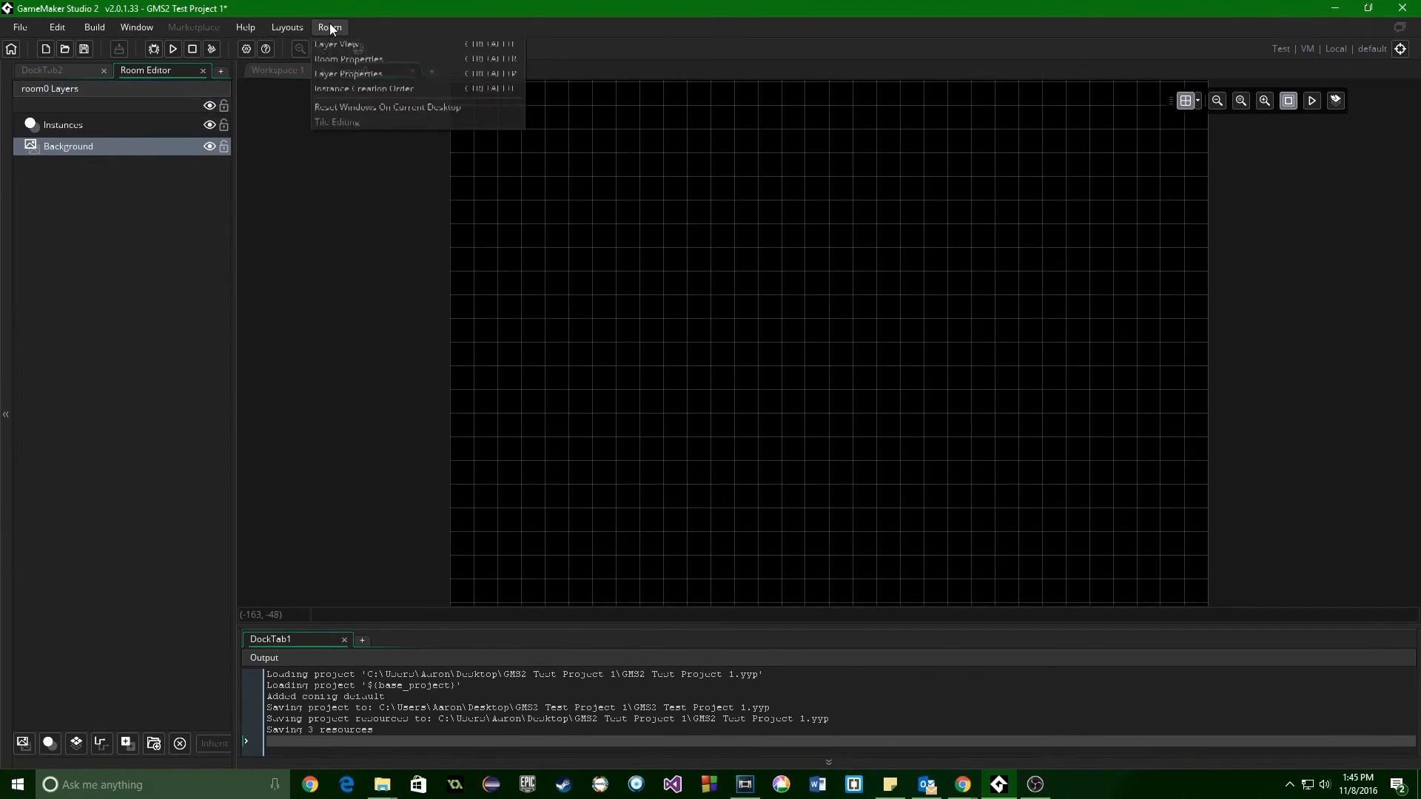
{"action": "left_click", "coordinate": [351, 60]}
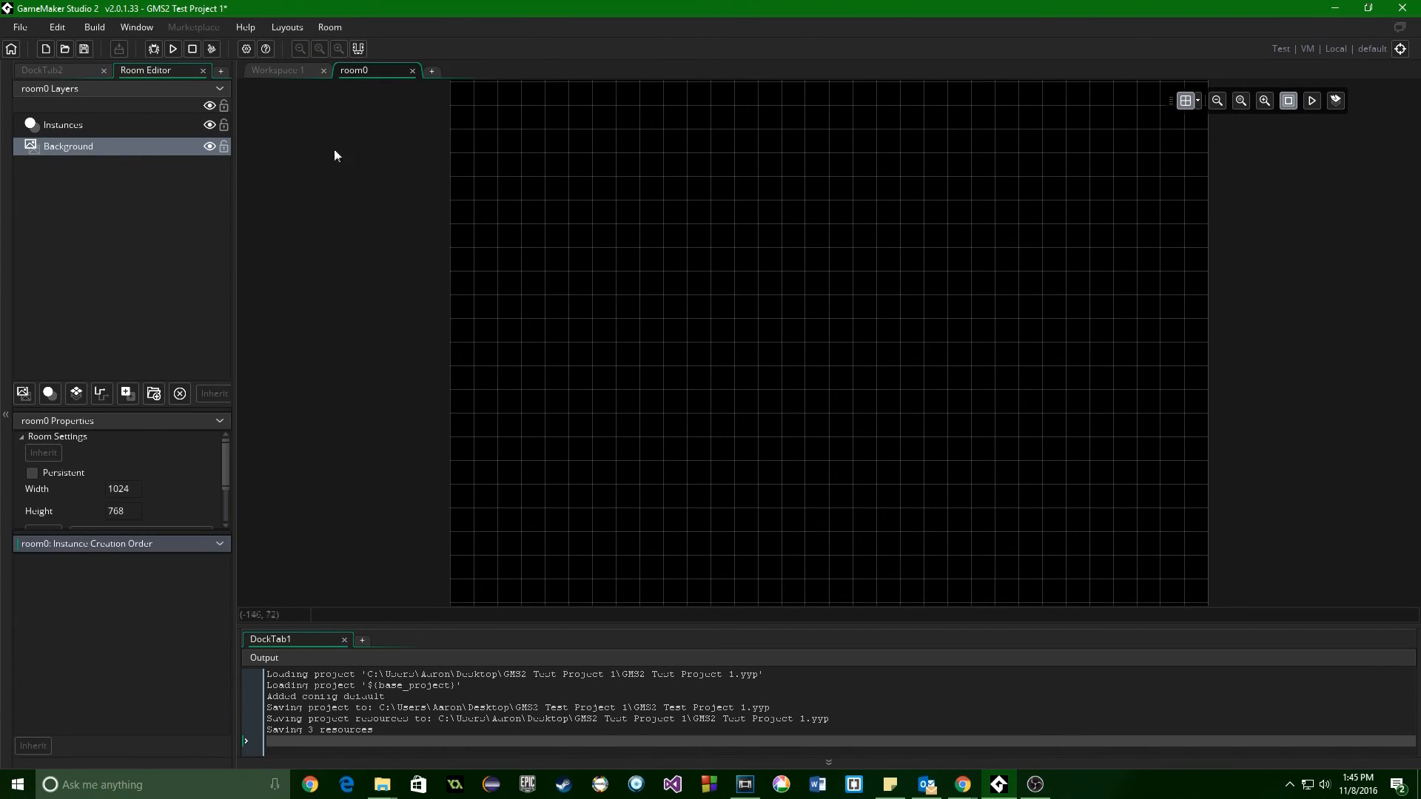
{"action": "left_click", "coordinate": [329, 27]}
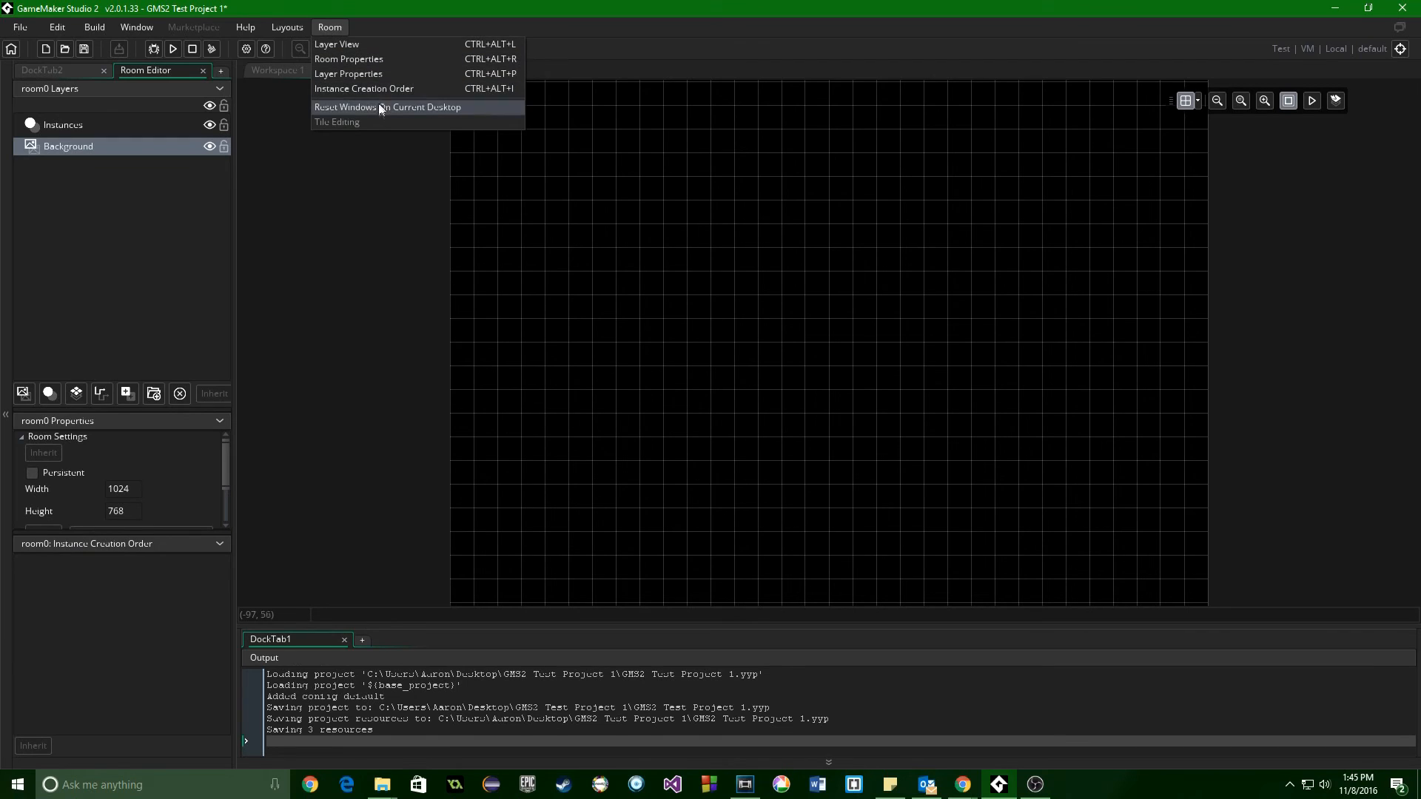
{"action": "left_click", "coordinate": [382, 106]}
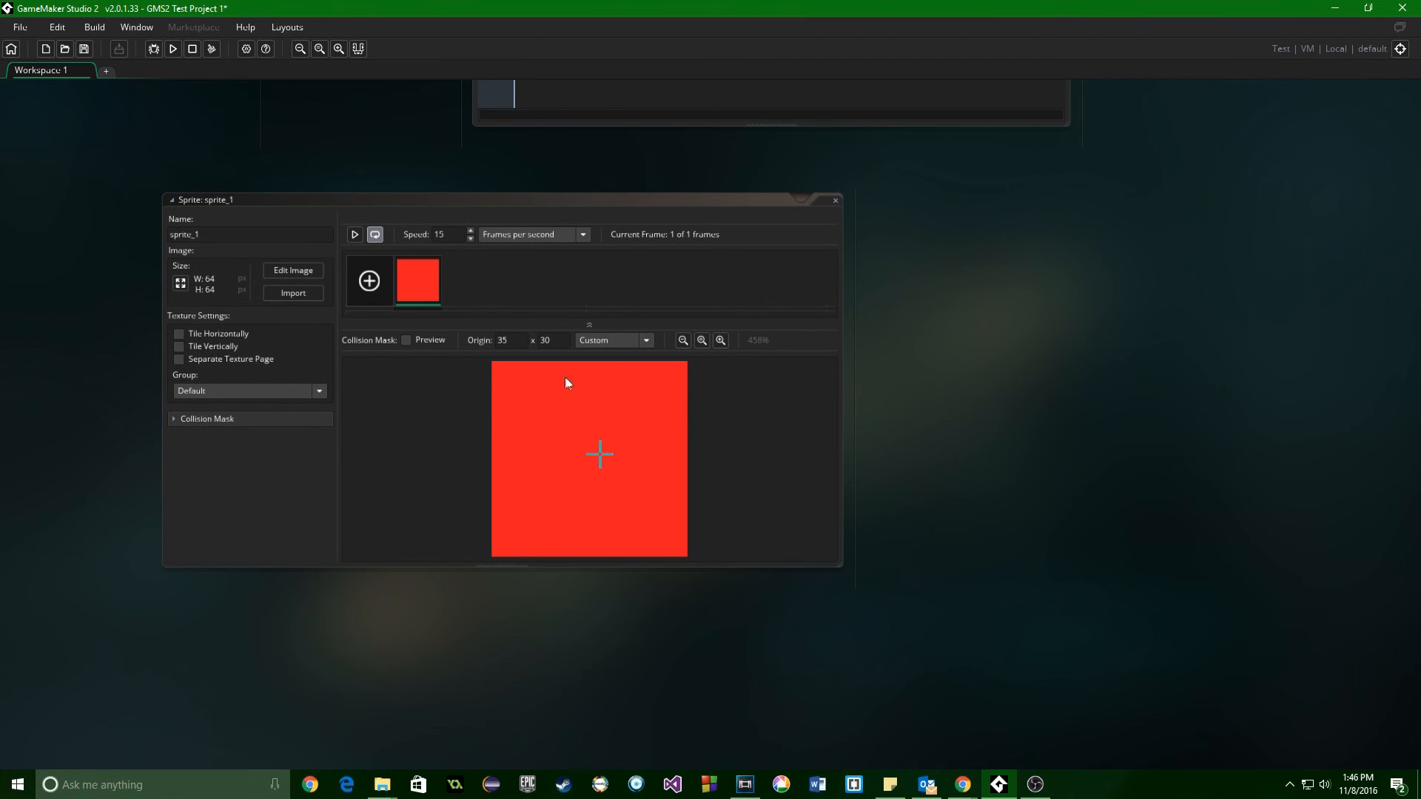
- Dock the floating Resources window on the right and expand Objects to show objRunner
{"action": "left_click", "coordinate": [138, 27]}
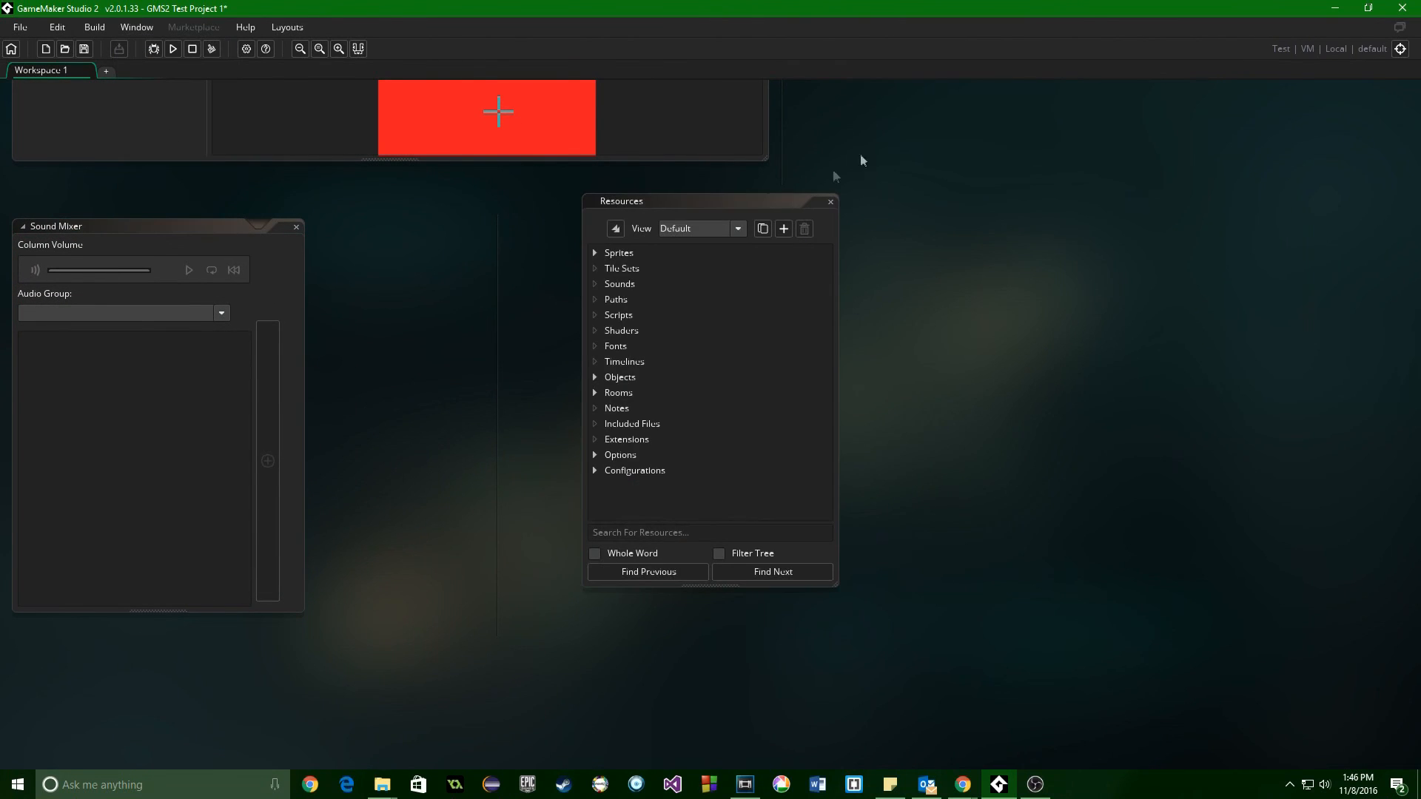
{"action": "left_click_drag", "start_coordinate": [620, 200], "coordinate": [1400, 187]}
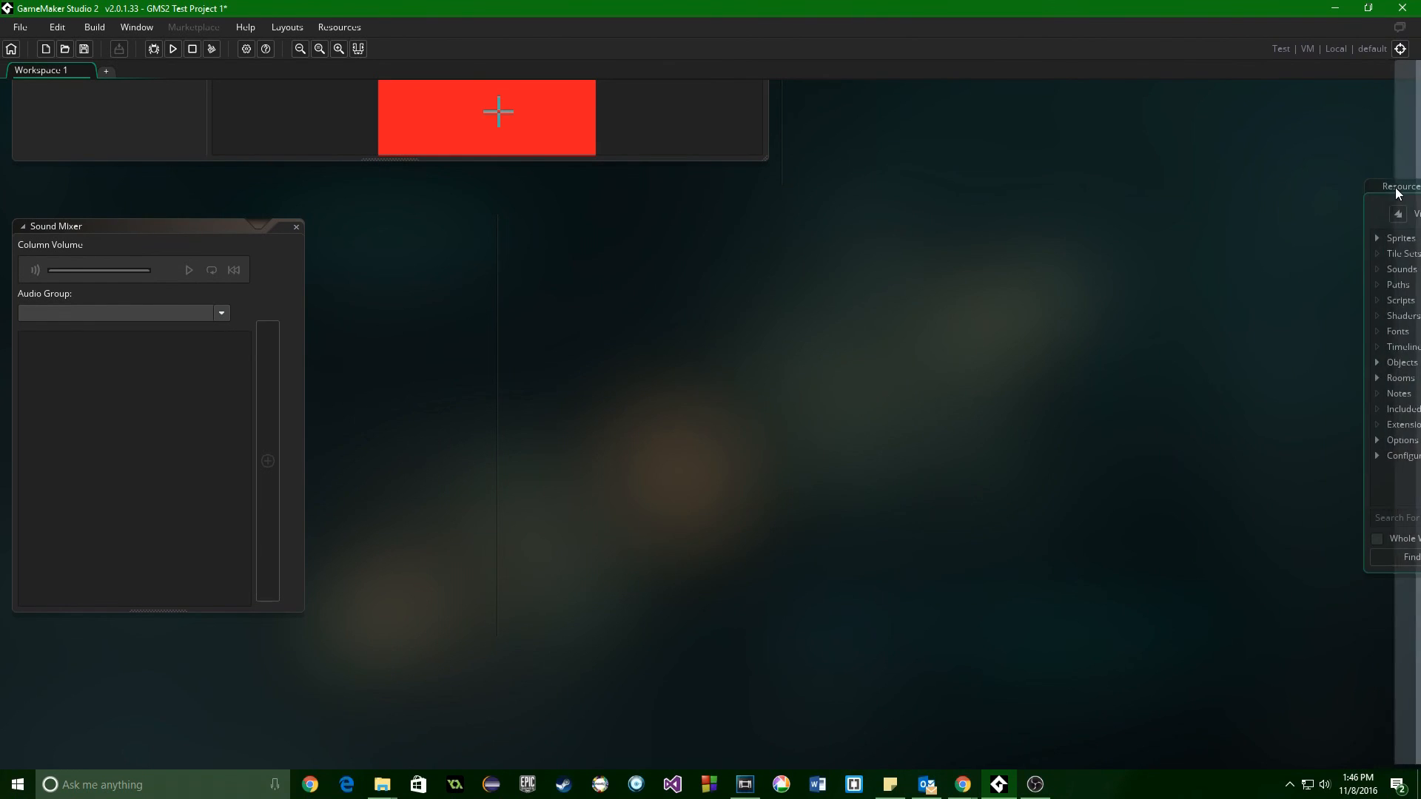
{"action": "left_click", "coordinate": [1403, 185]}
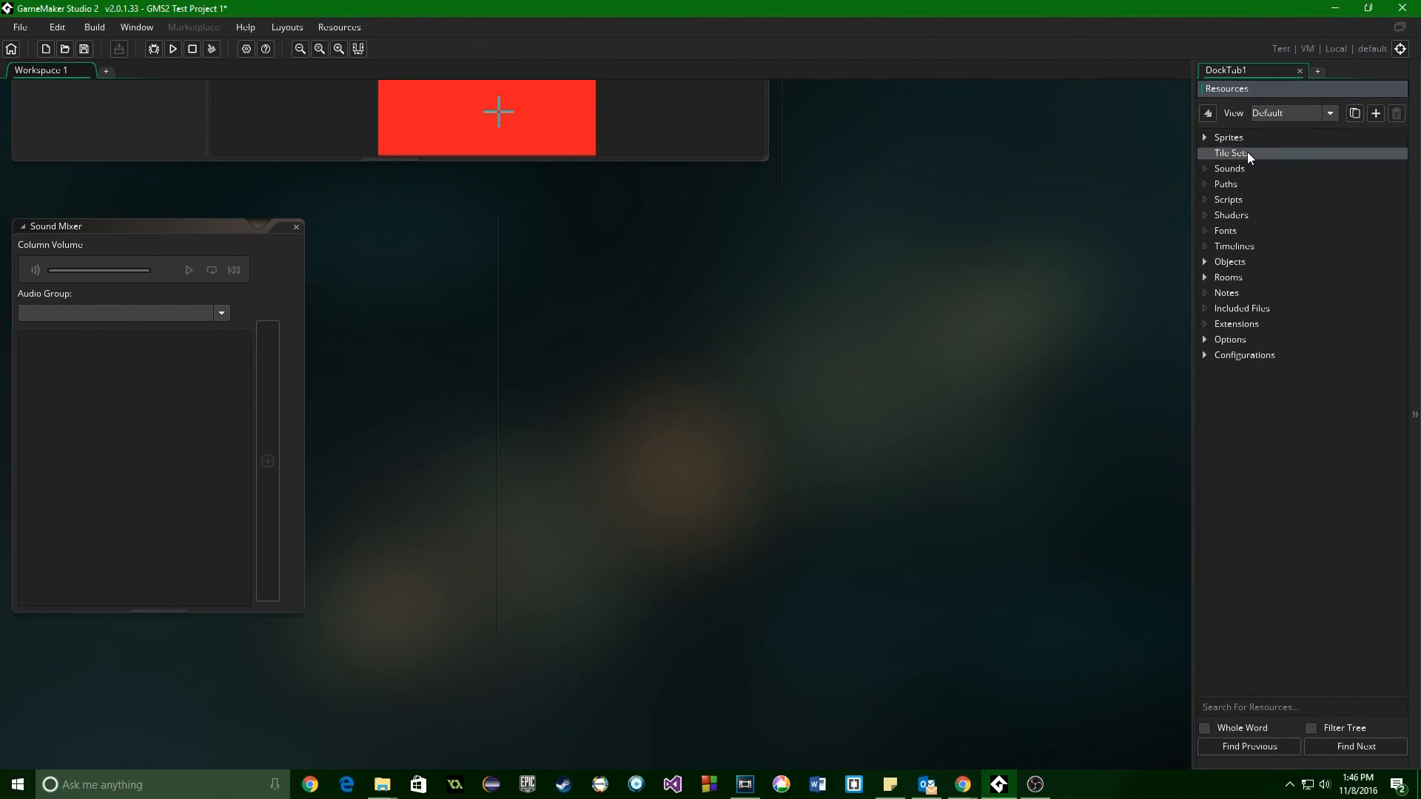
{"action": "left_click", "coordinate": [1229, 137]}
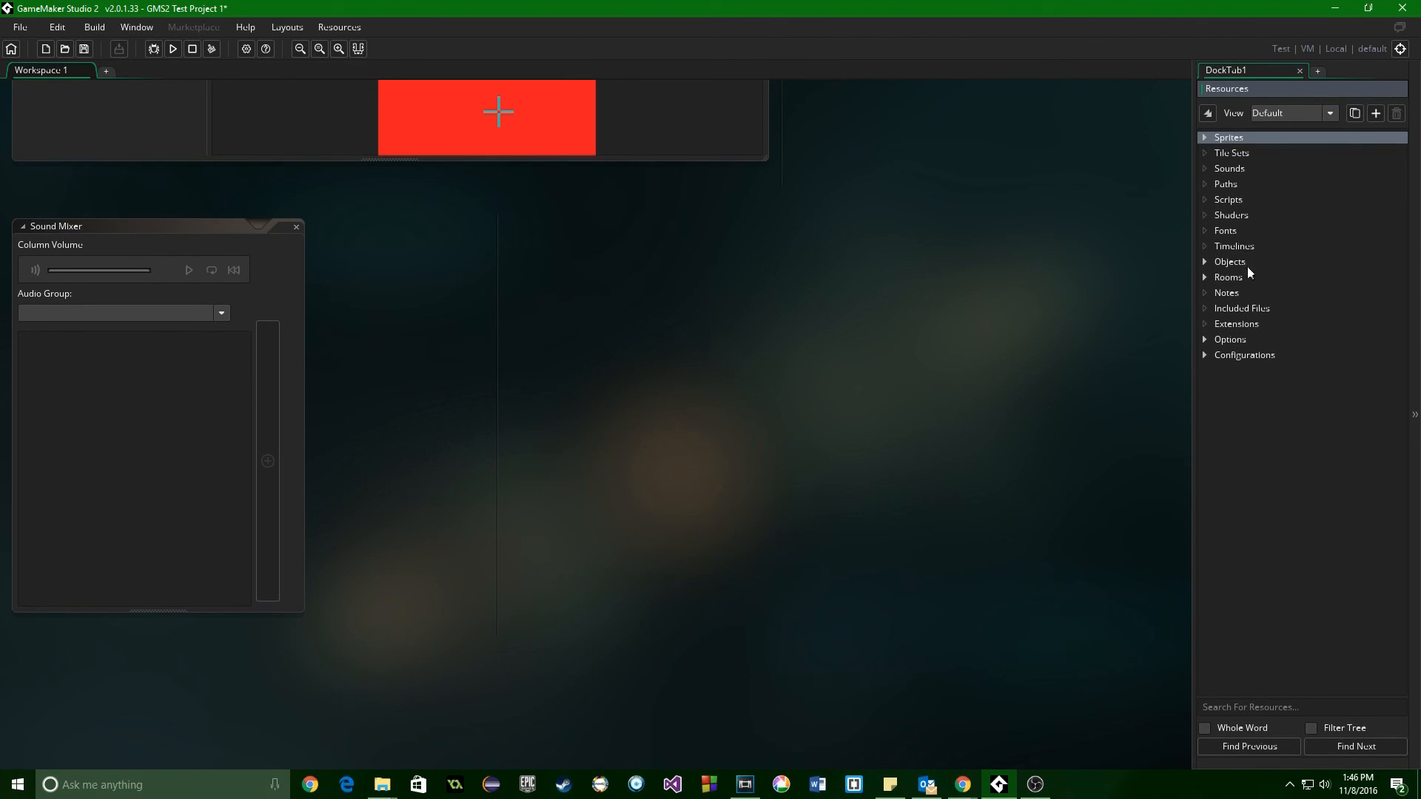
{"action": "left_click", "coordinate": [1230, 260]}
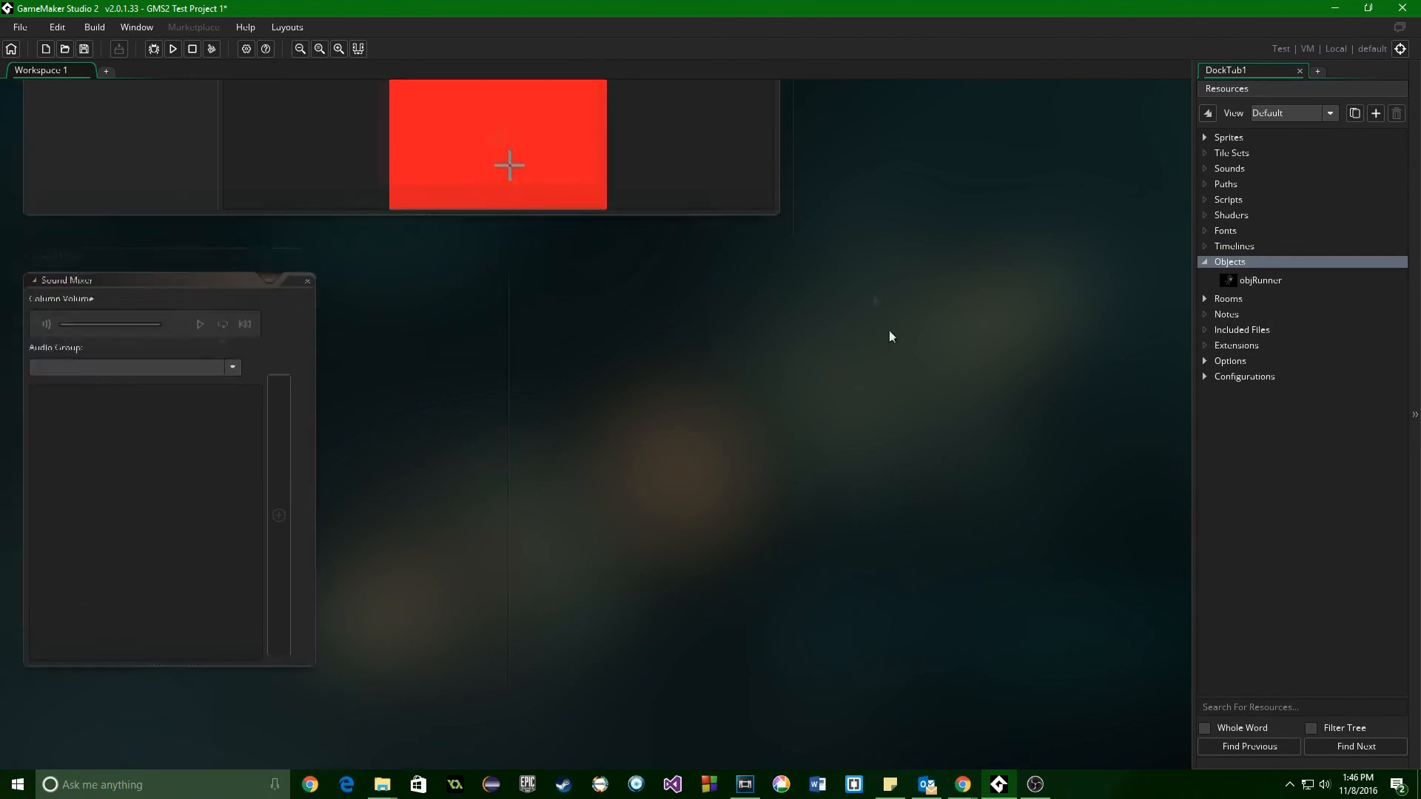
- Add a Destroy event to objRunner, then delete that Destroy event again
{"action": "double_click", "coordinate": [1260, 281]}
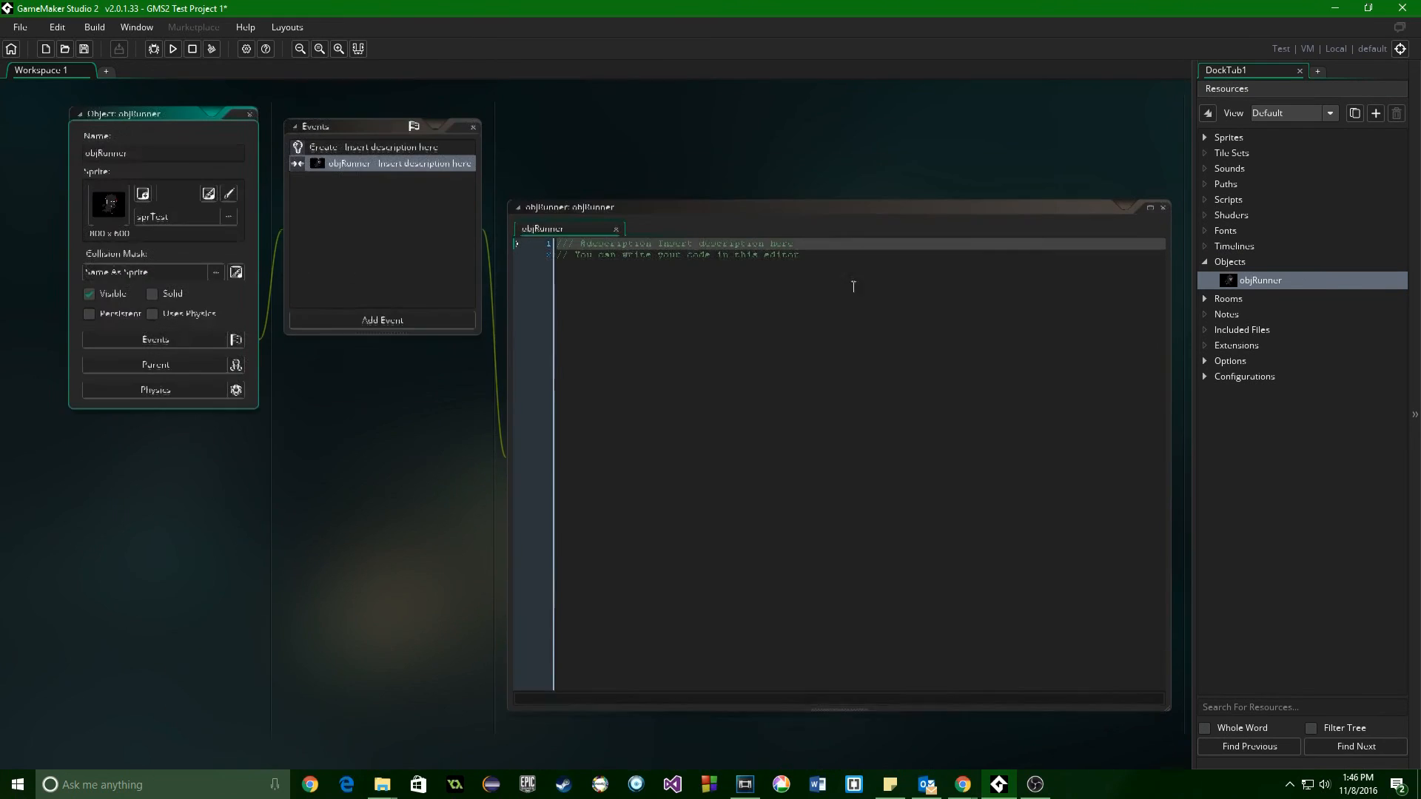
{"action": "left_click", "coordinate": [380, 319]}
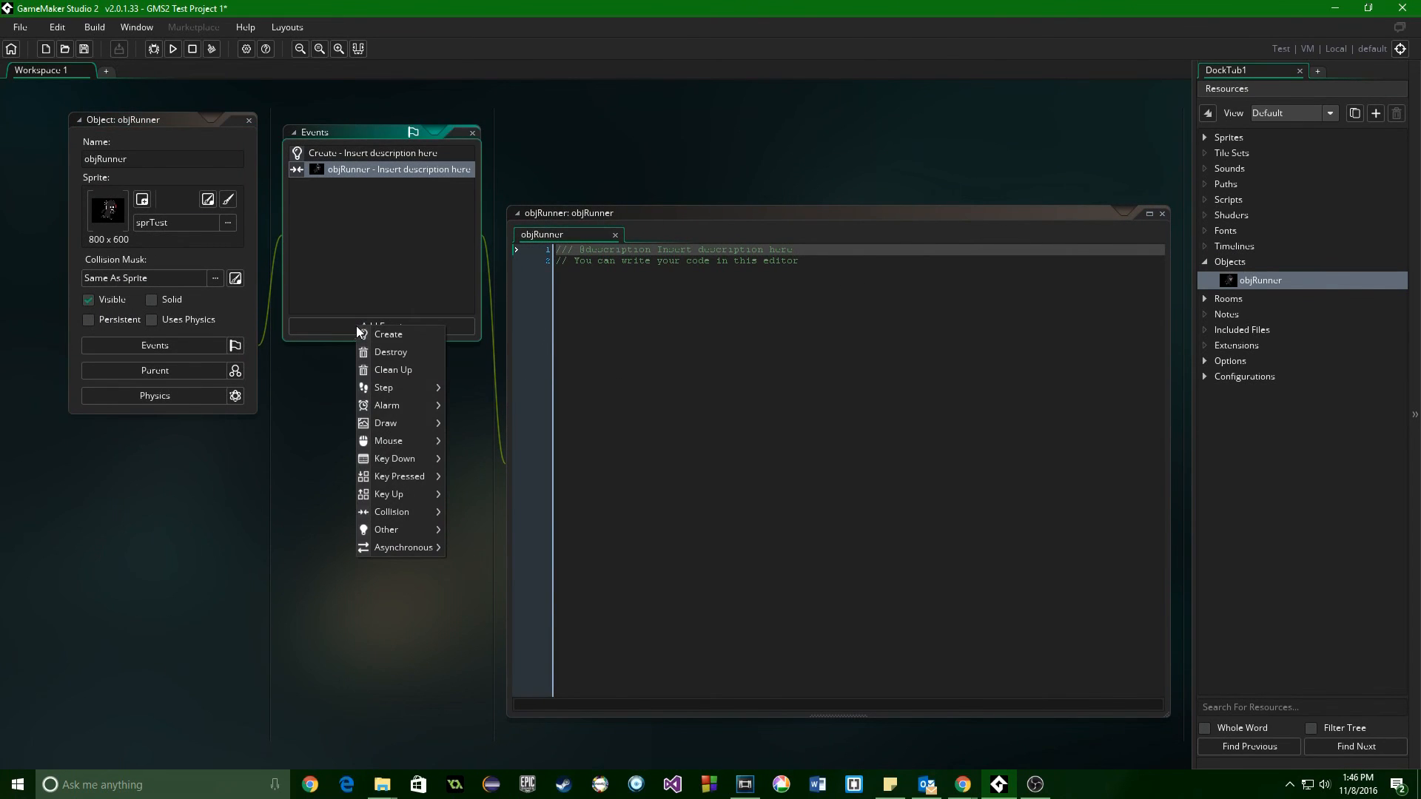
{"action": "mouse_move", "coordinate": [414, 458]}
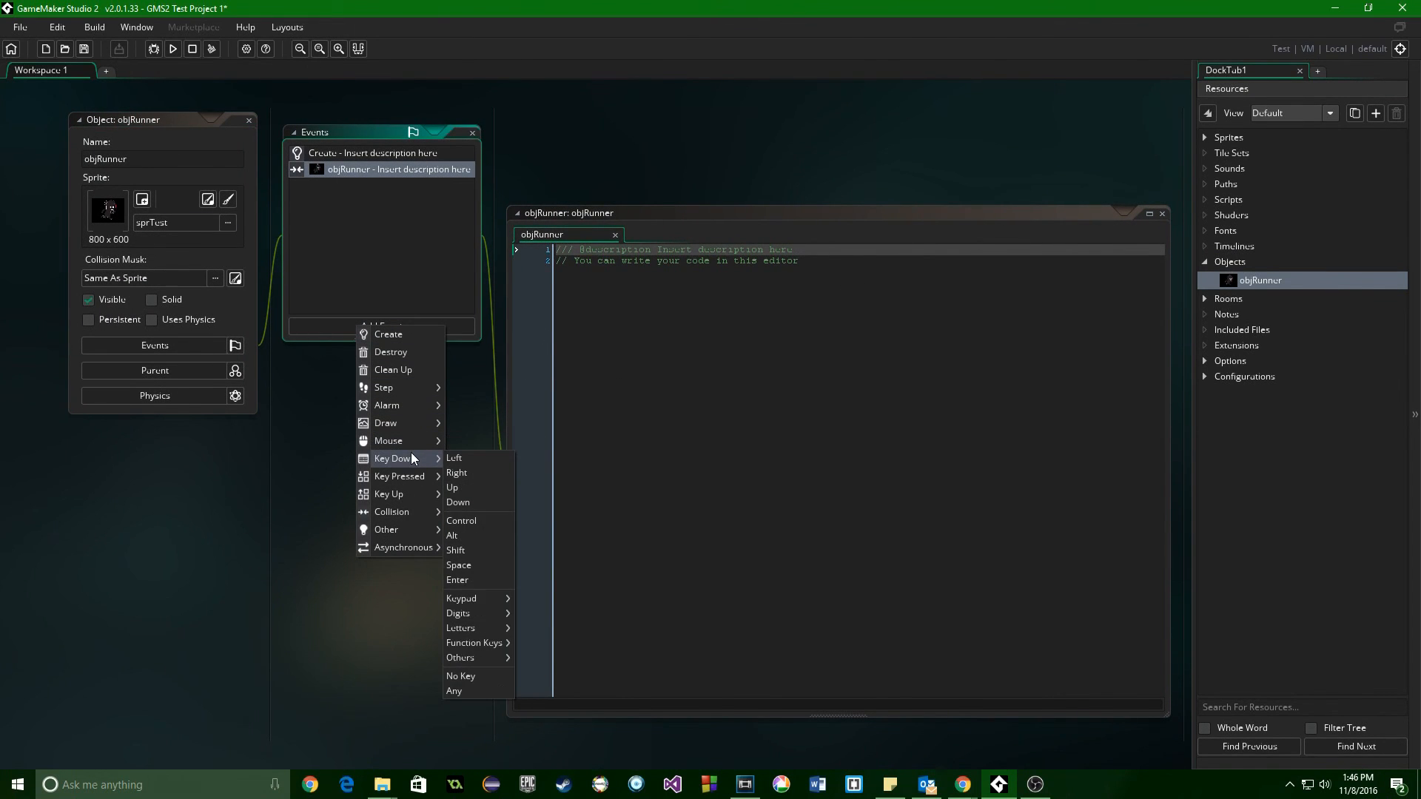
{"action": "mouse_move", "coordinate": [409, 405]}
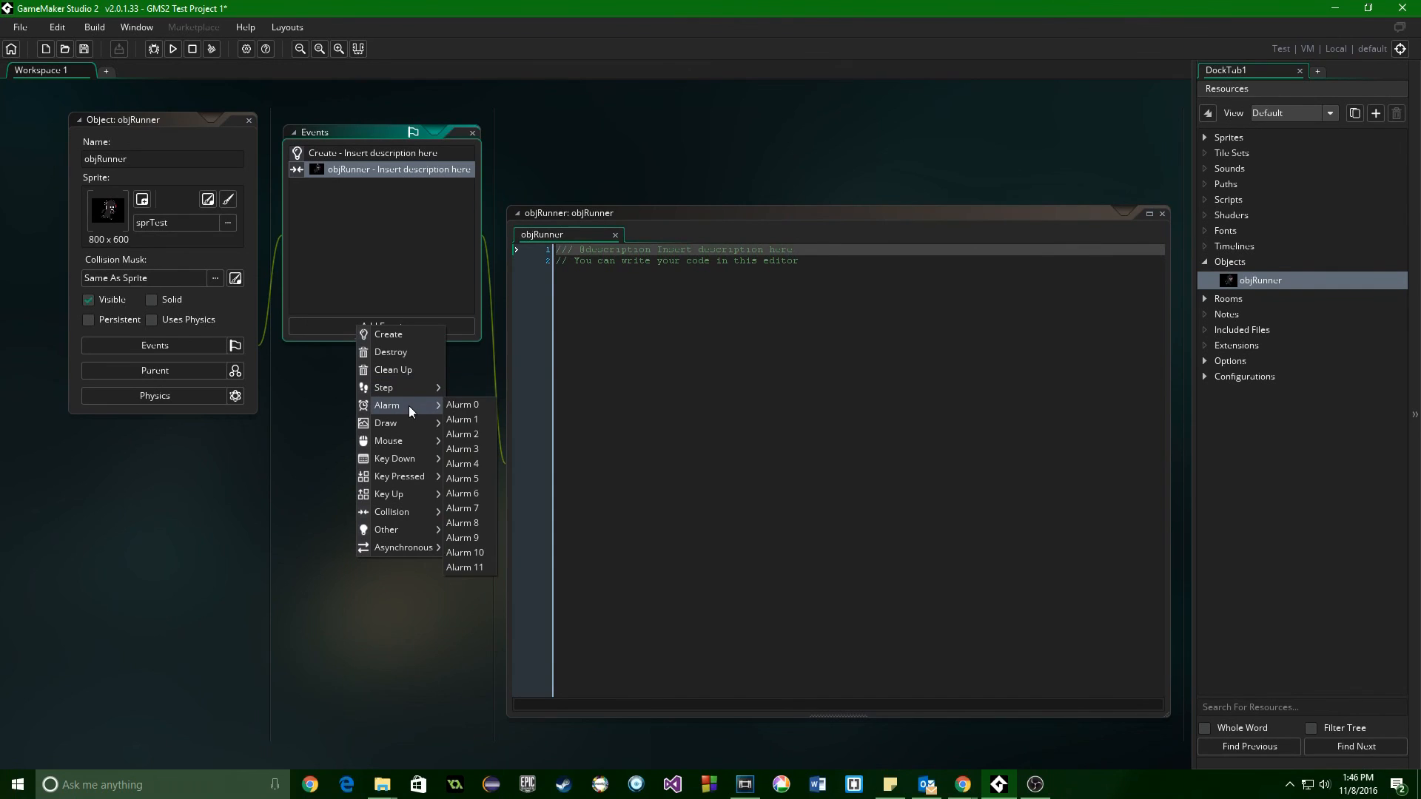
{"action": "left_click", "coordinate": [391, 352]}
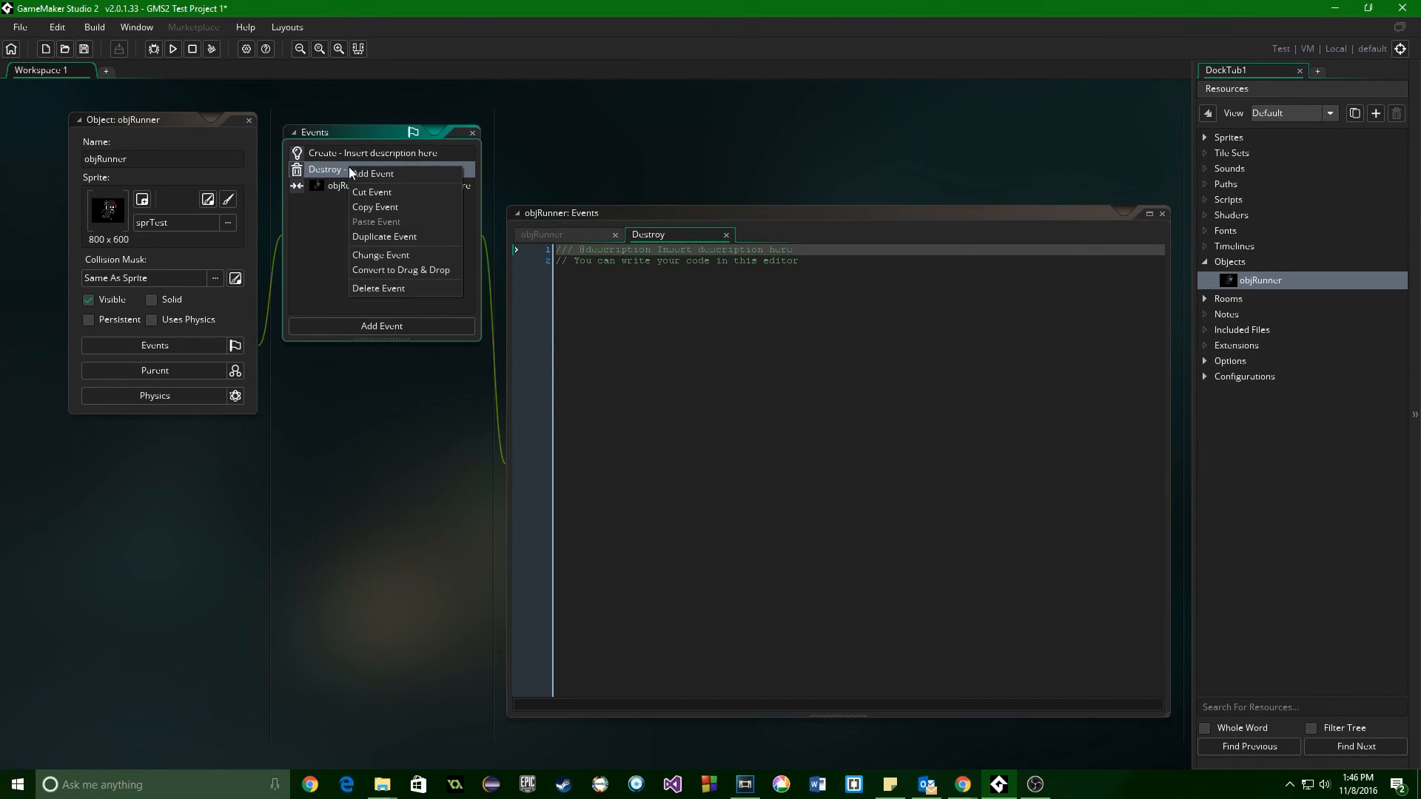
{"action": "mouse_move", "coordinate": [377, 287]}
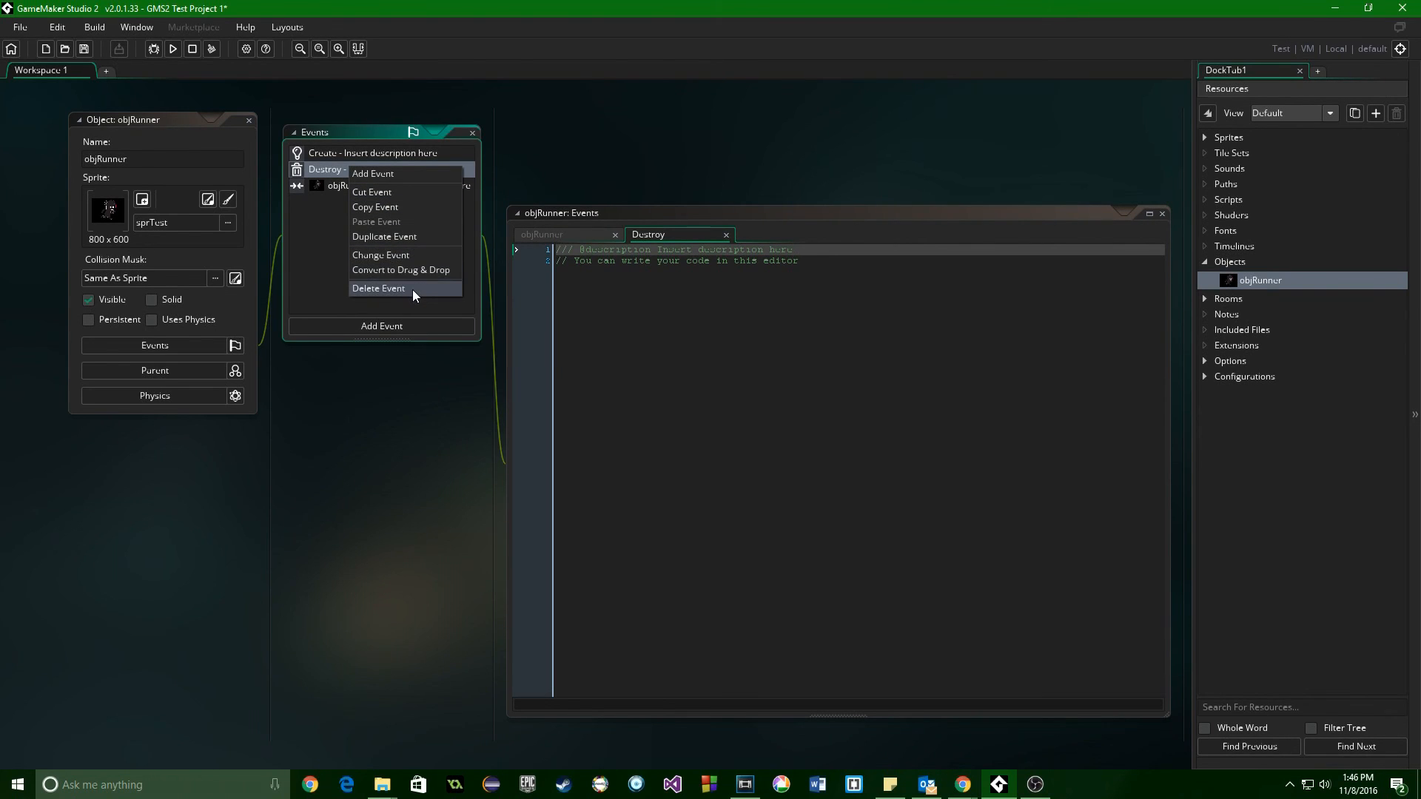
{"action": "left_click", "coordinate": [377, 287]}
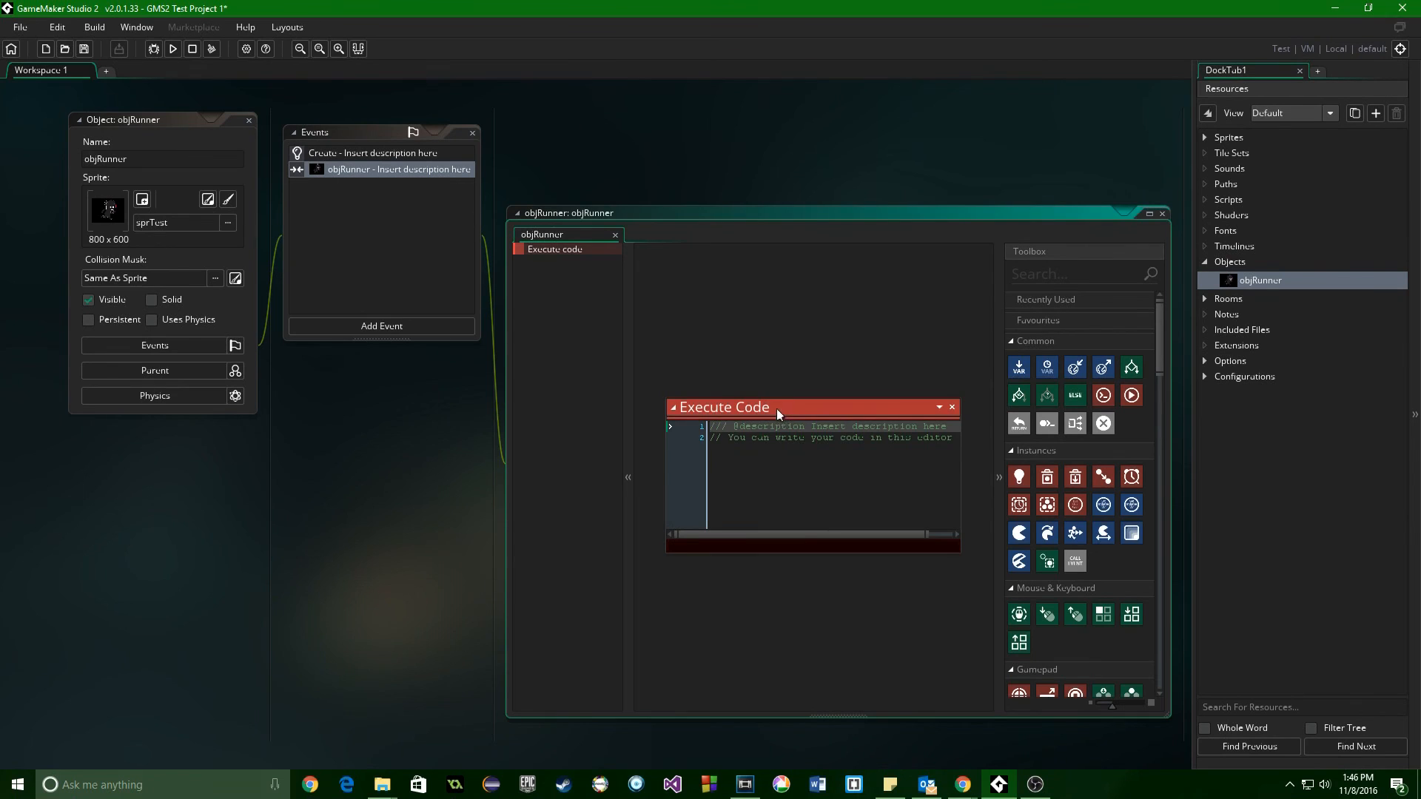
{"action": "mouse_move", "coordinate": [675, 441]}
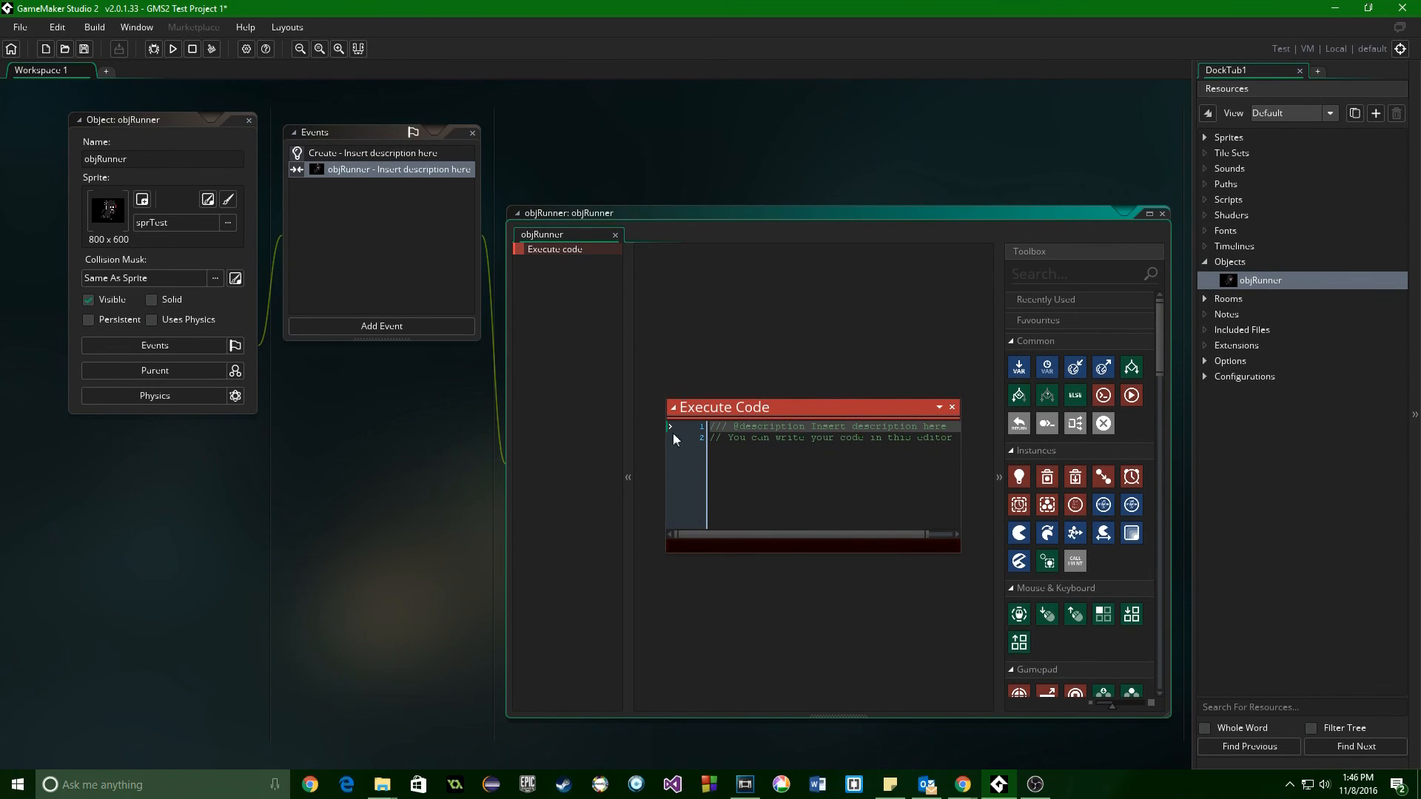